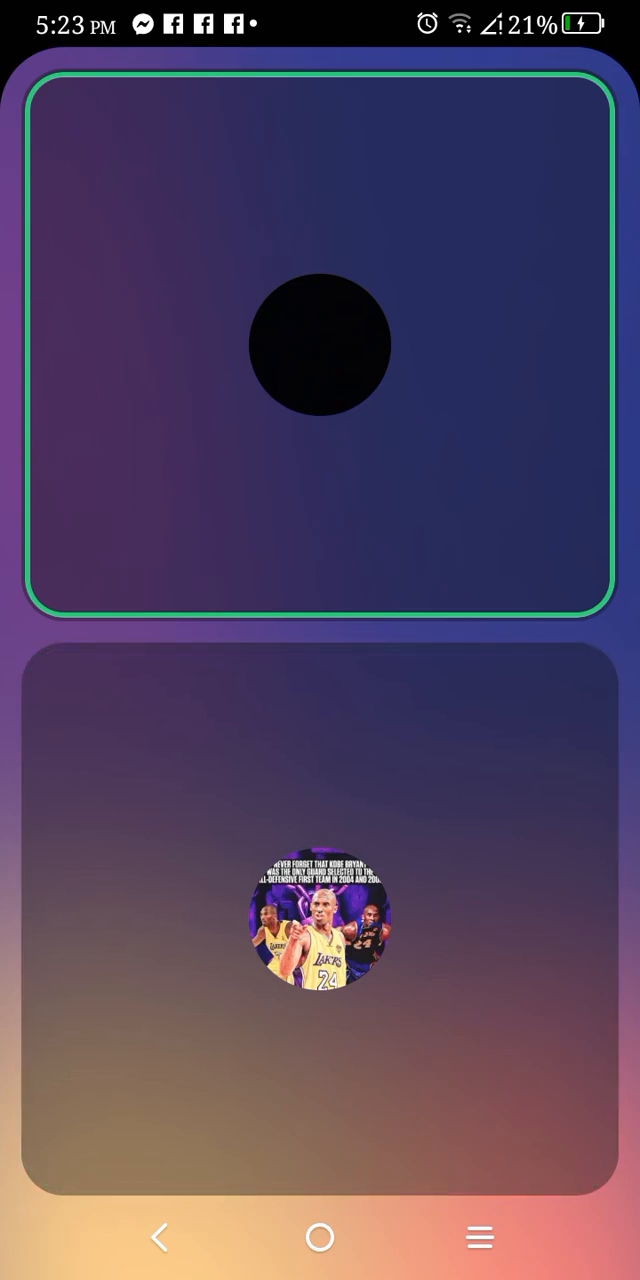
- Keep the full-screen voice call active during the first half of the NBA conversation, tapping the call screen
click(320, 916)
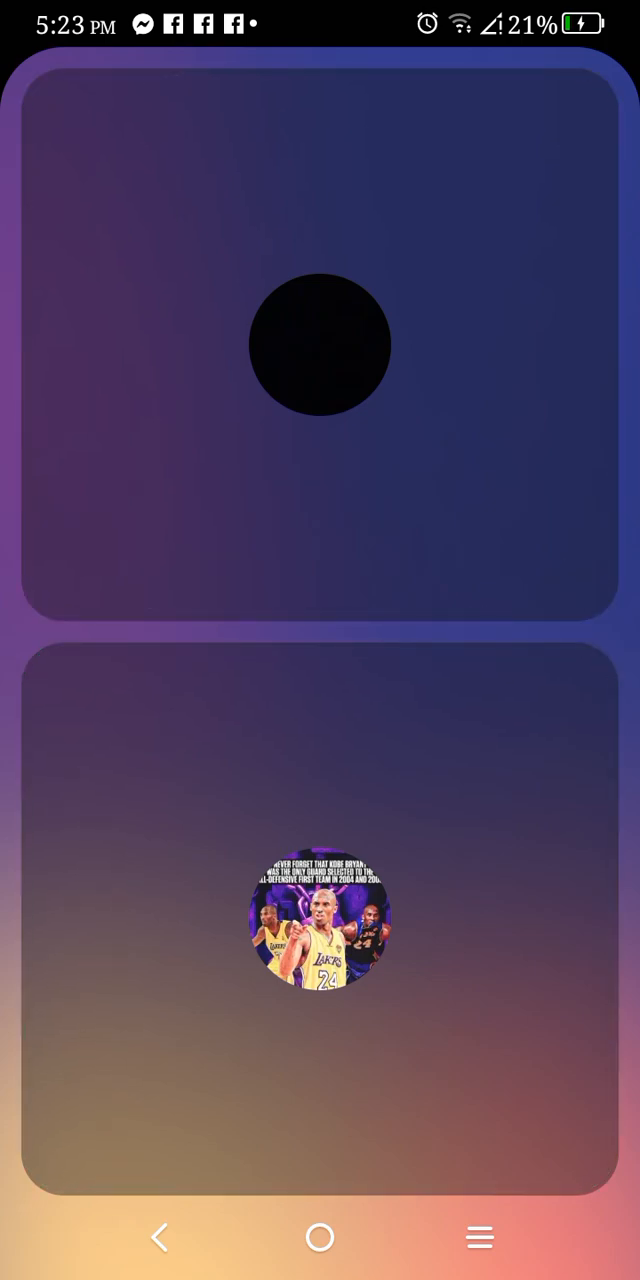
click(320, 920)
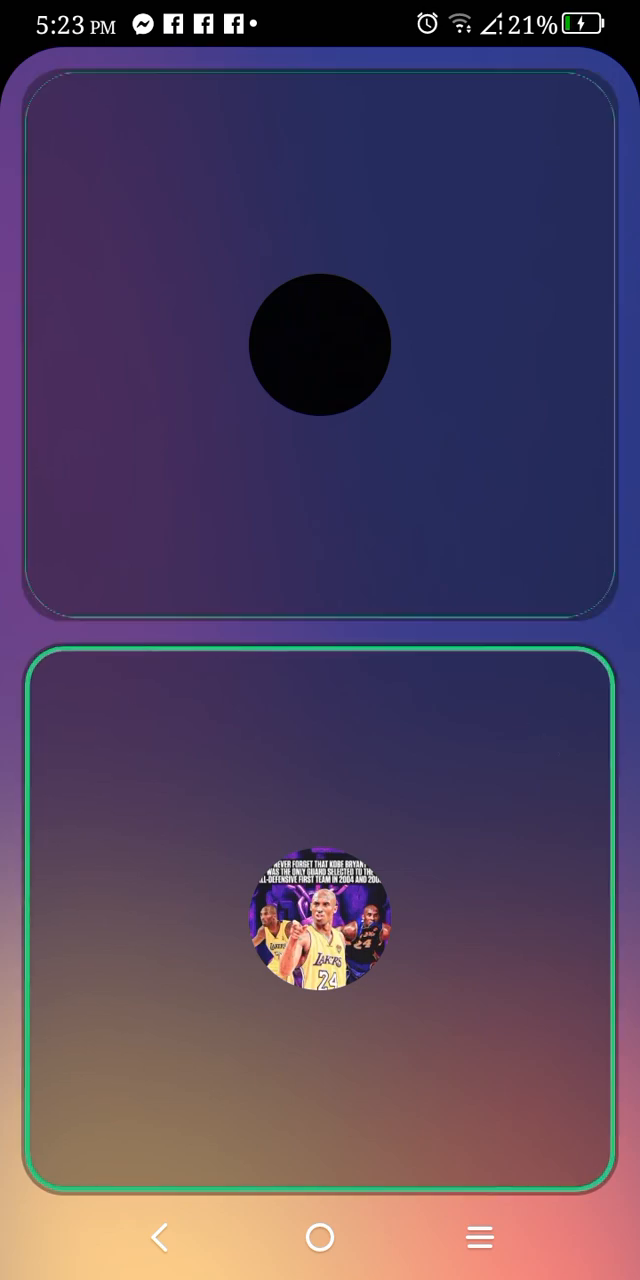
click(320, 344)
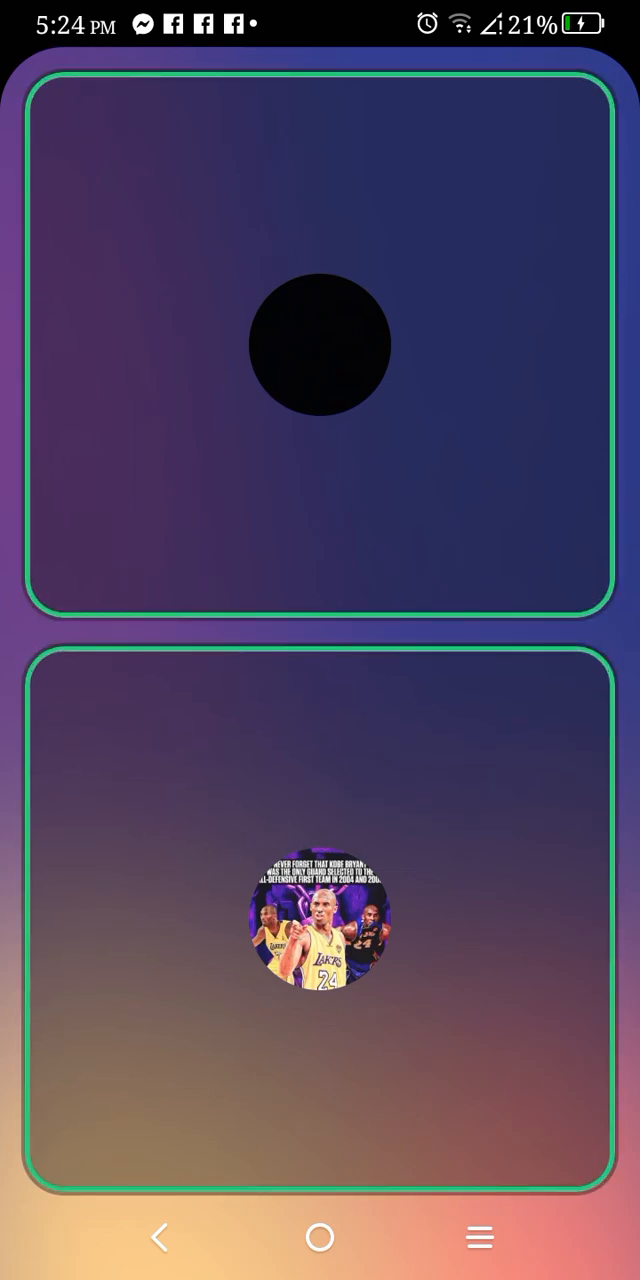
click(320, 920)
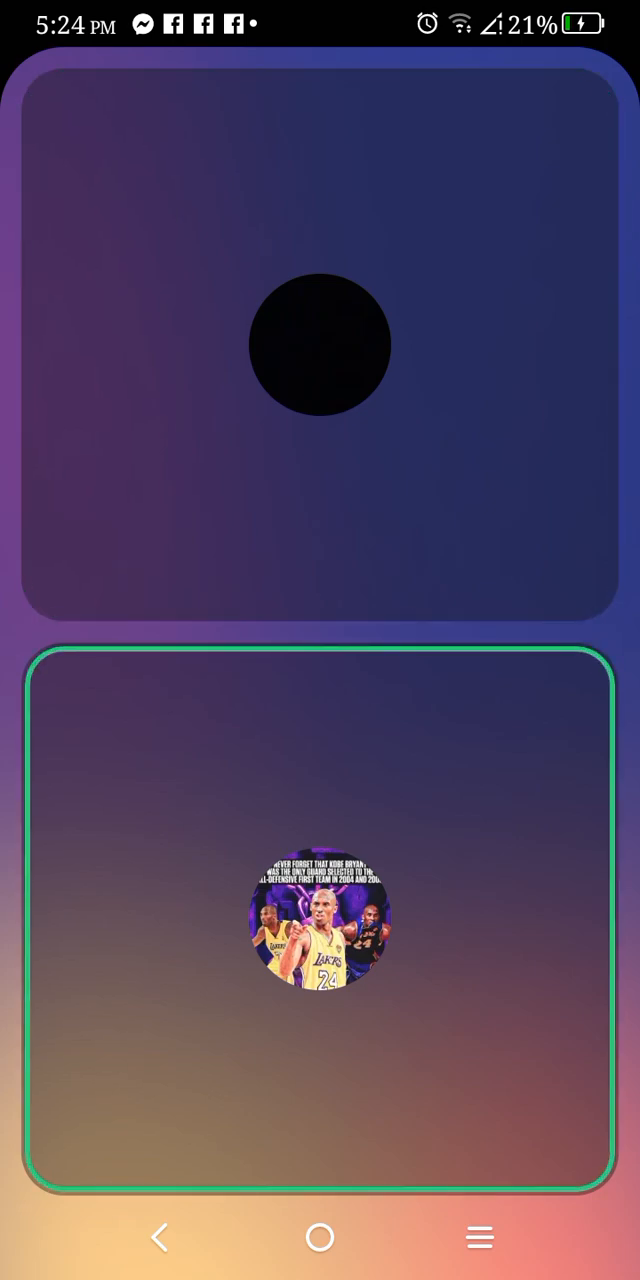
click(320, 344)
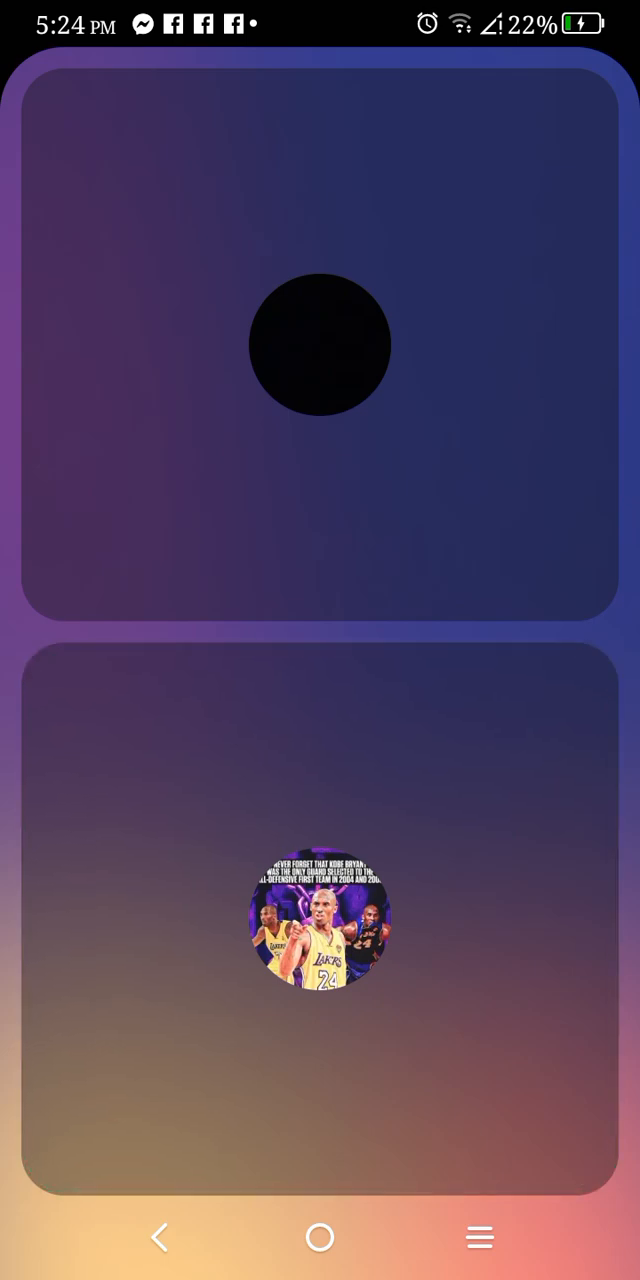
click(318, 344)
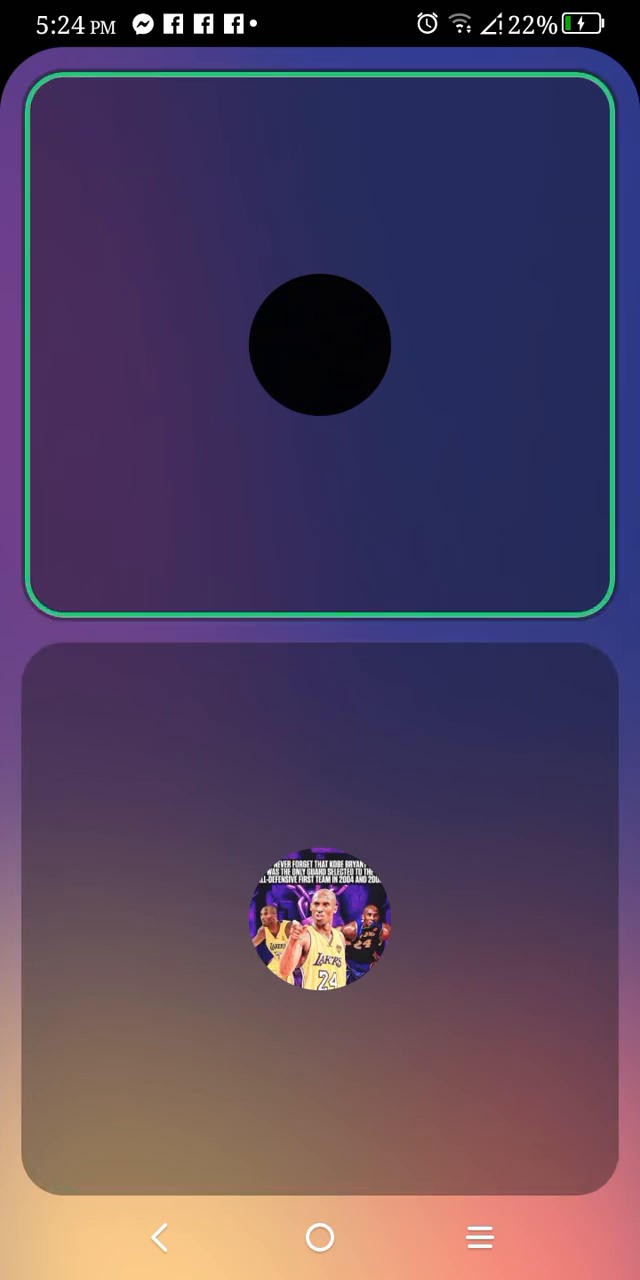
click(320, 920)
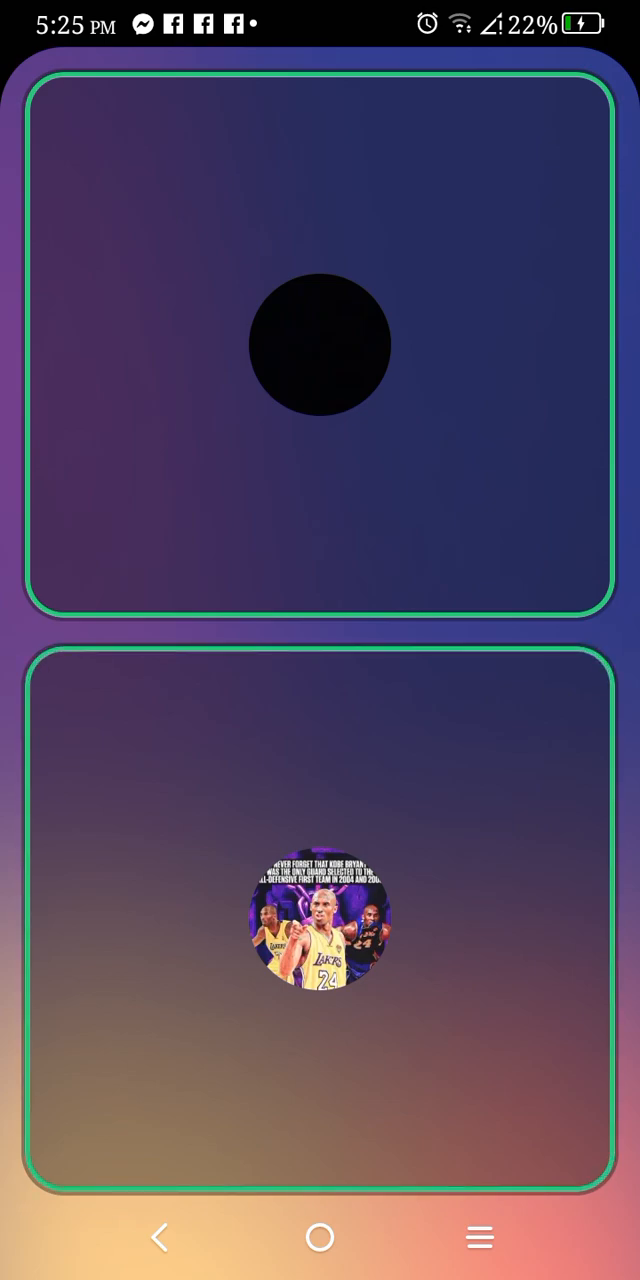
click(320, 910)
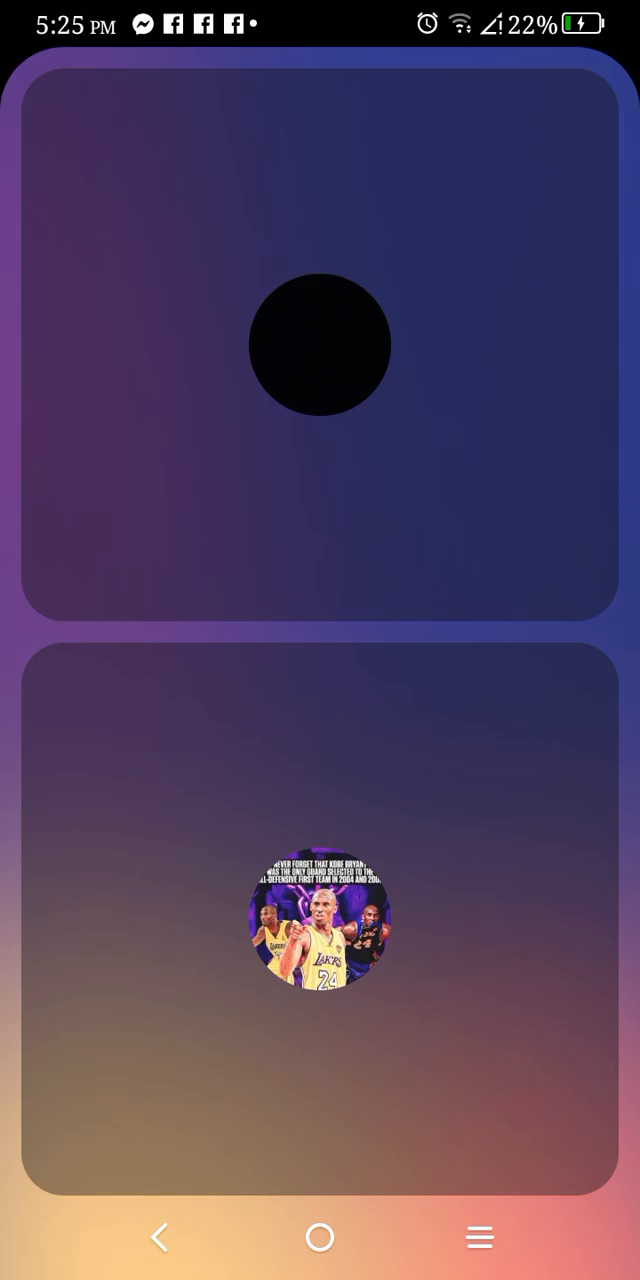
click(318, 344)
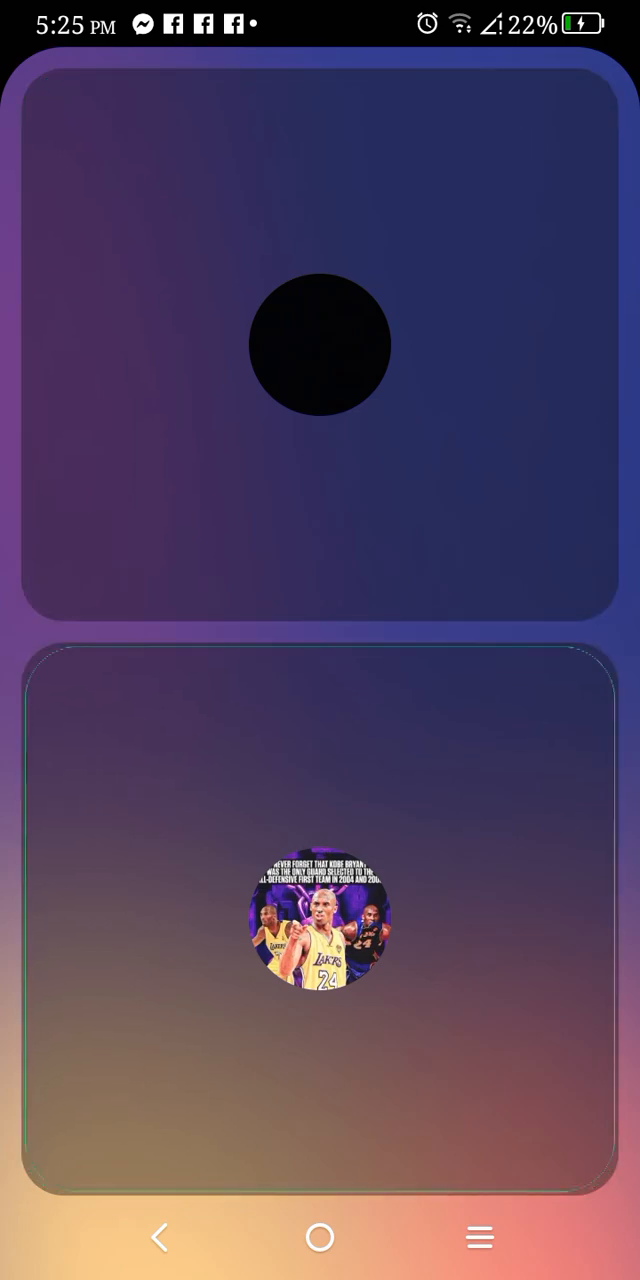
click(320, 344)
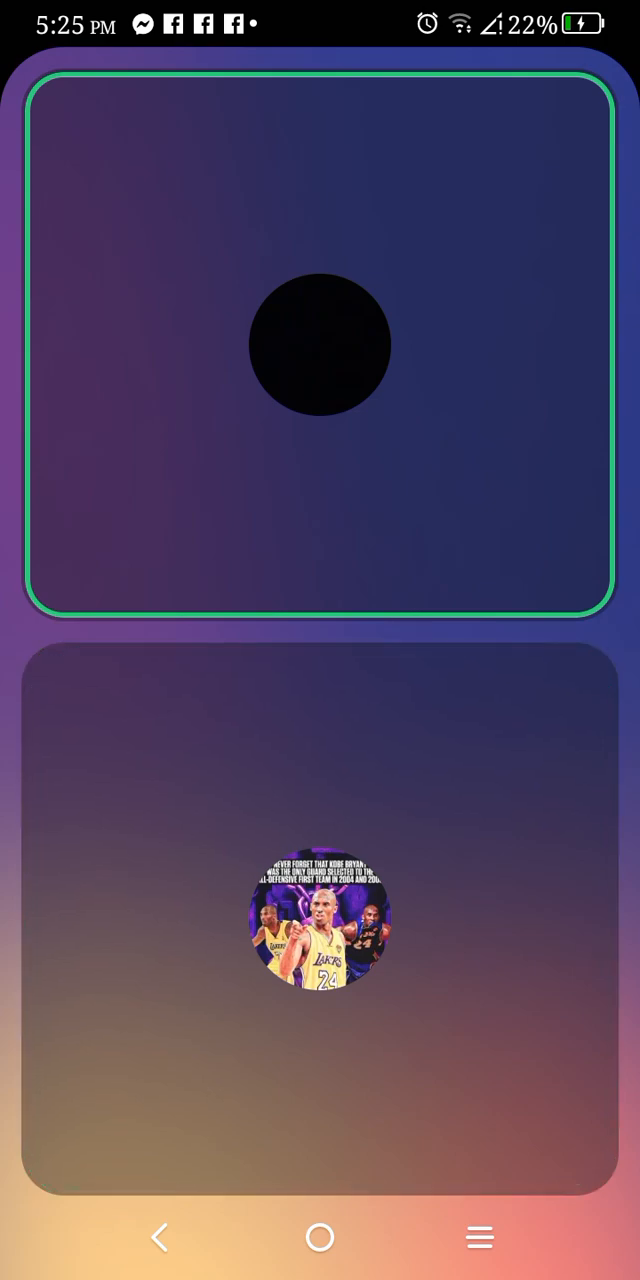
click(320, 920)
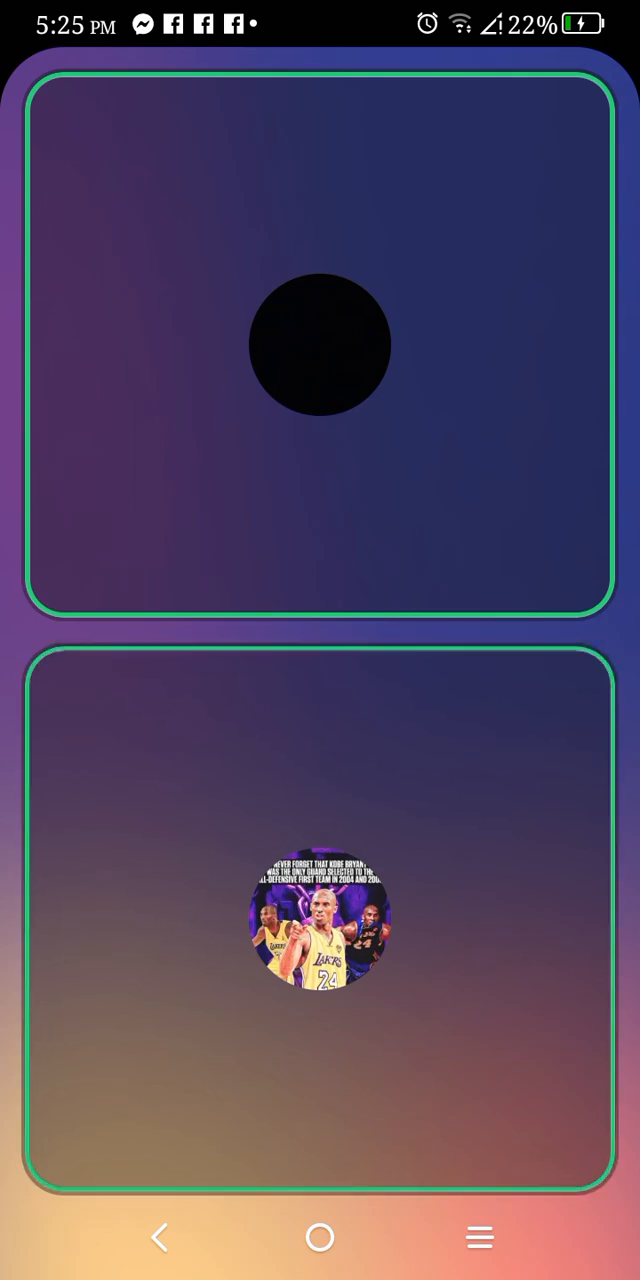
click(320, 916)
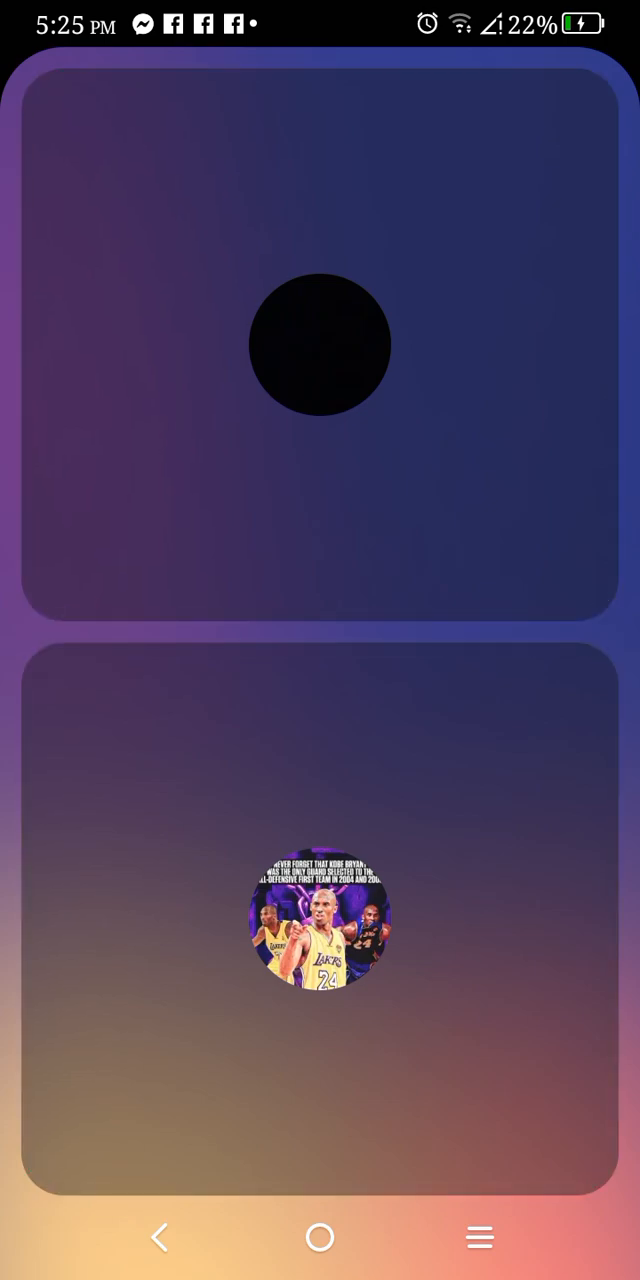
click(318, 344)
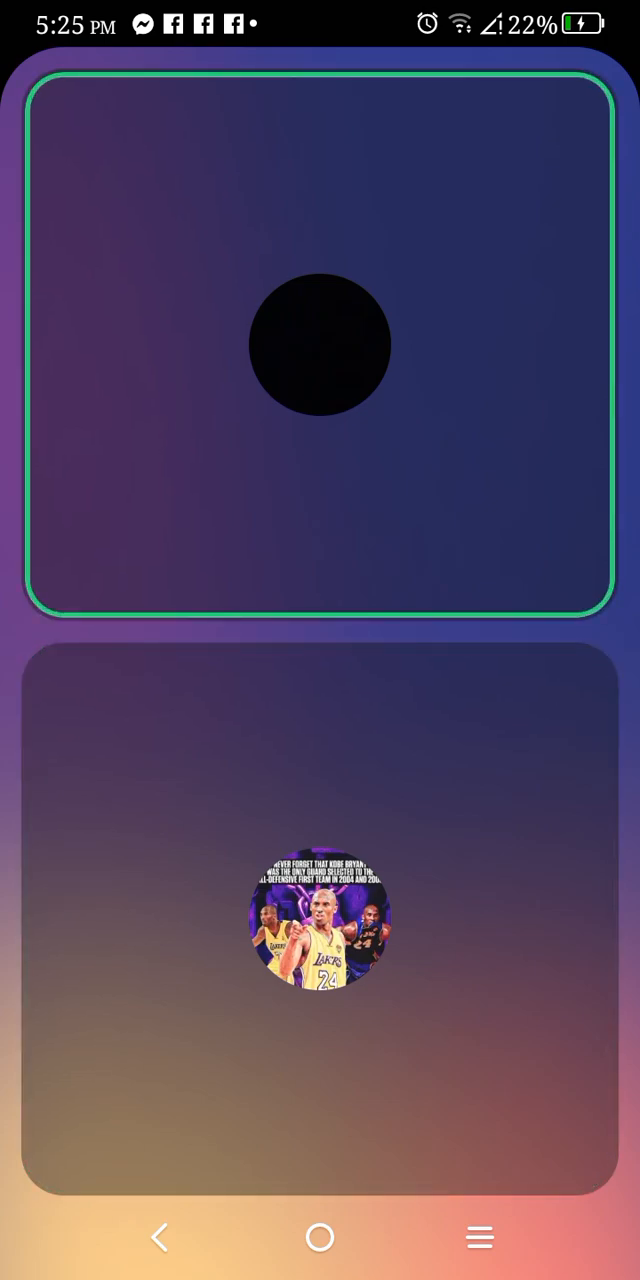
click(320, 920)
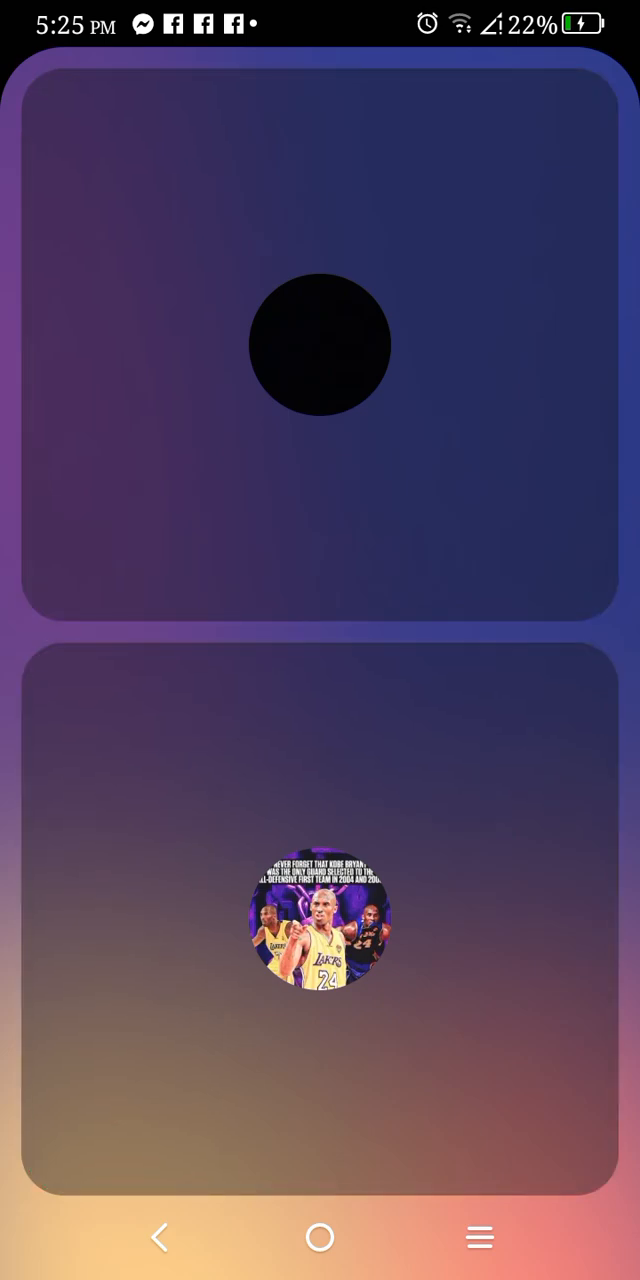
click(320, 344)
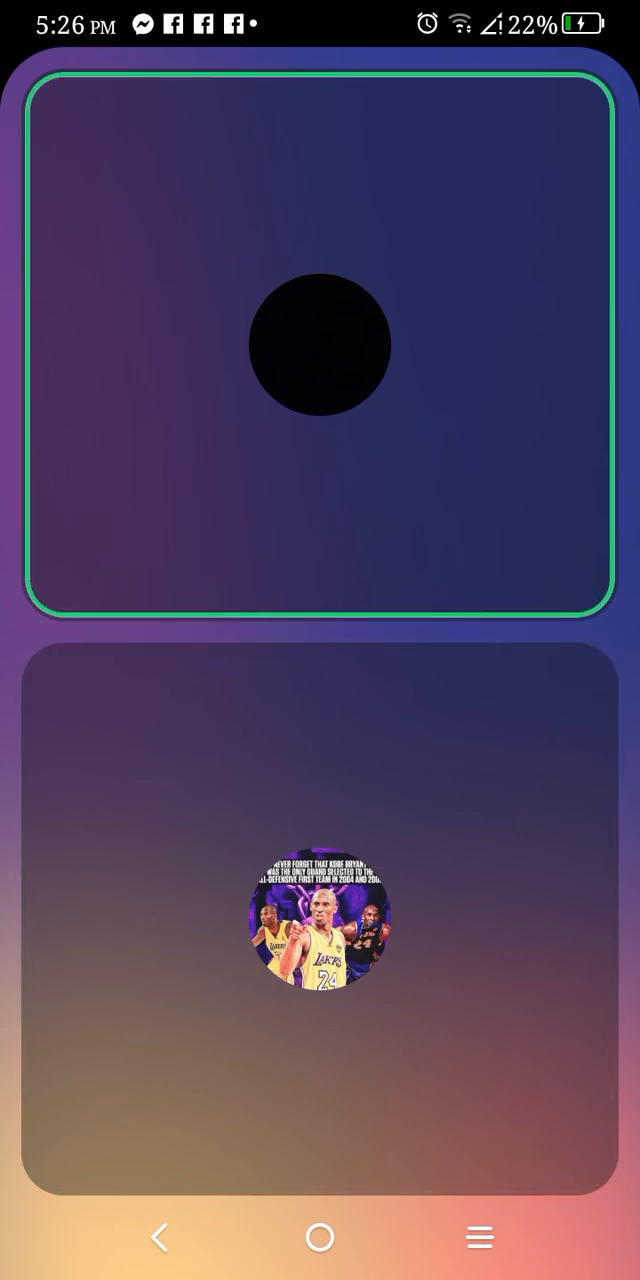
click(320, 910)
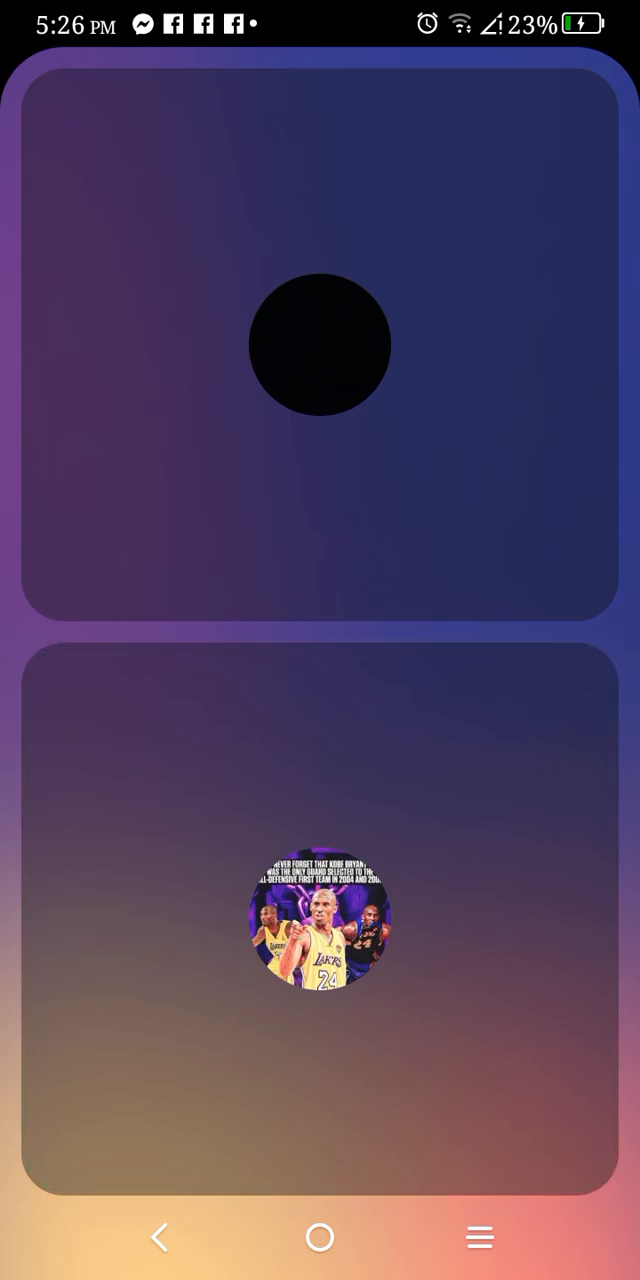
click(318, 344)
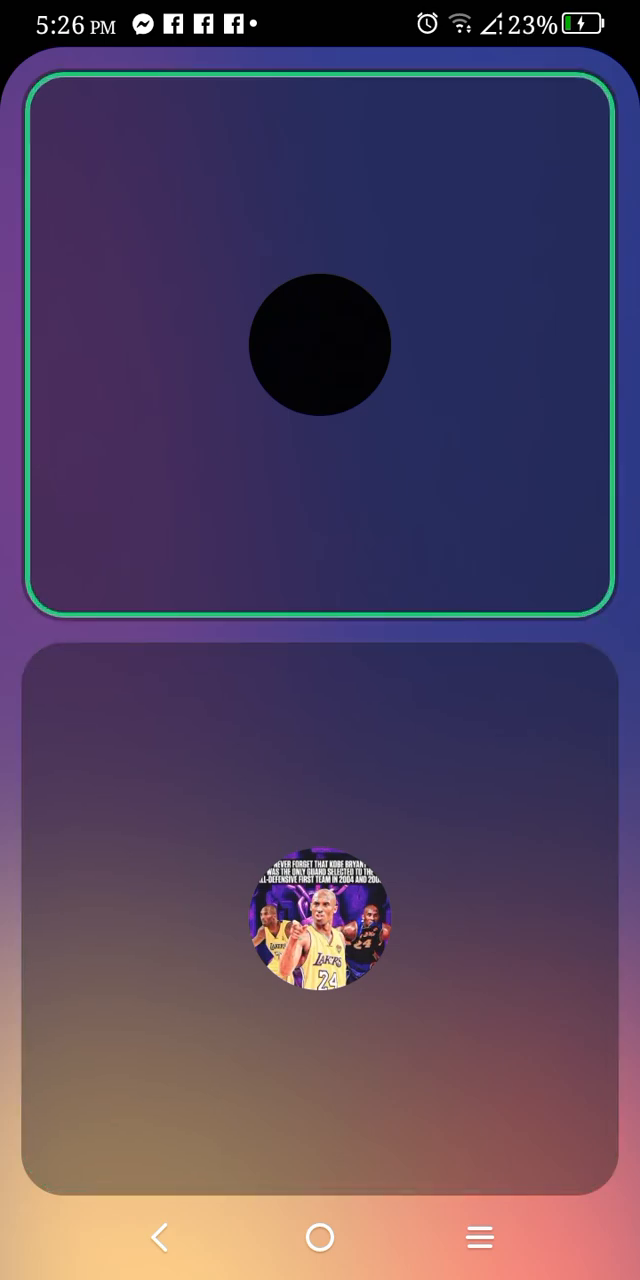
click(320, 910)
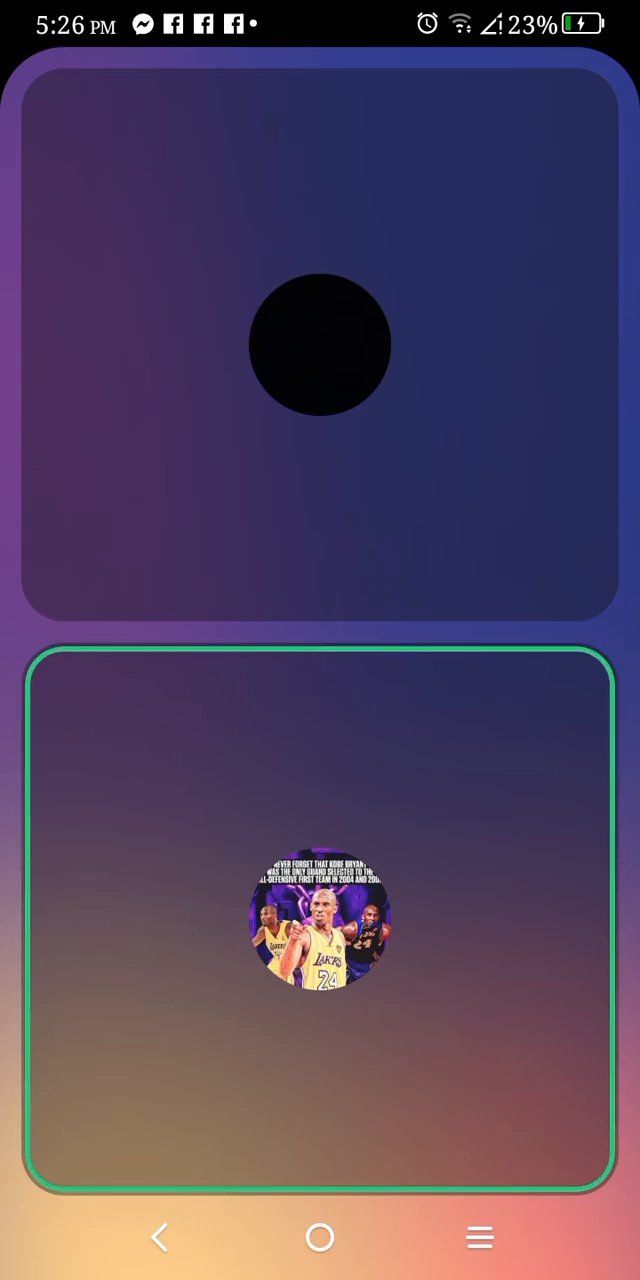
click(320, 344)
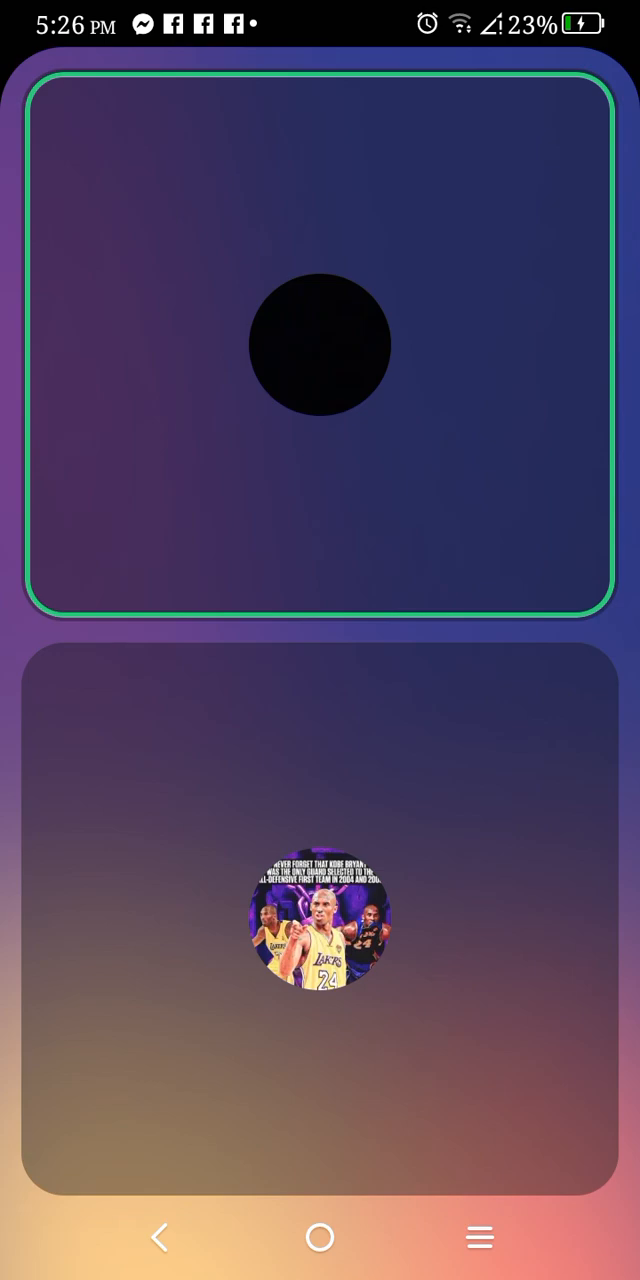
click(320, 916)
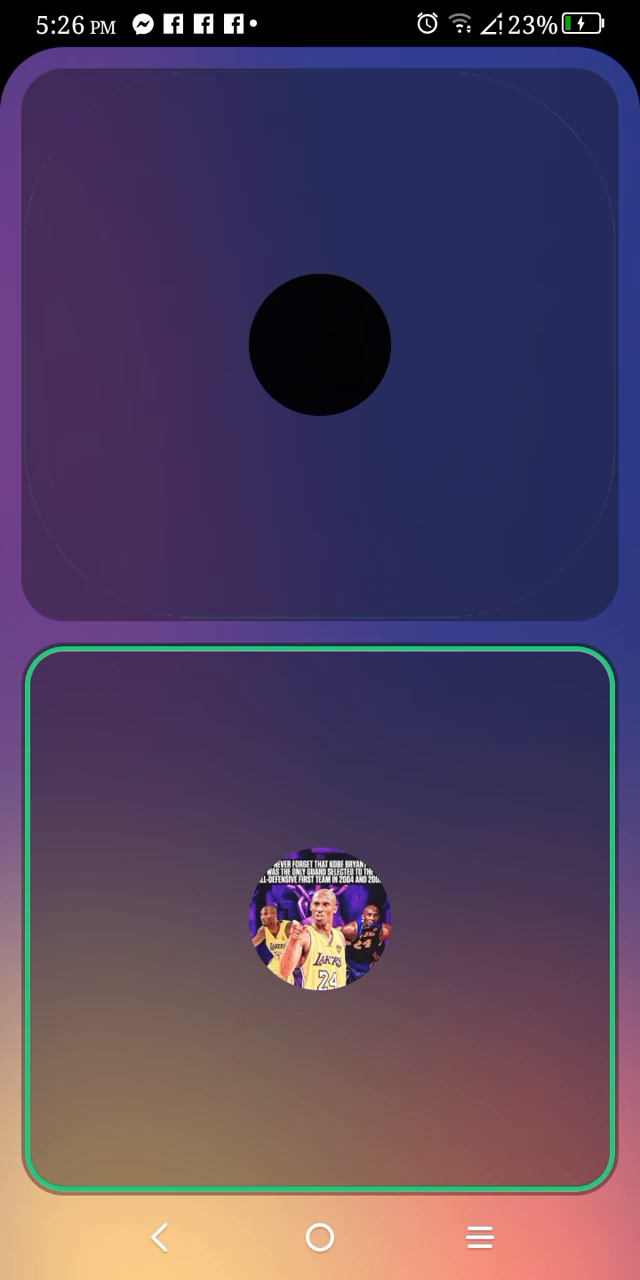
click(320, 344)
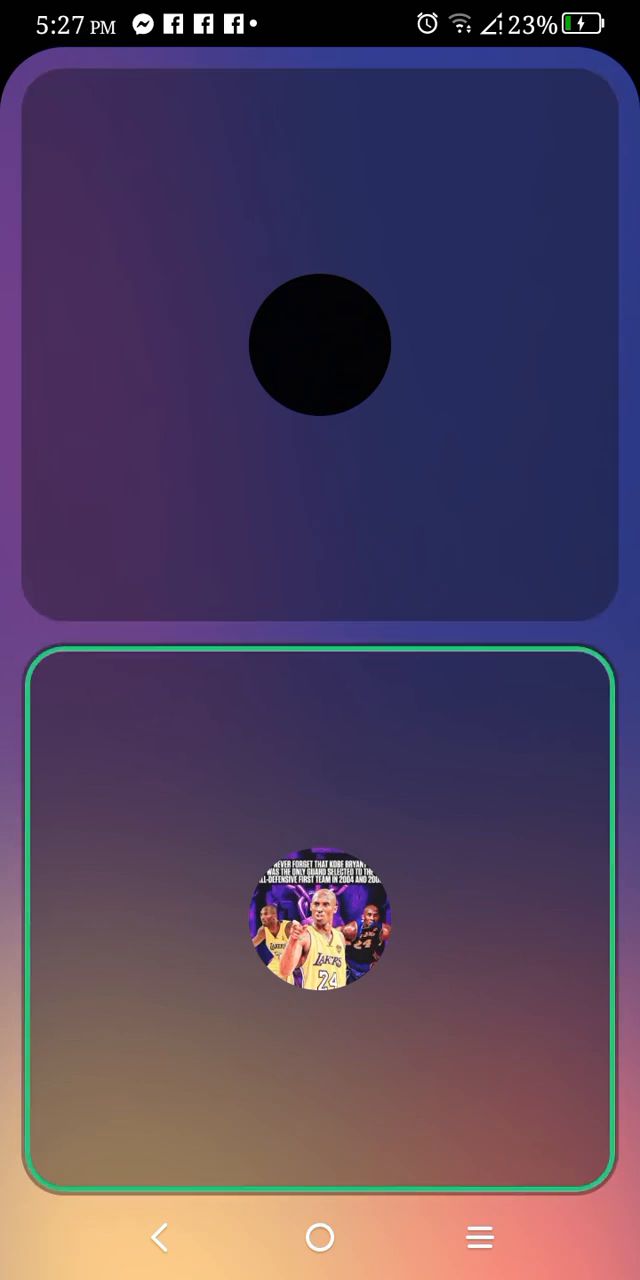
click(320, 344)
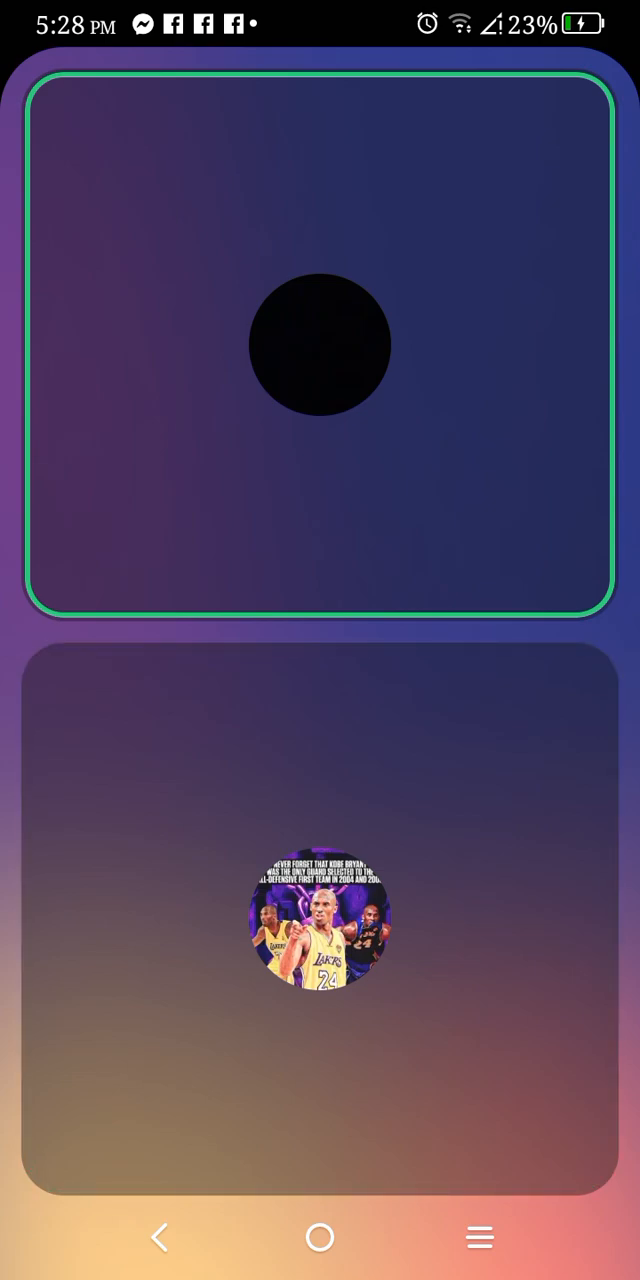
click(320, 916)
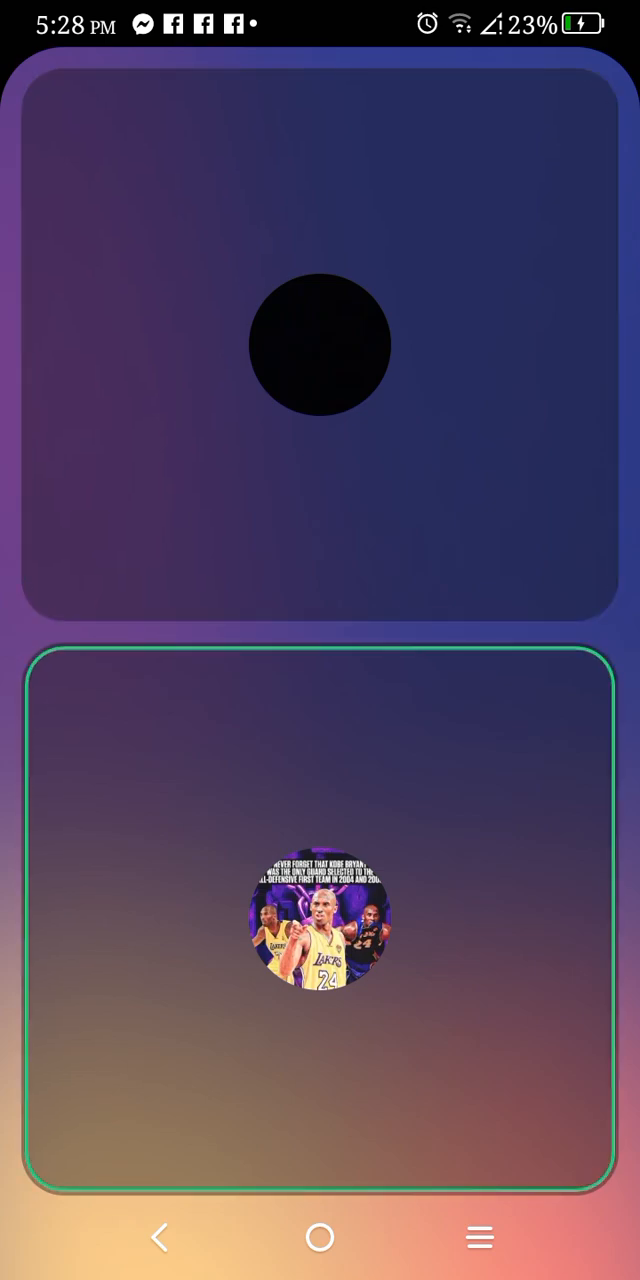
click(320, 344)
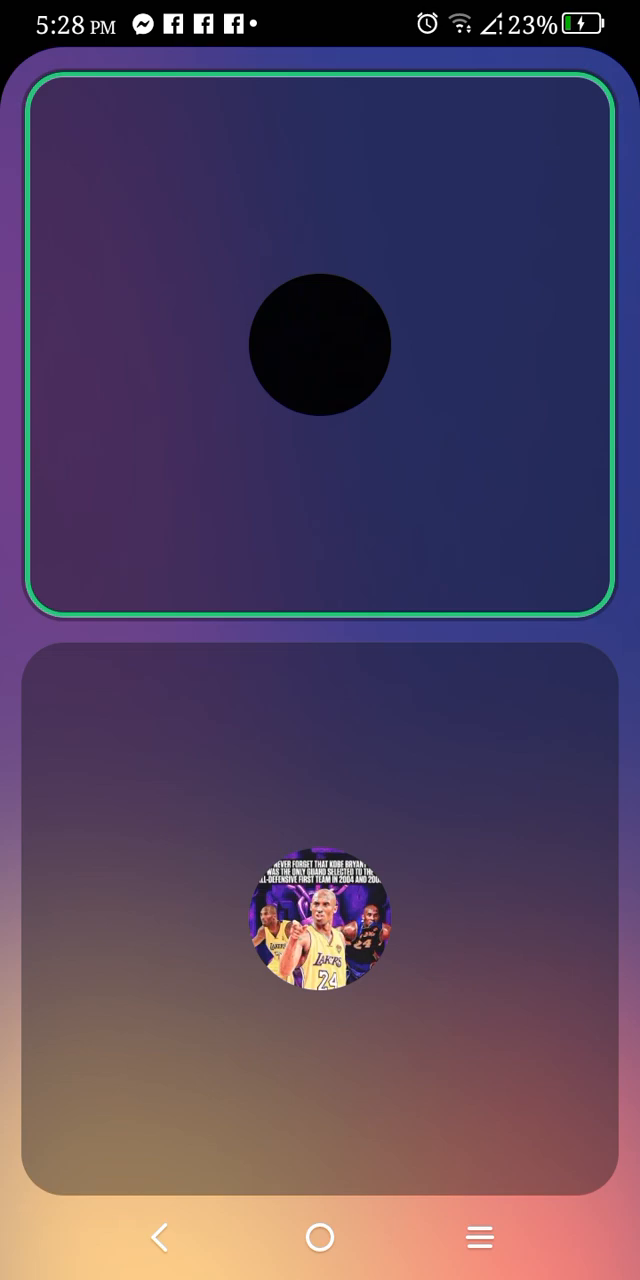
click(318, 344)
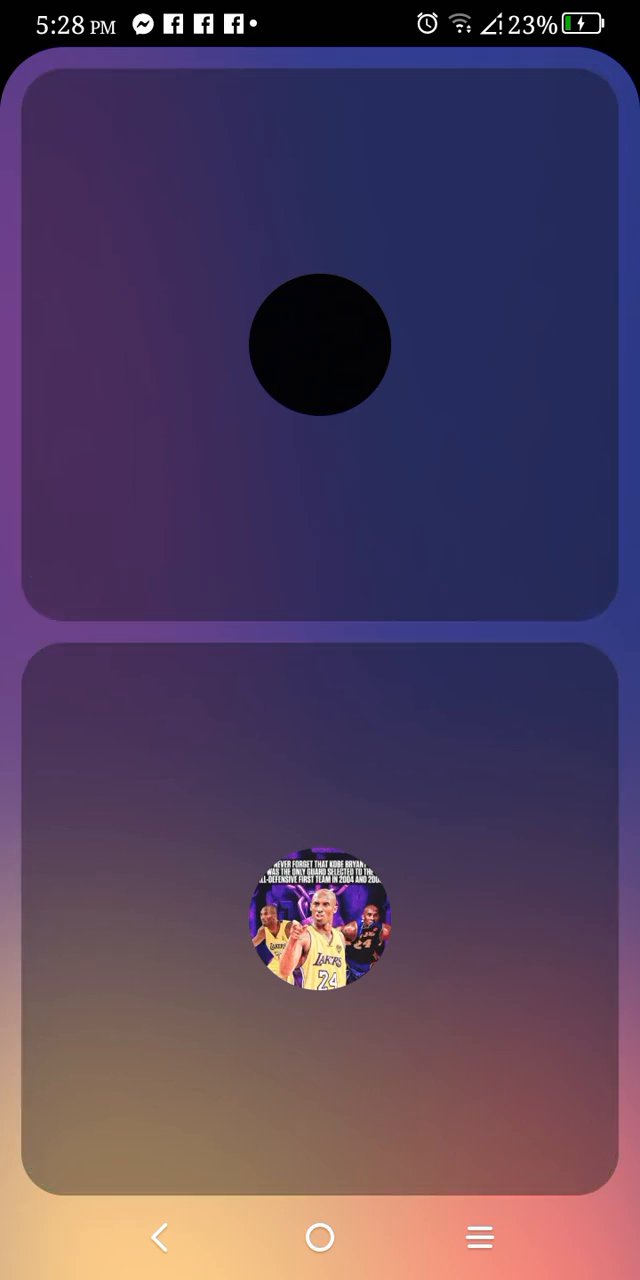
click(320, 344)
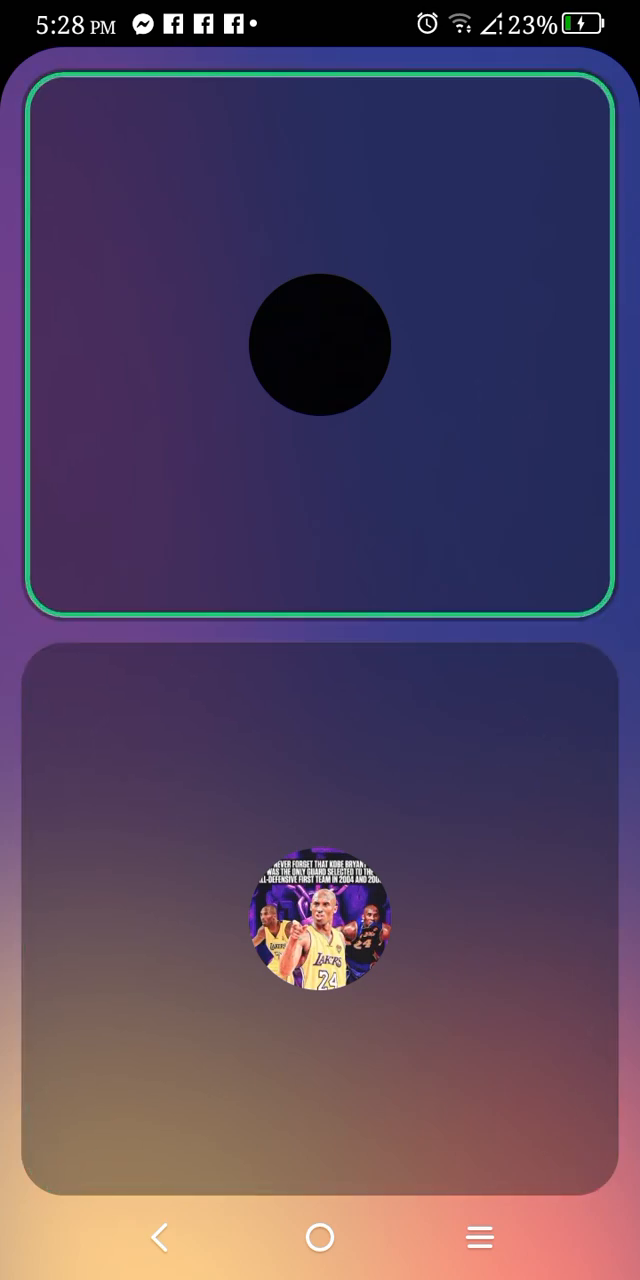
click(318, 920)
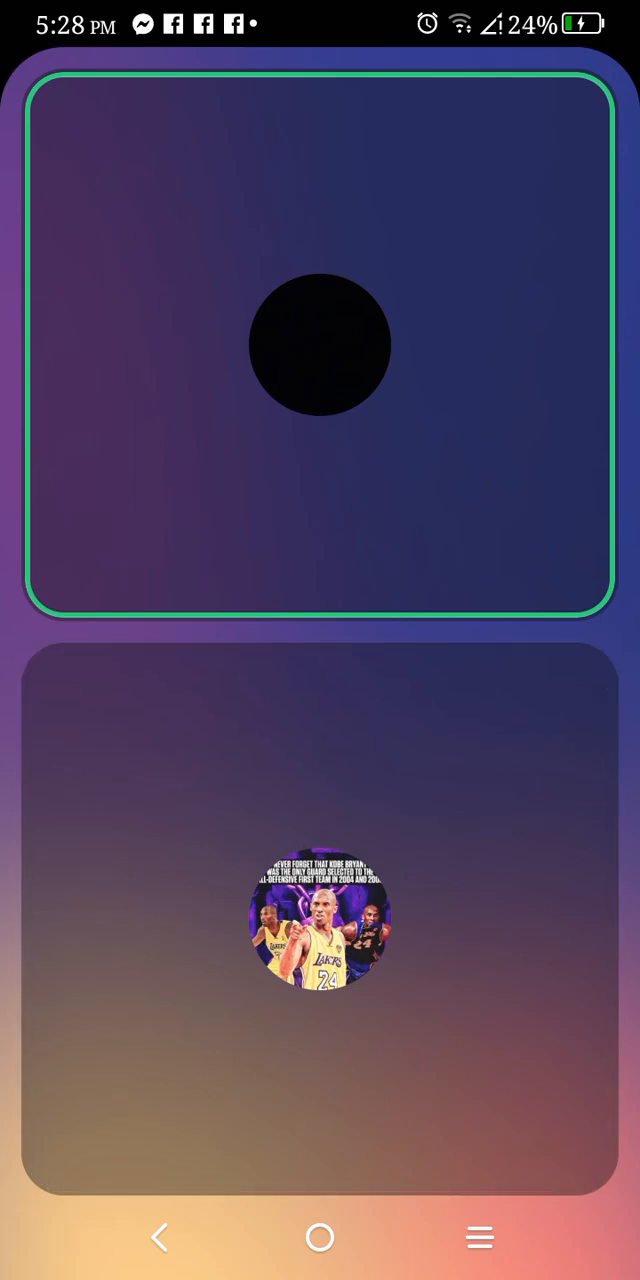
click(320, 920)
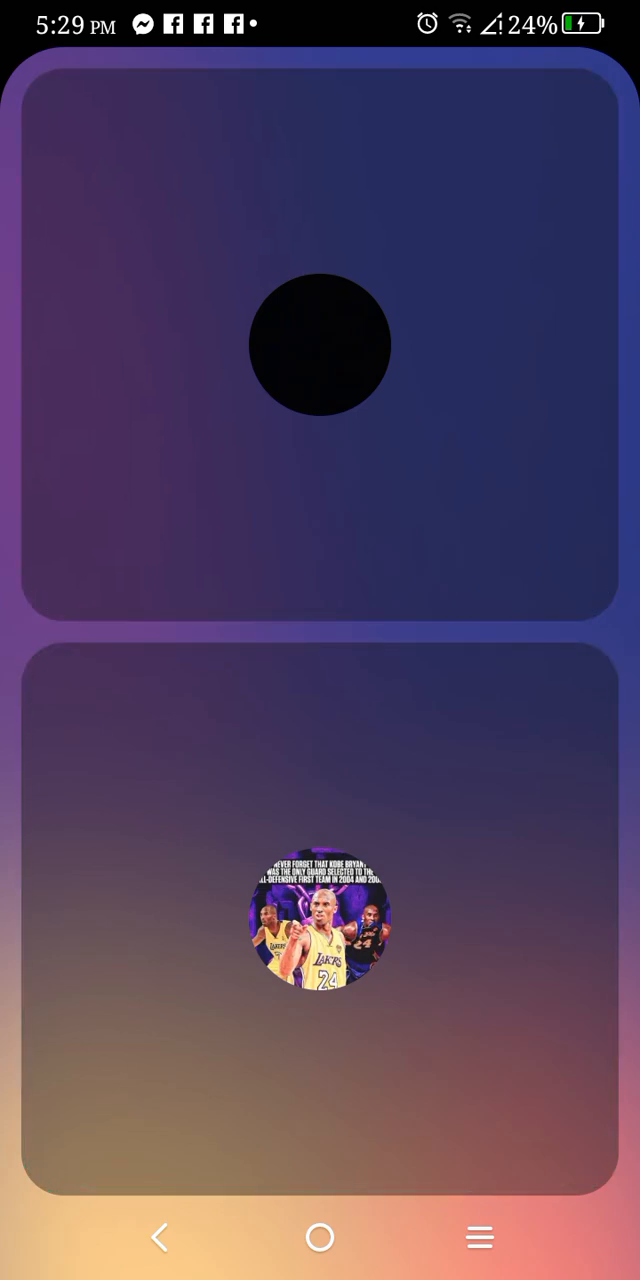
click(320, 920)
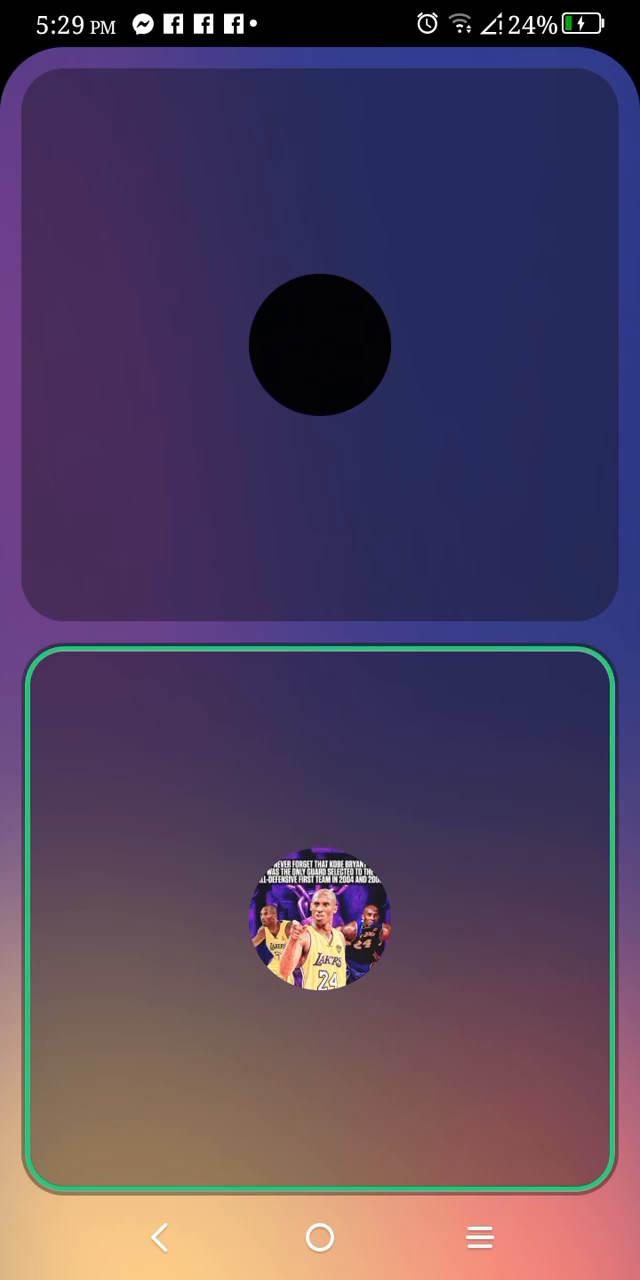
click(320, 344)
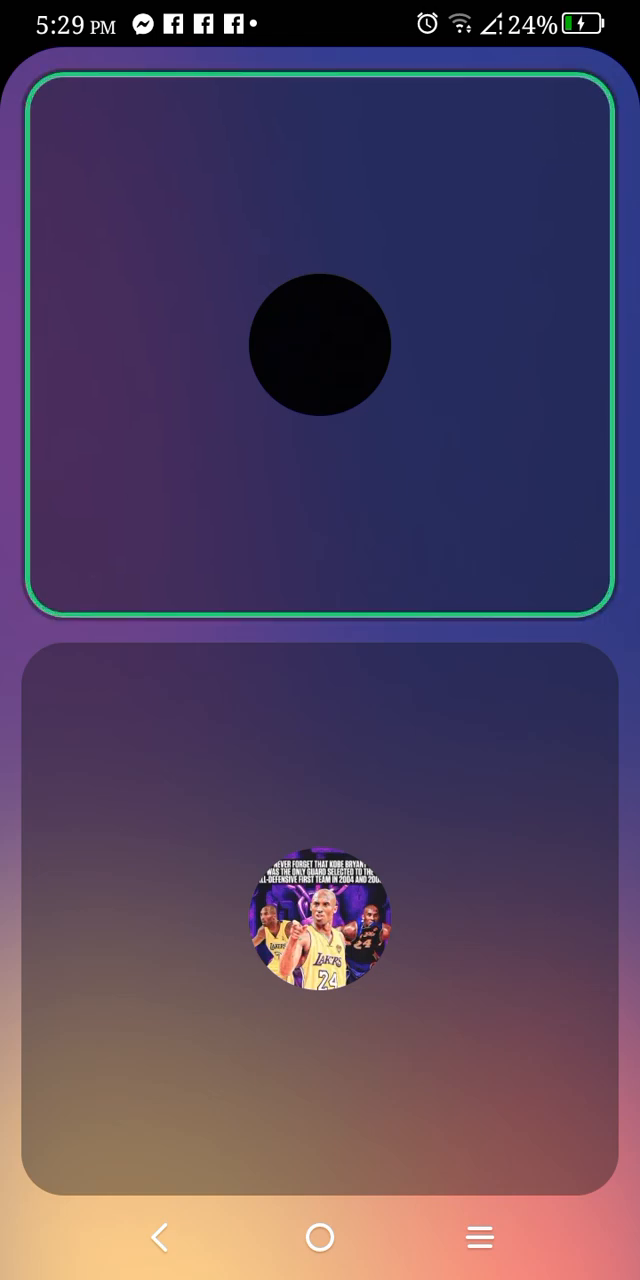
click(318, 344)
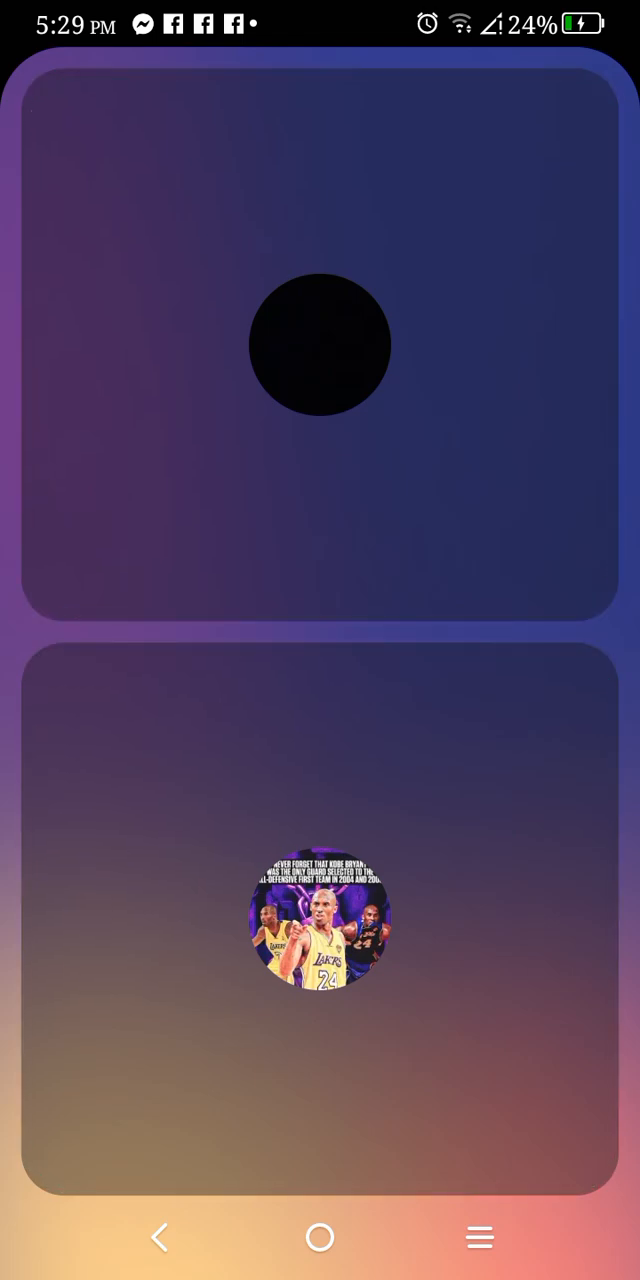
click(320, 344)
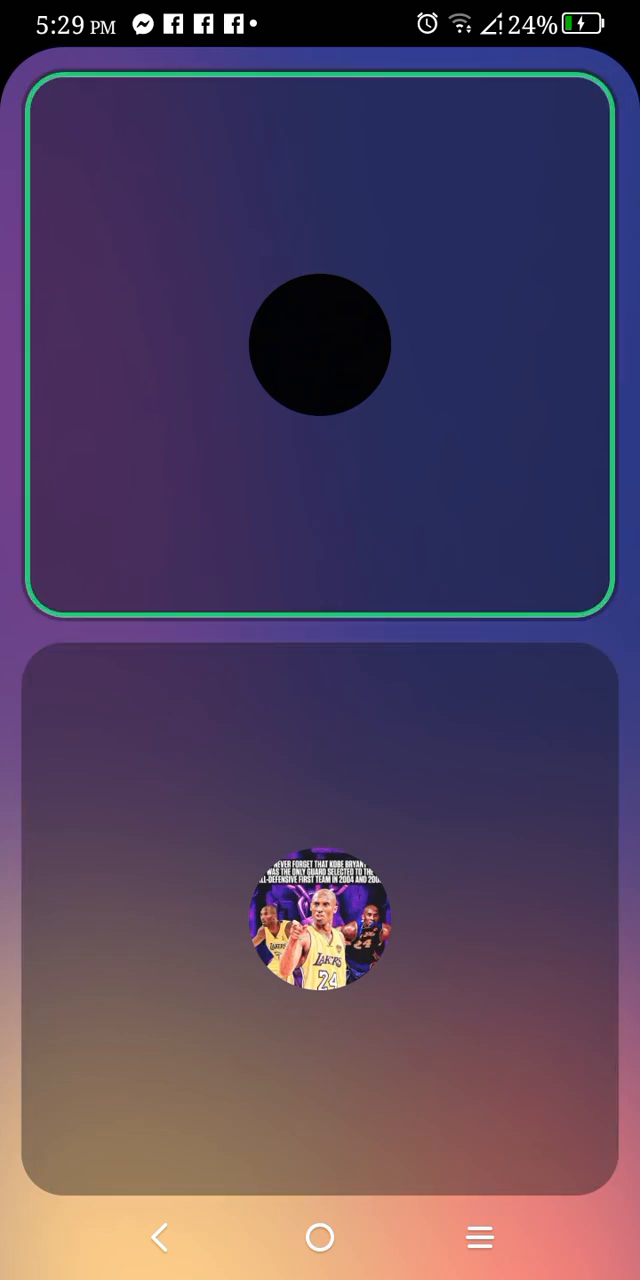
click(320, 920)
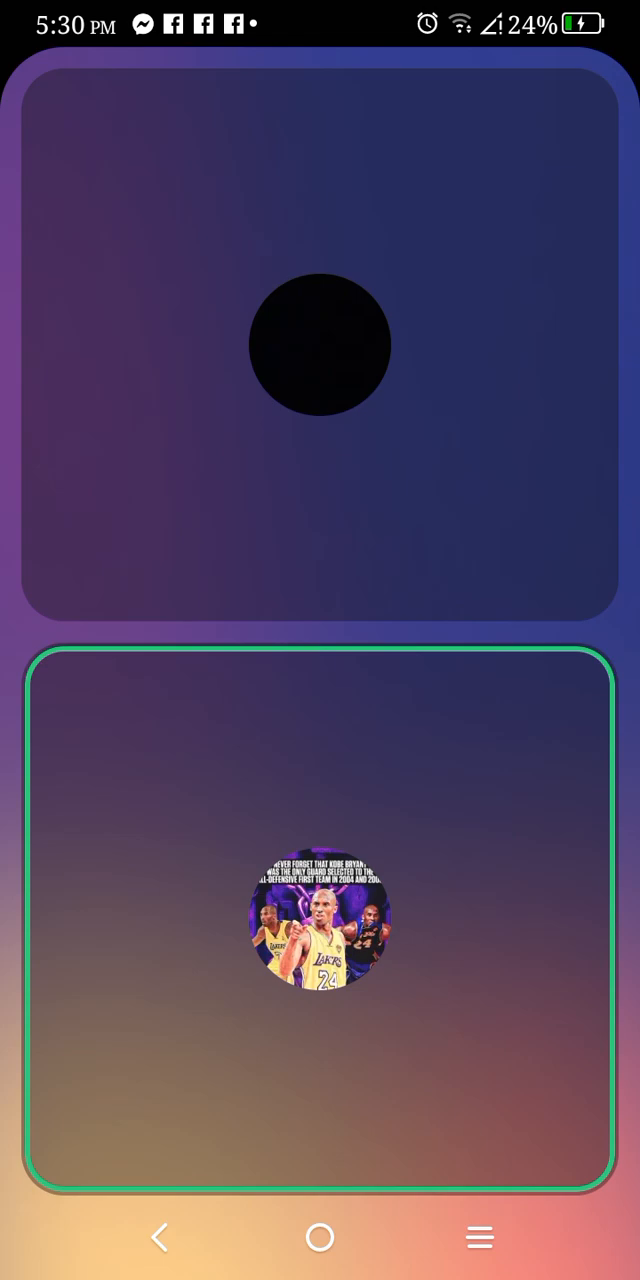
click(320, 344)
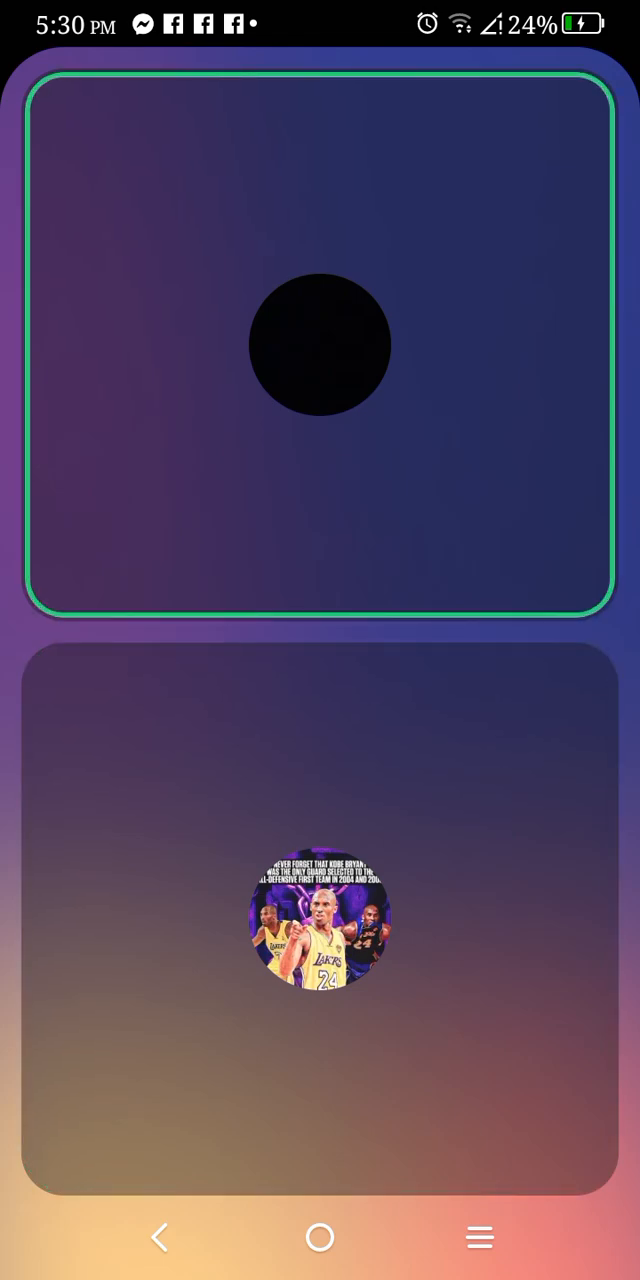
click(320, 920)
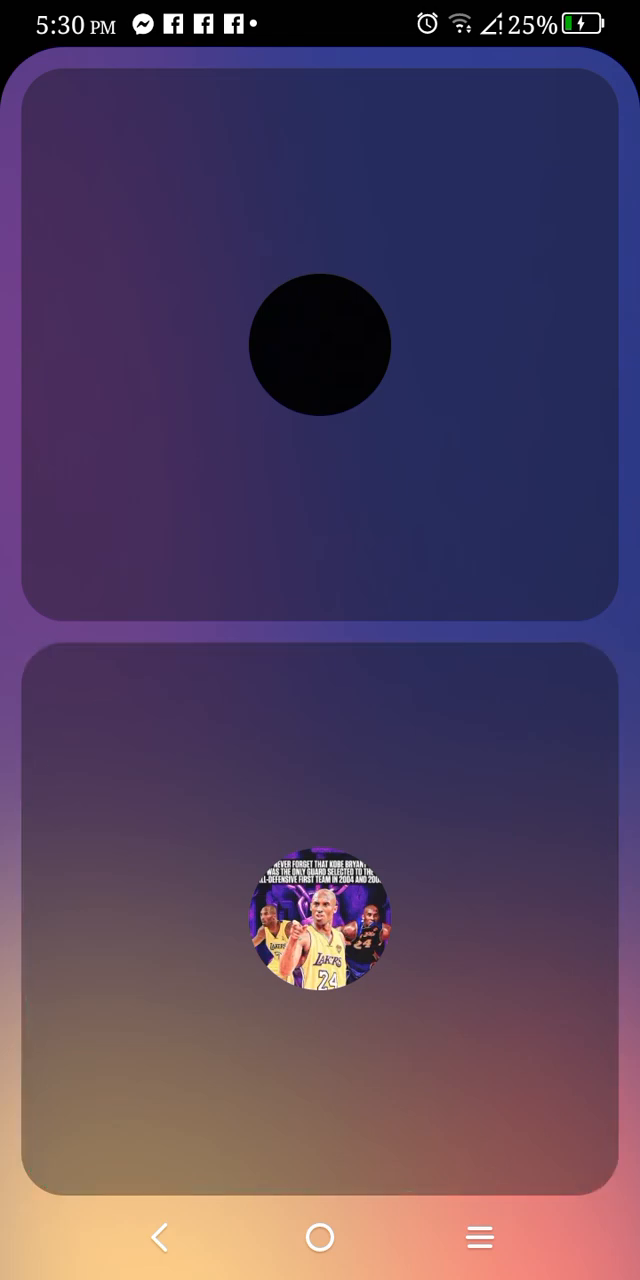
click(318, 344)
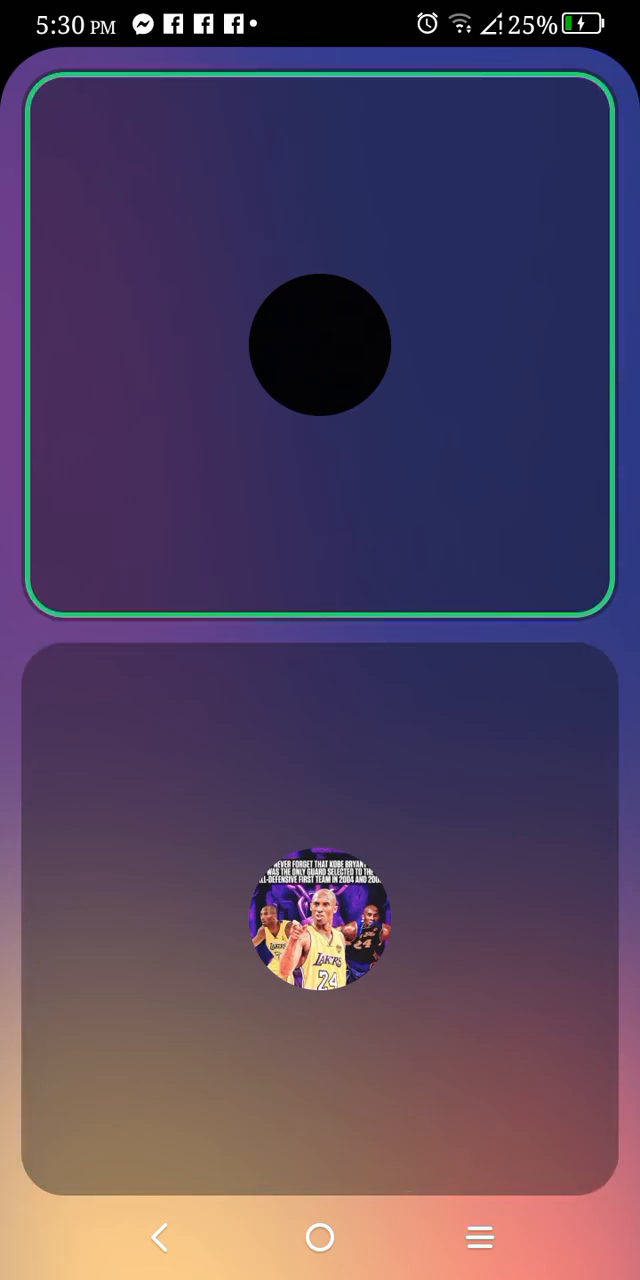
click(320, 920)
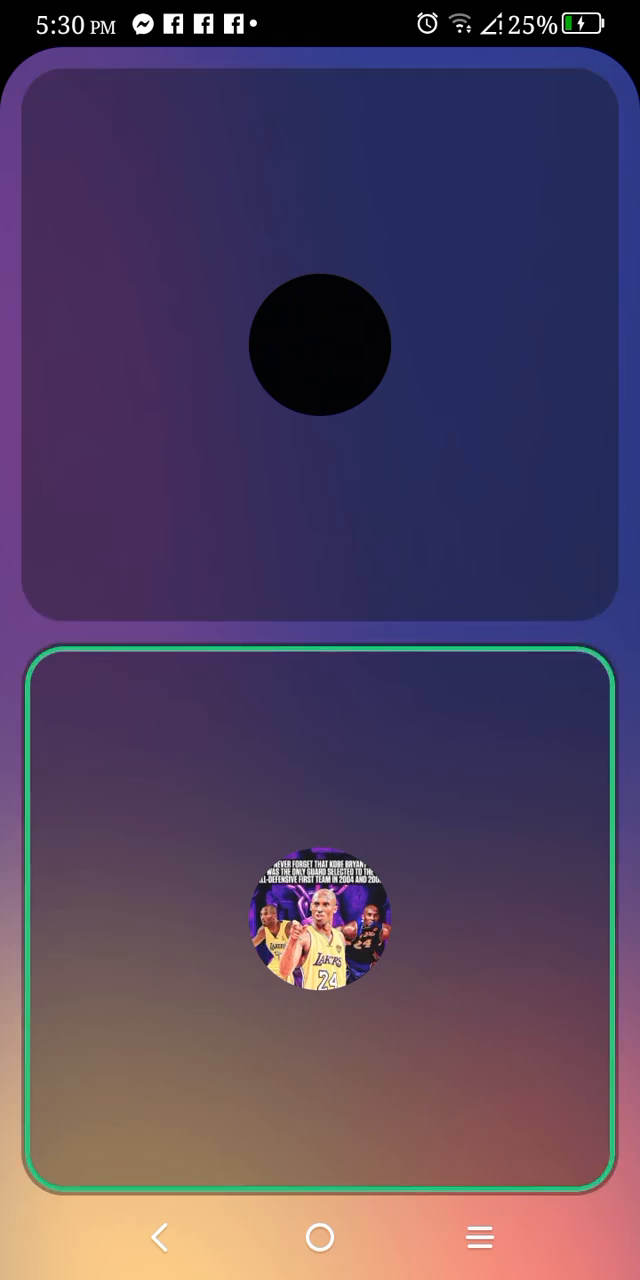
click(320, 344)
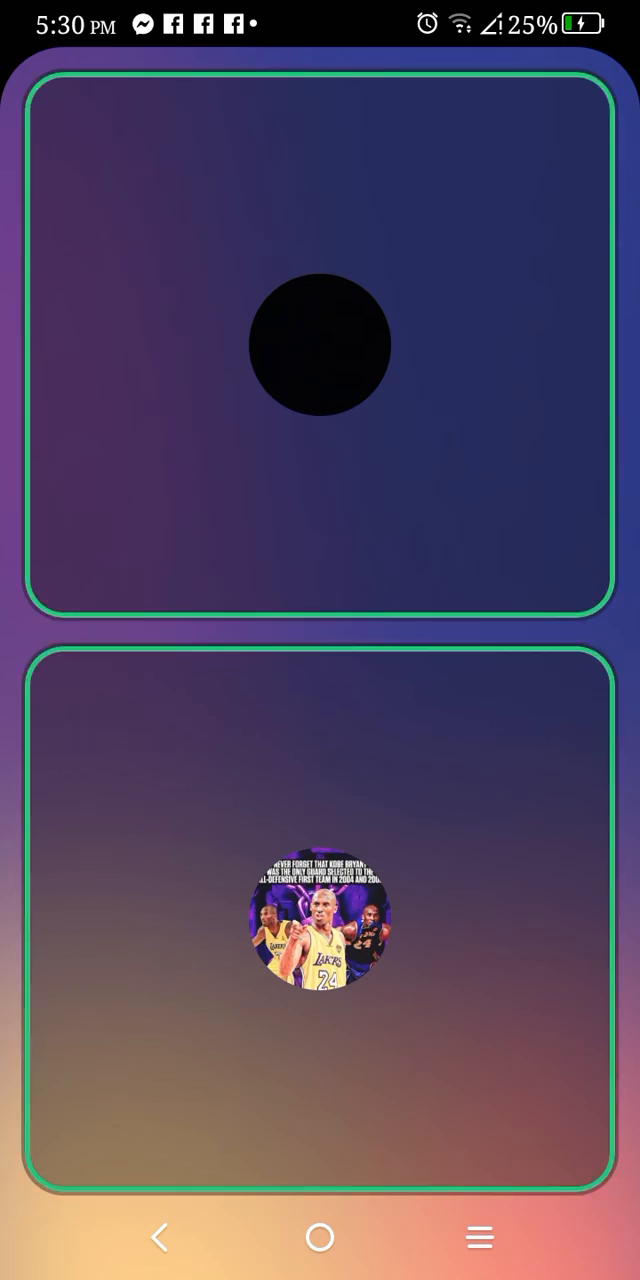
click(320, 920)
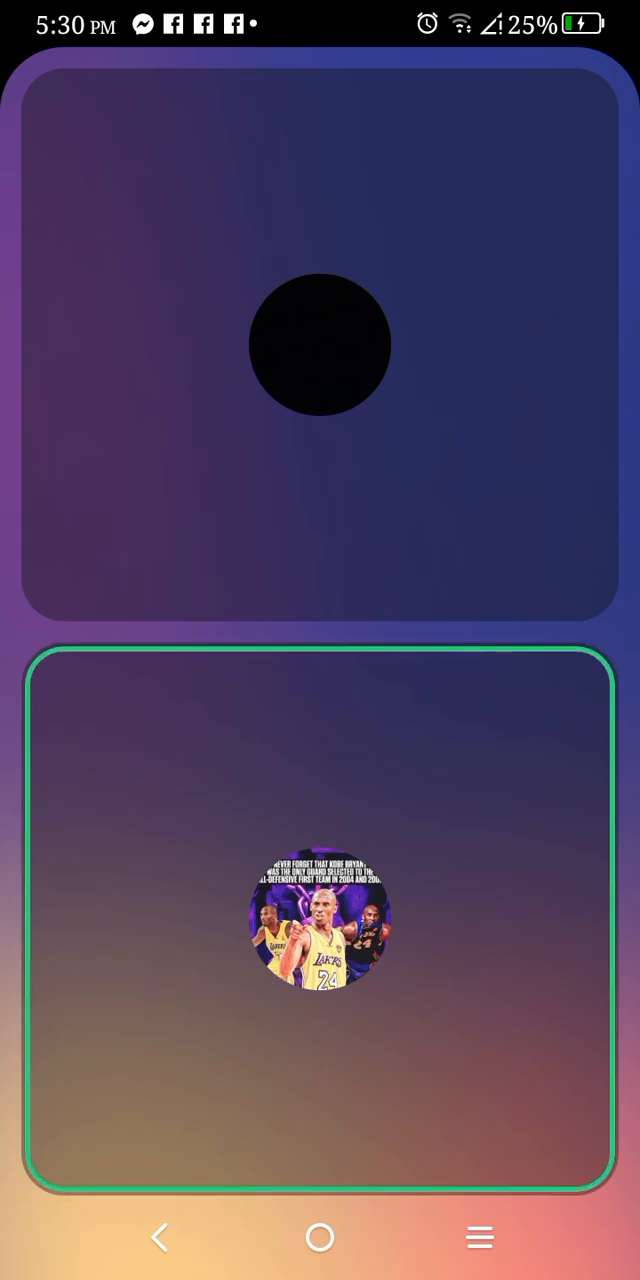
click(320, 344)
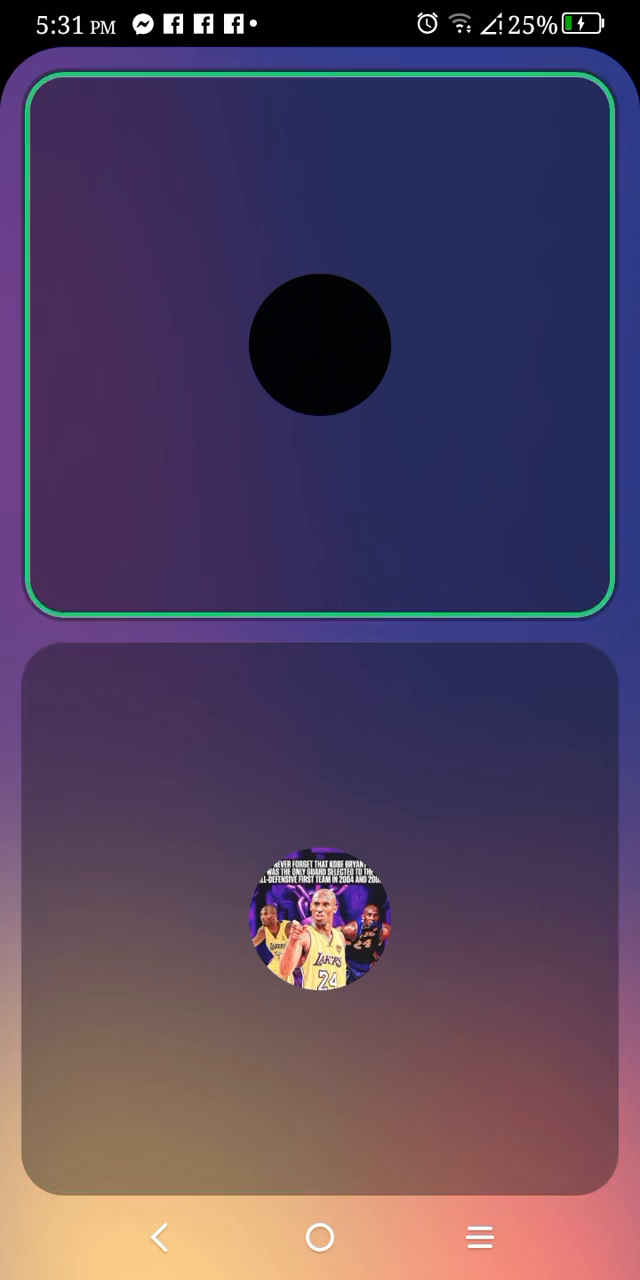
click(320, 924)
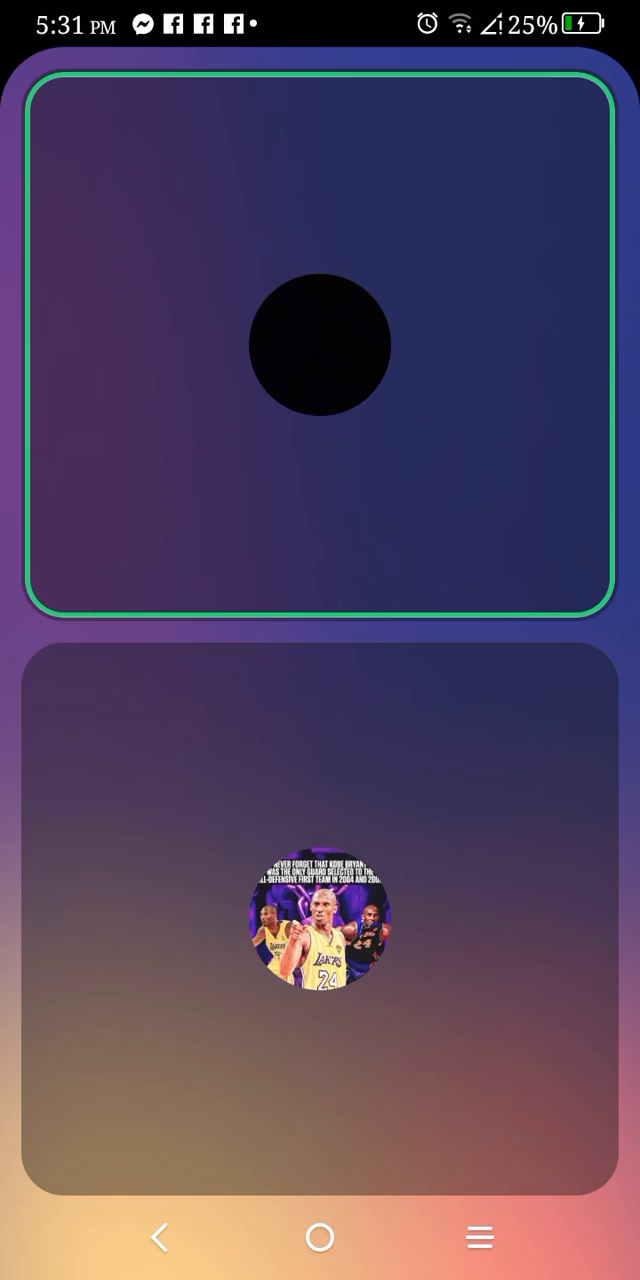
click(320, 910)
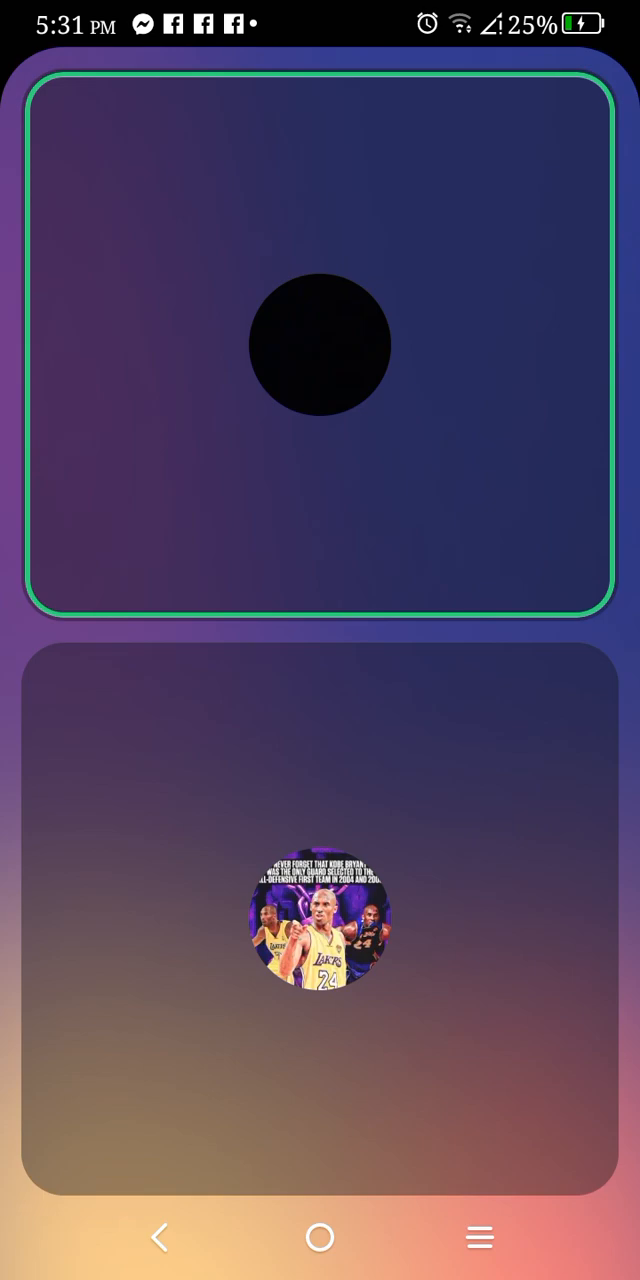
click(320, 924)
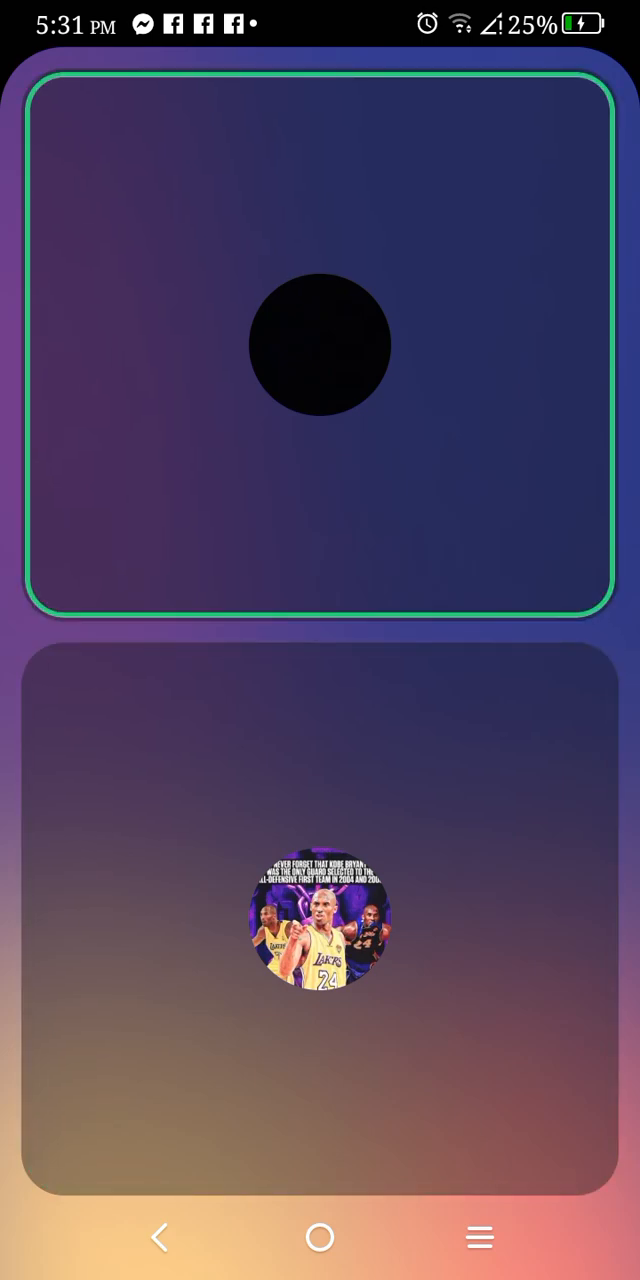
click(318, 344)
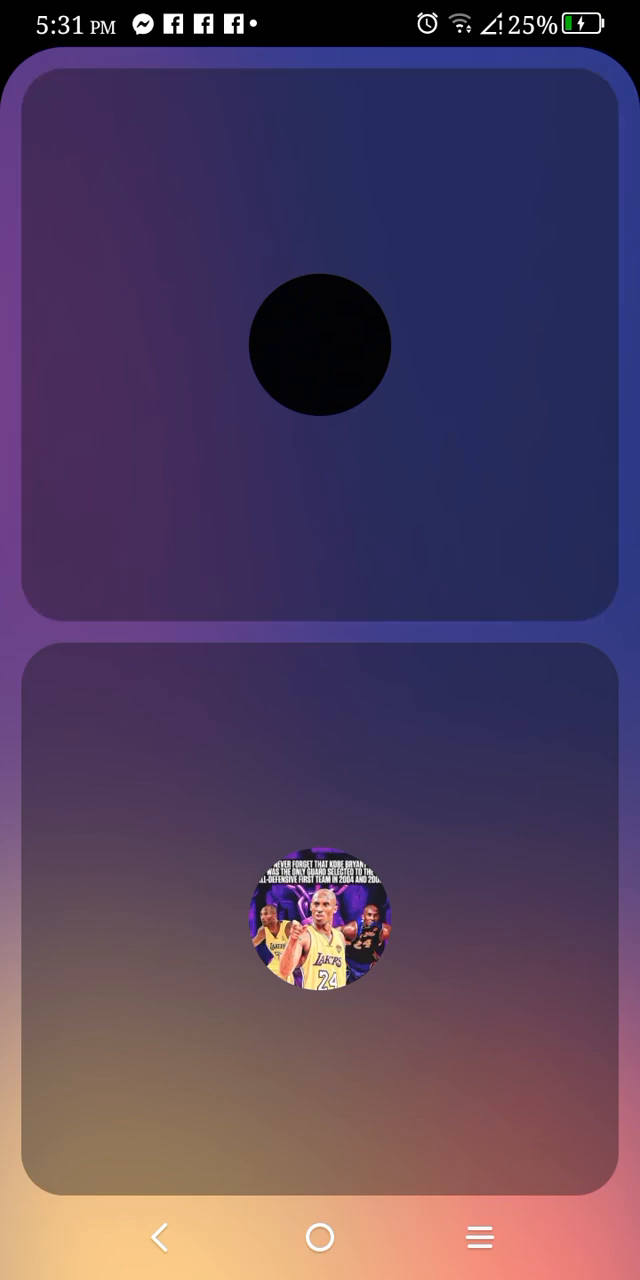
click(318, 344)
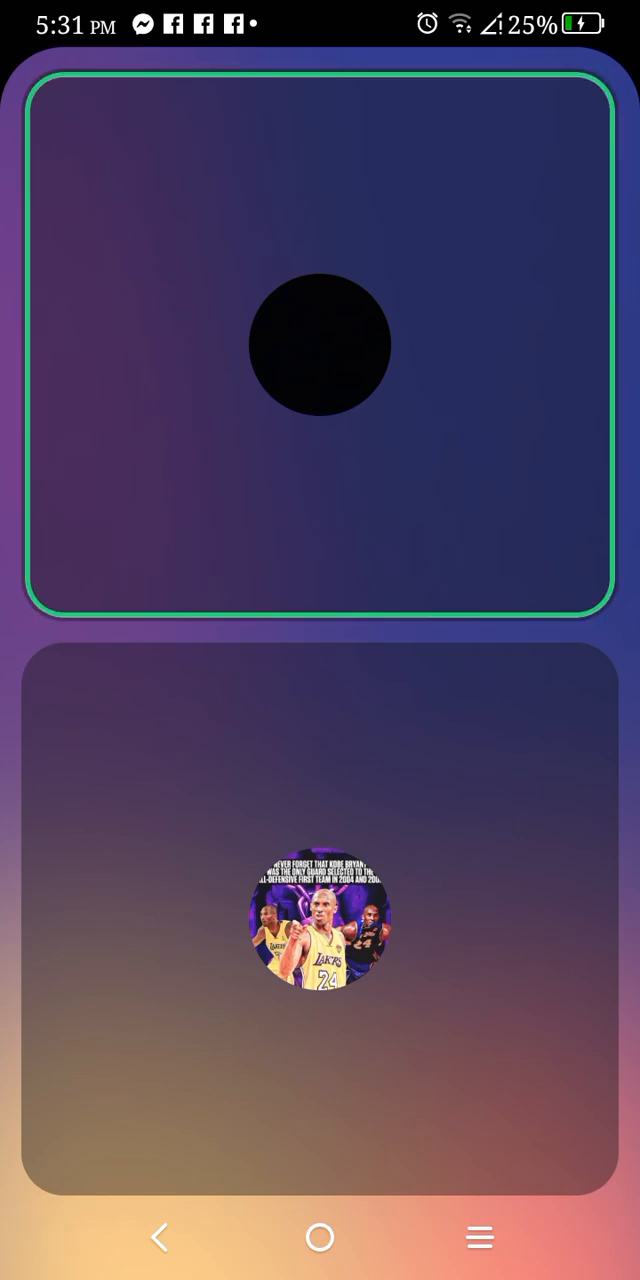
click(320, 910)
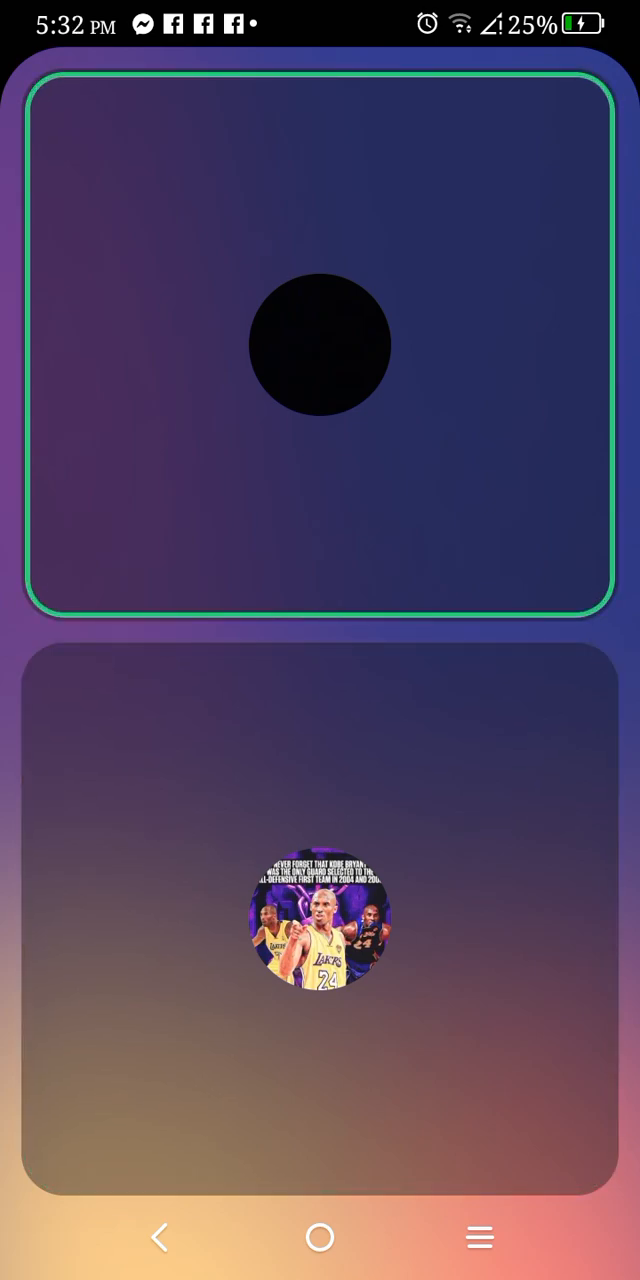
click(320, 910)
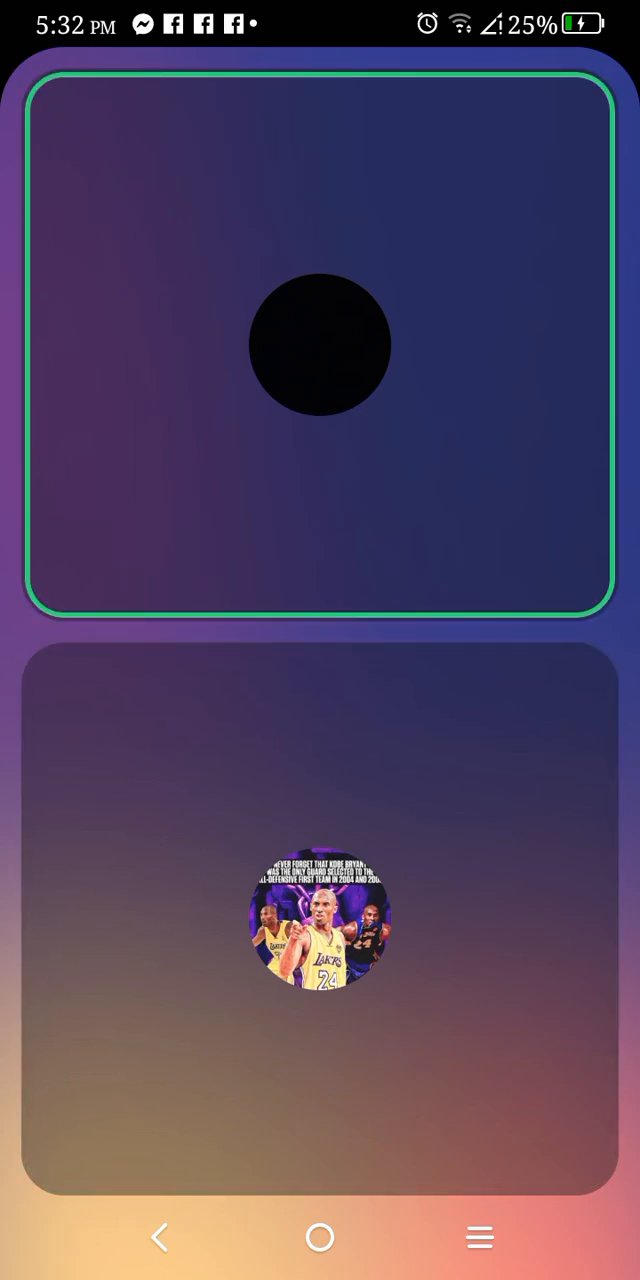
click(318, 344)
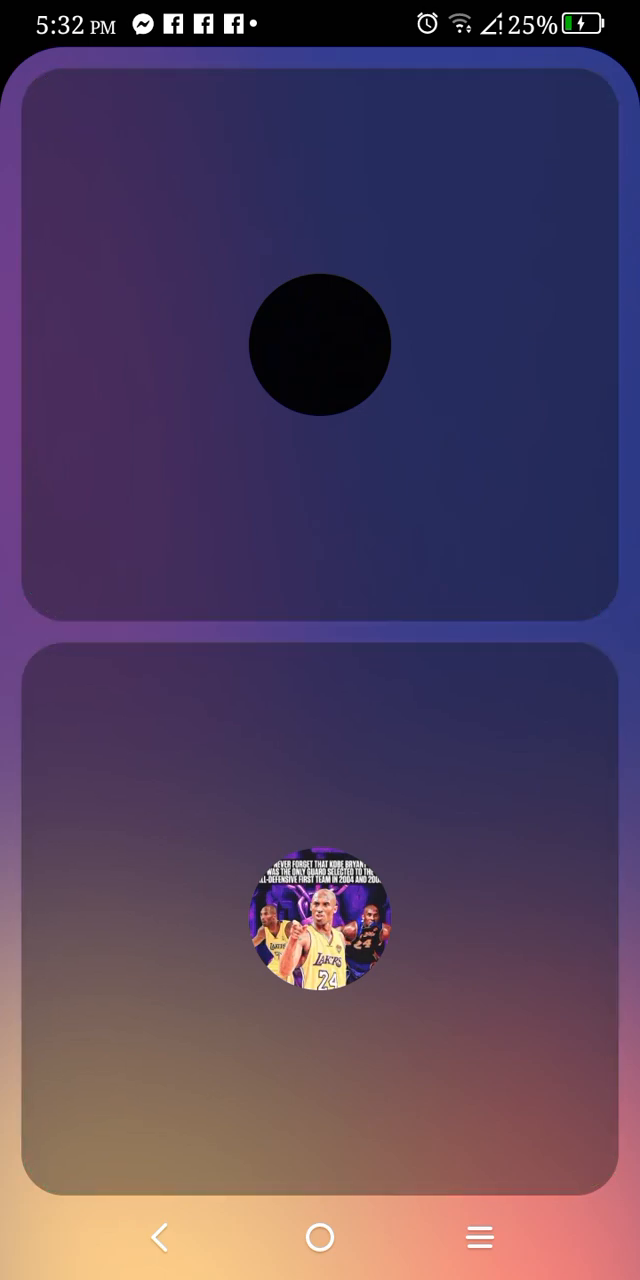
click(320, 920)
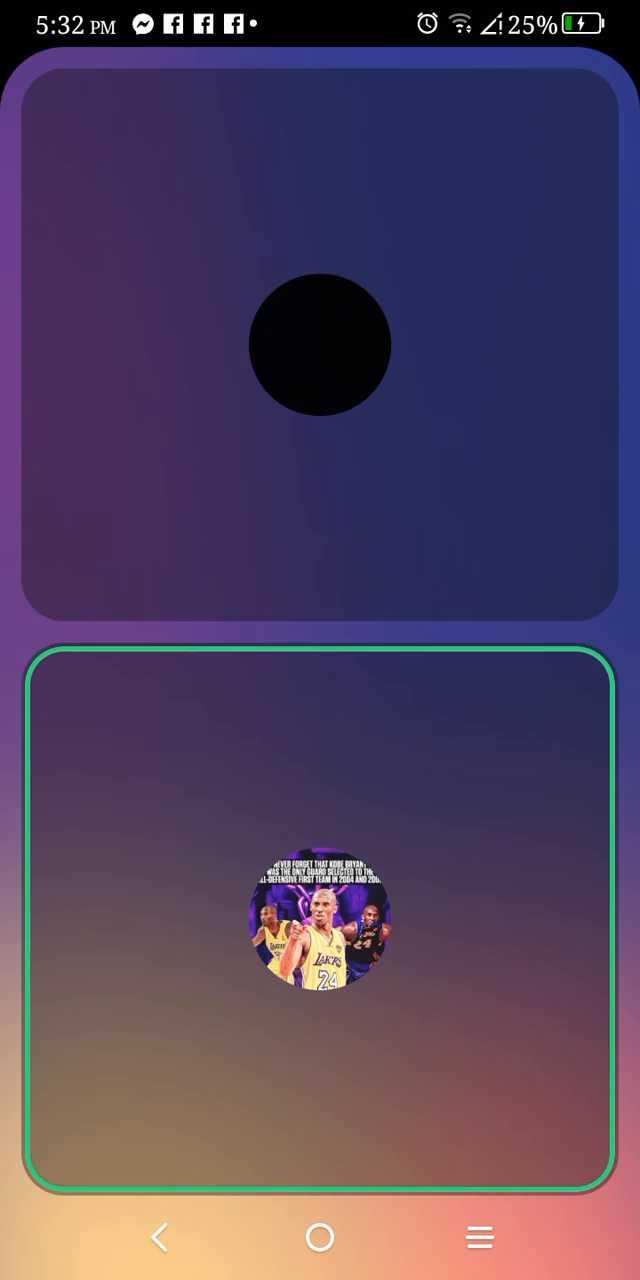
click(320, 344)
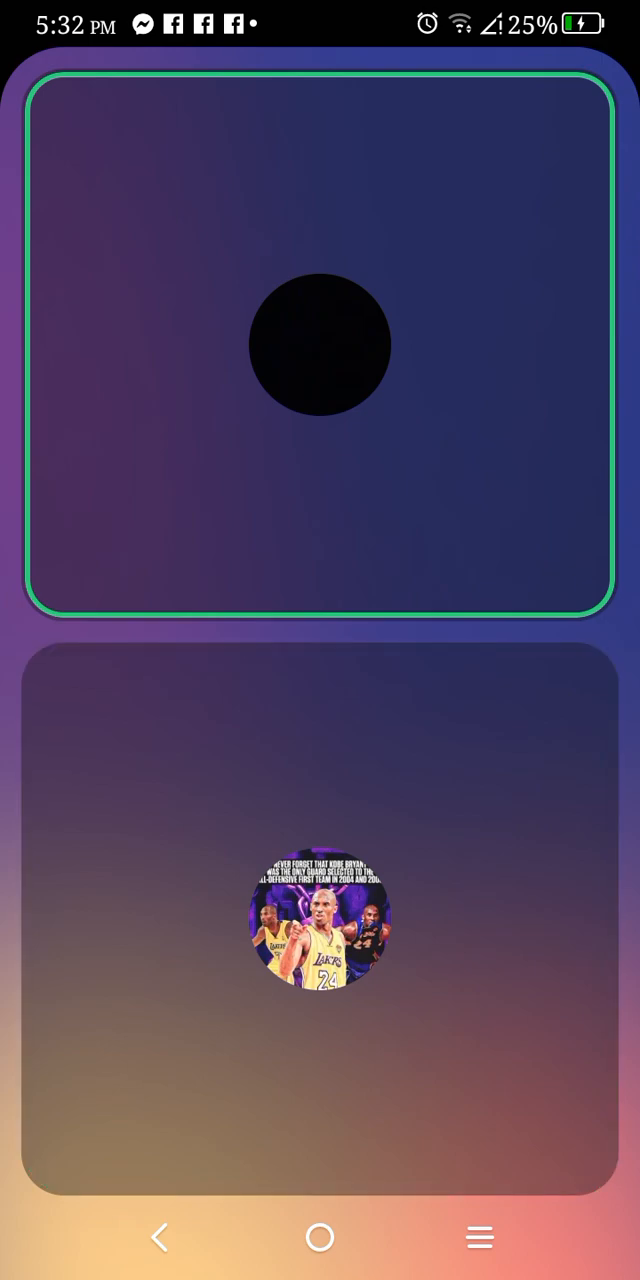
click(320, 910)
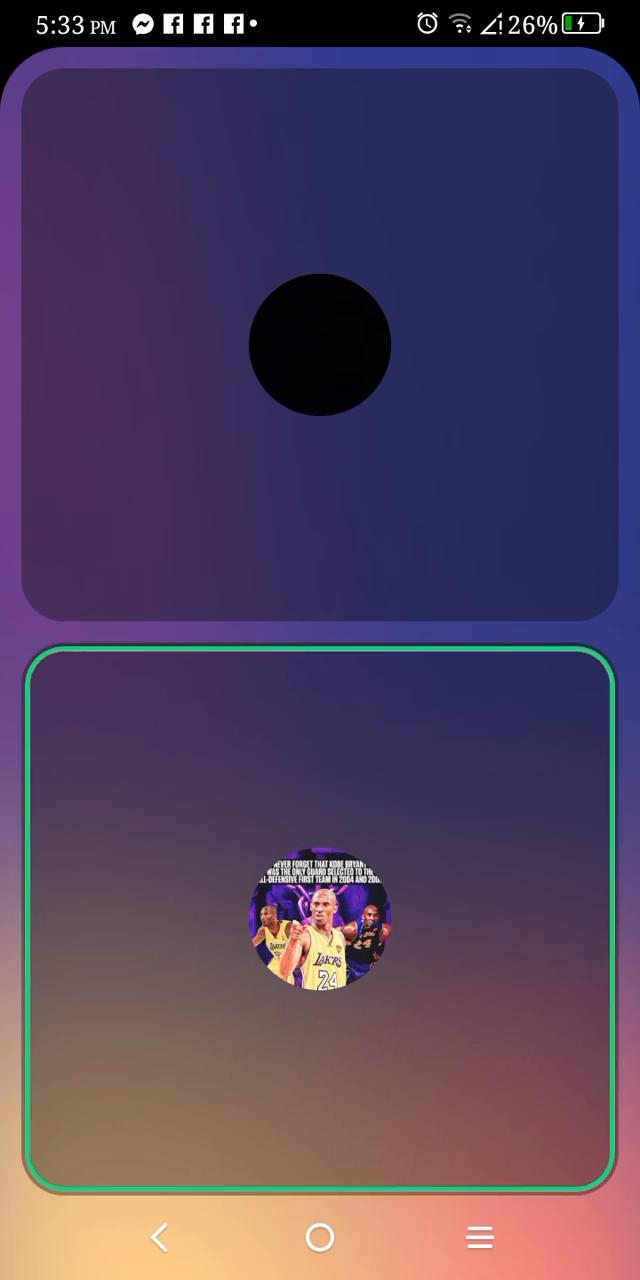
- Stay in the full-screen voice call through the rest of the conversation, tapping the call screen
click(320, 344)
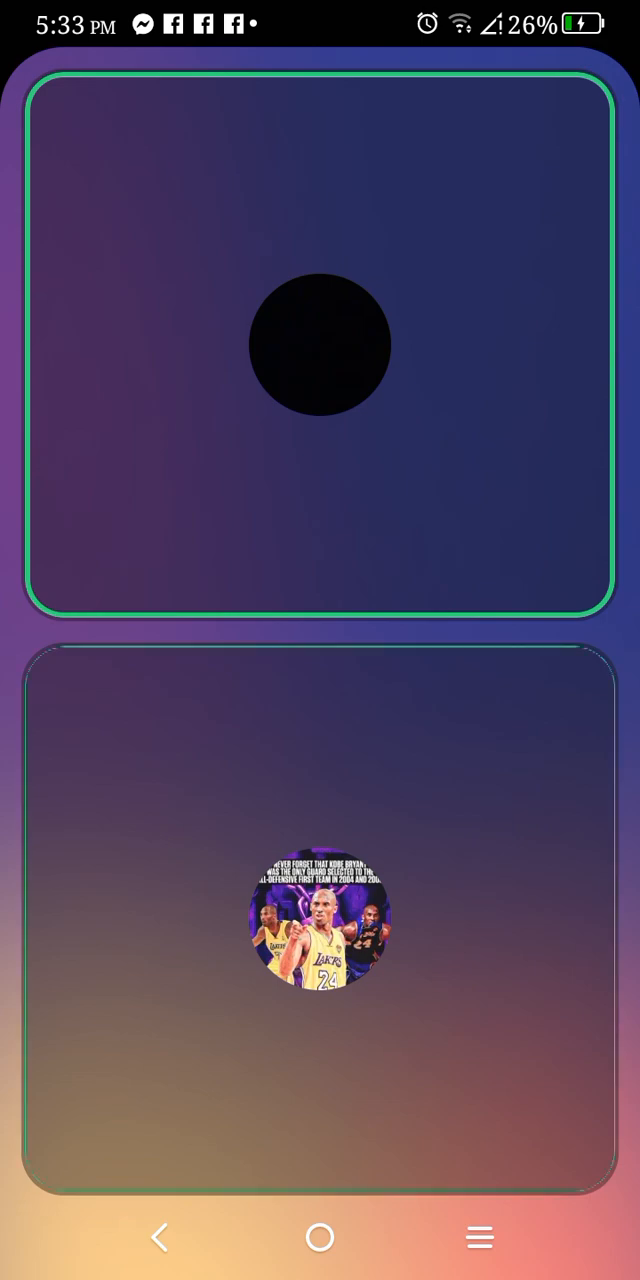
click(320, 916)
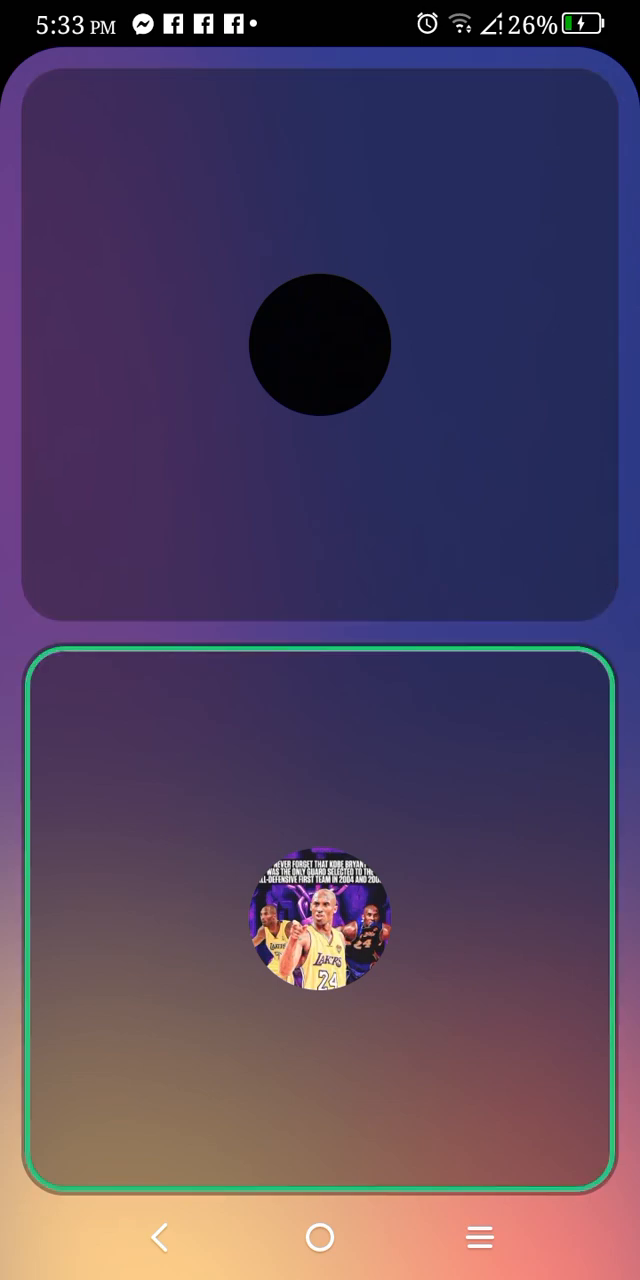
click(320, 344)
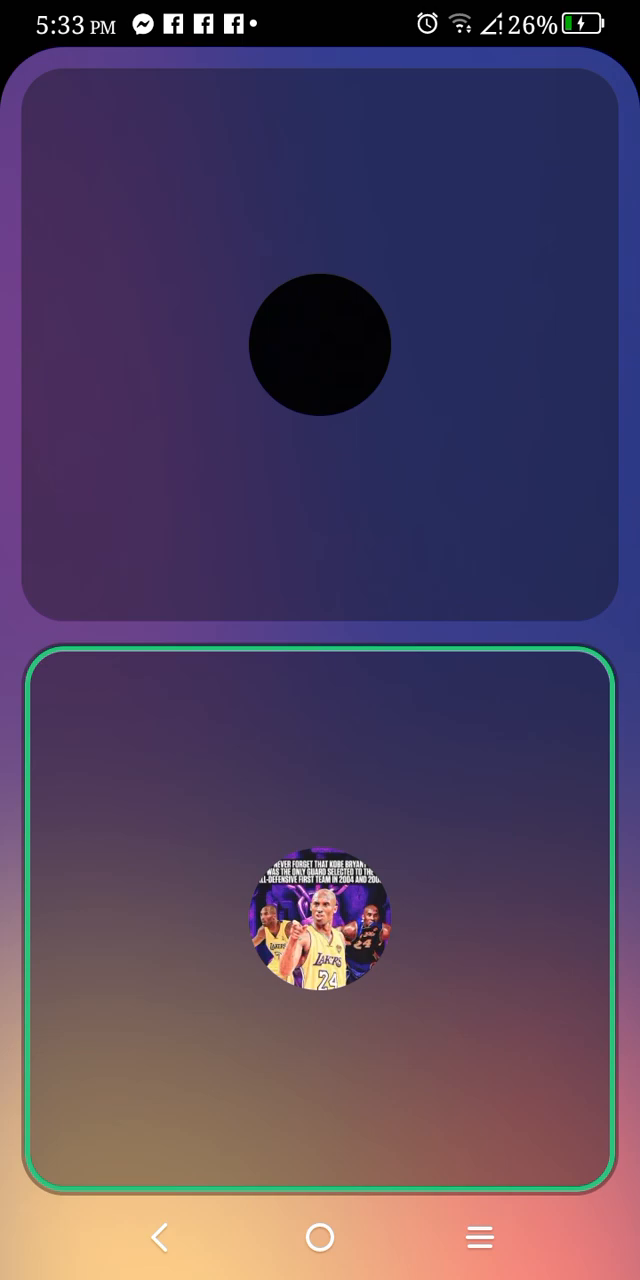
click(320, 344)
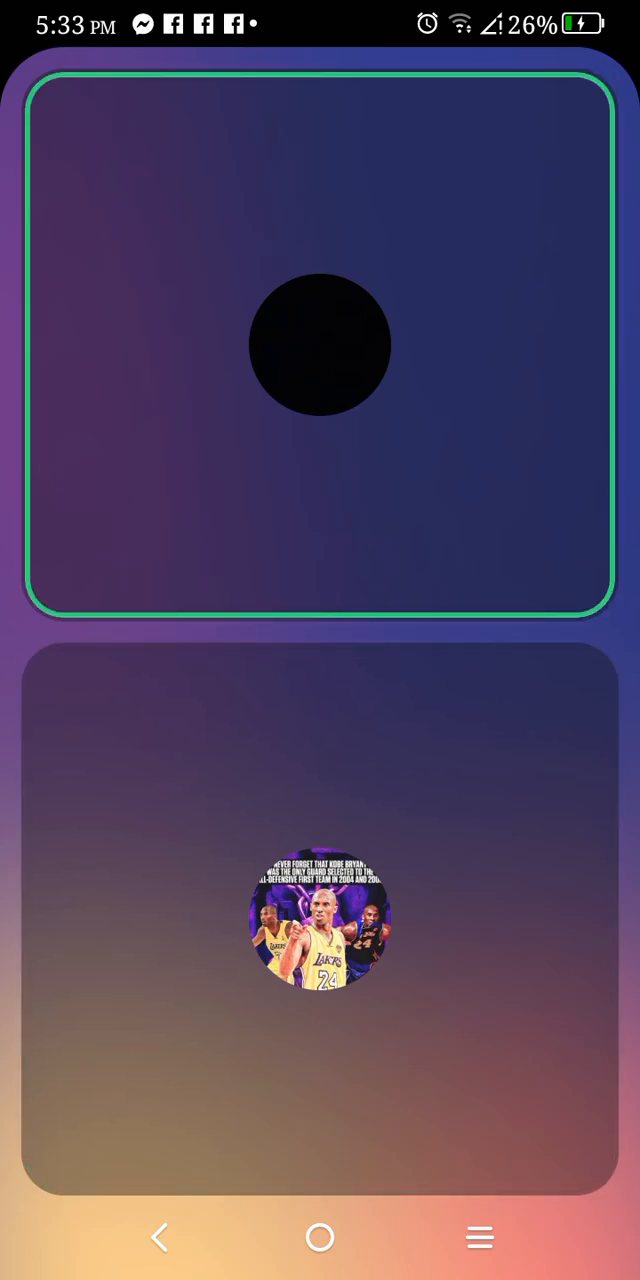
click(320, 920)
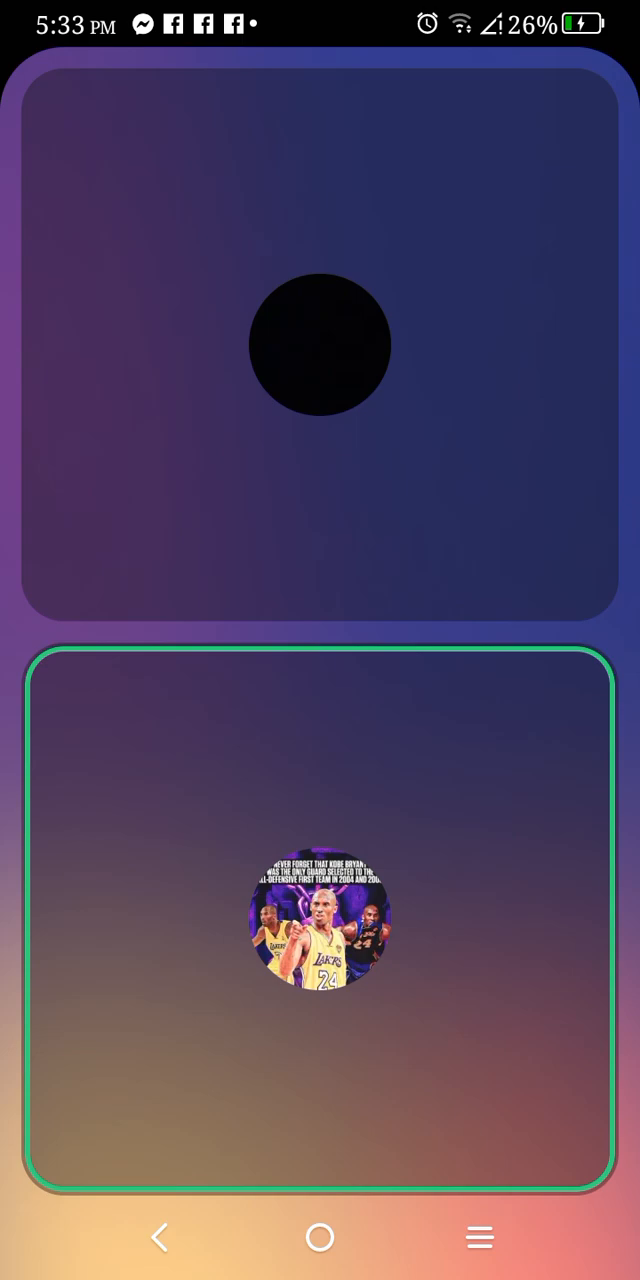
click(320, 916)
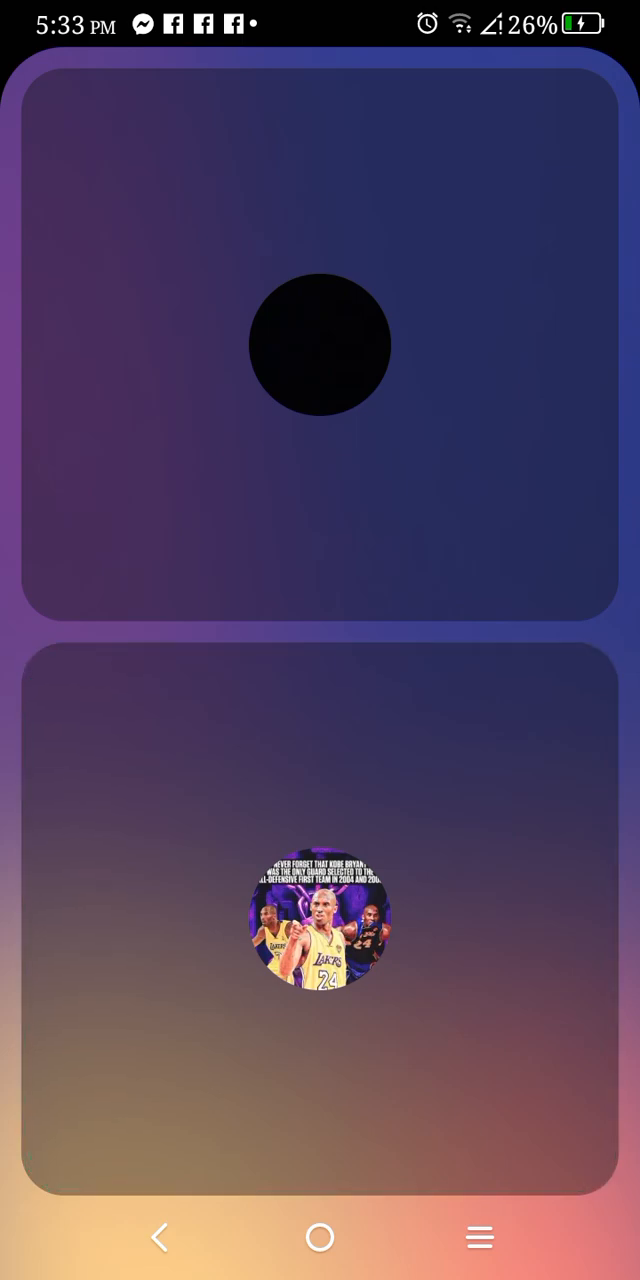
click(320, 920)
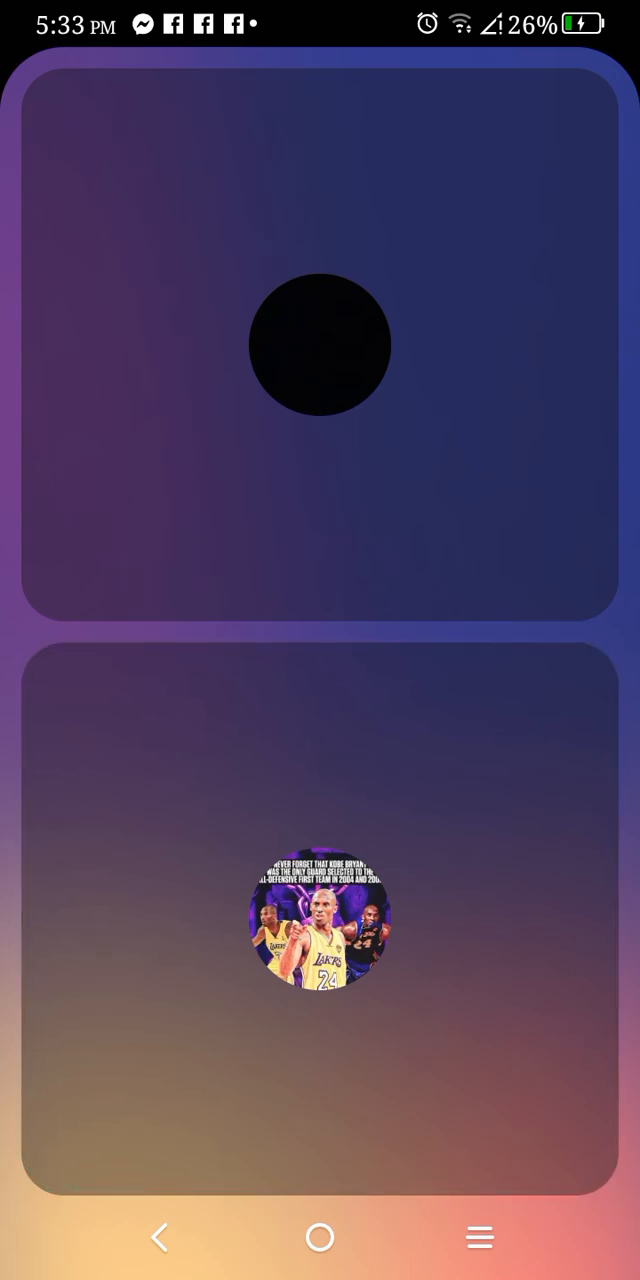
click(320, 920)
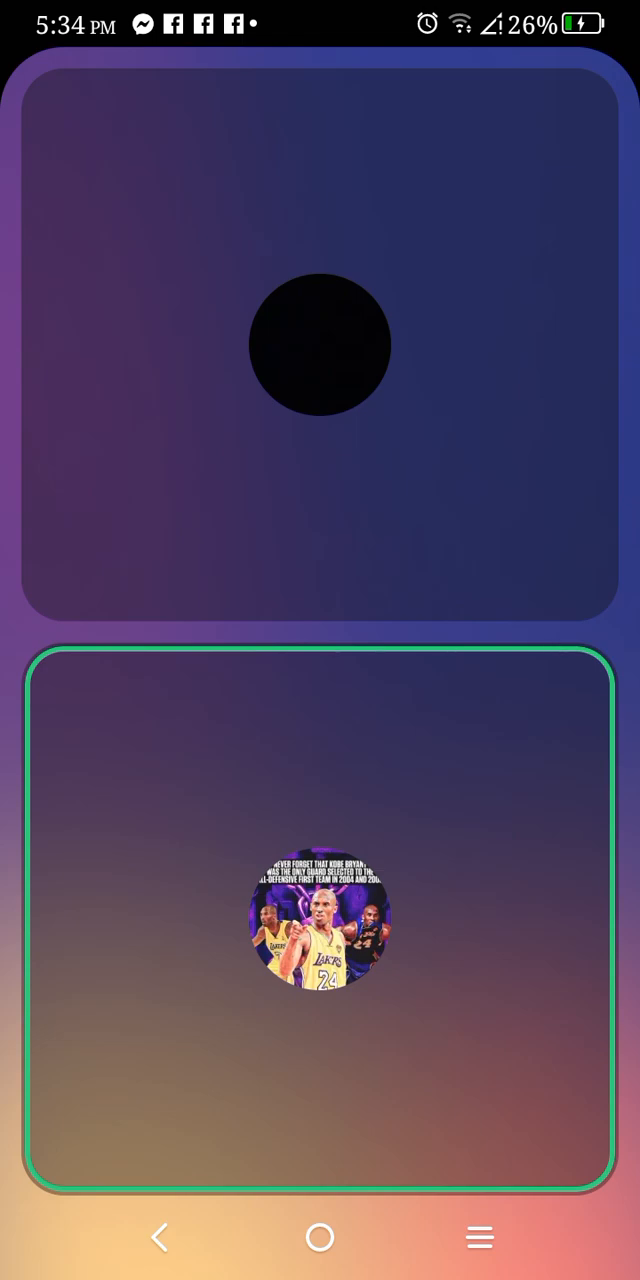
click(318, 344)
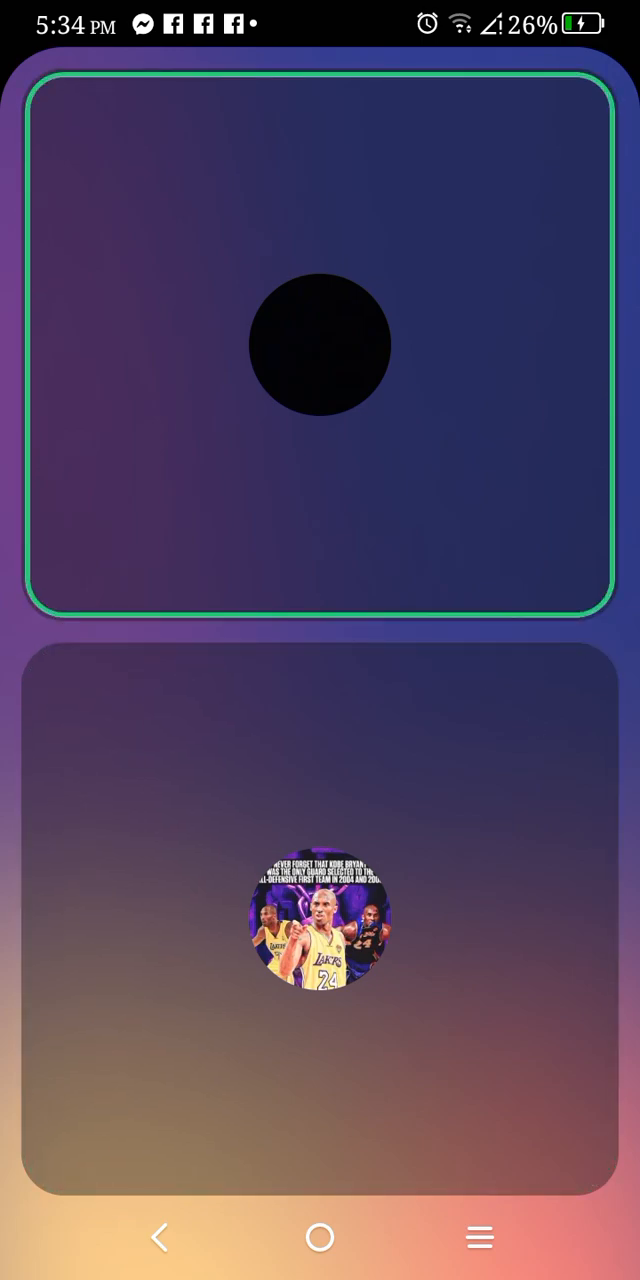
click(320, 920)
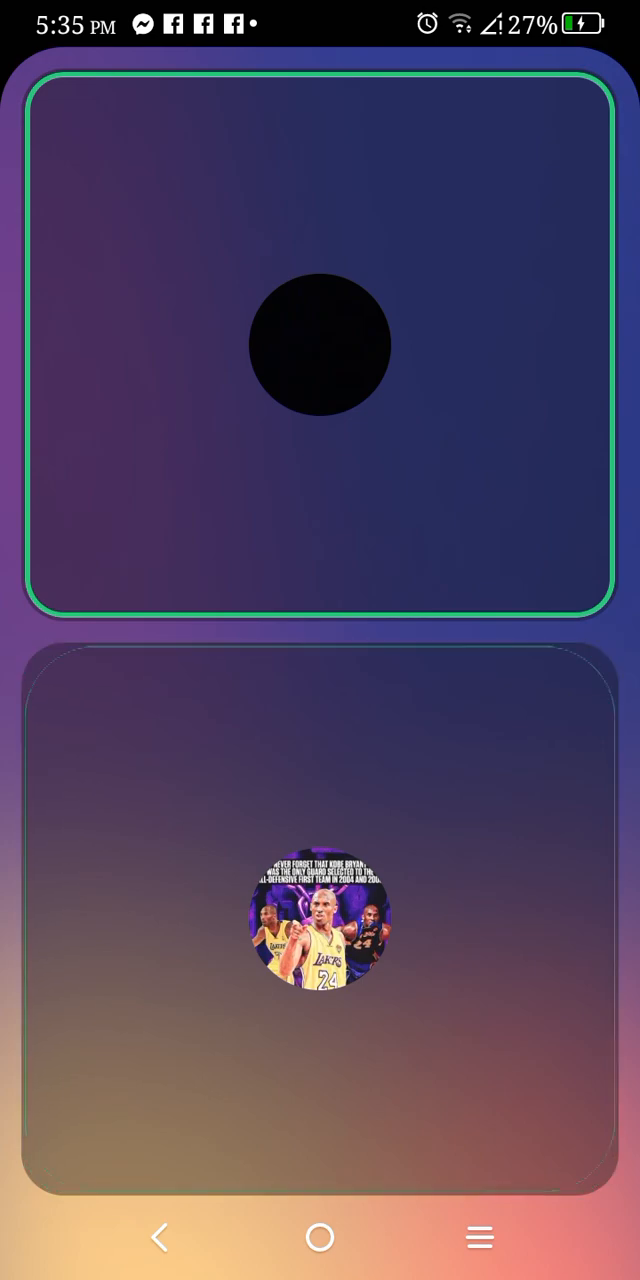
click(320, 910)
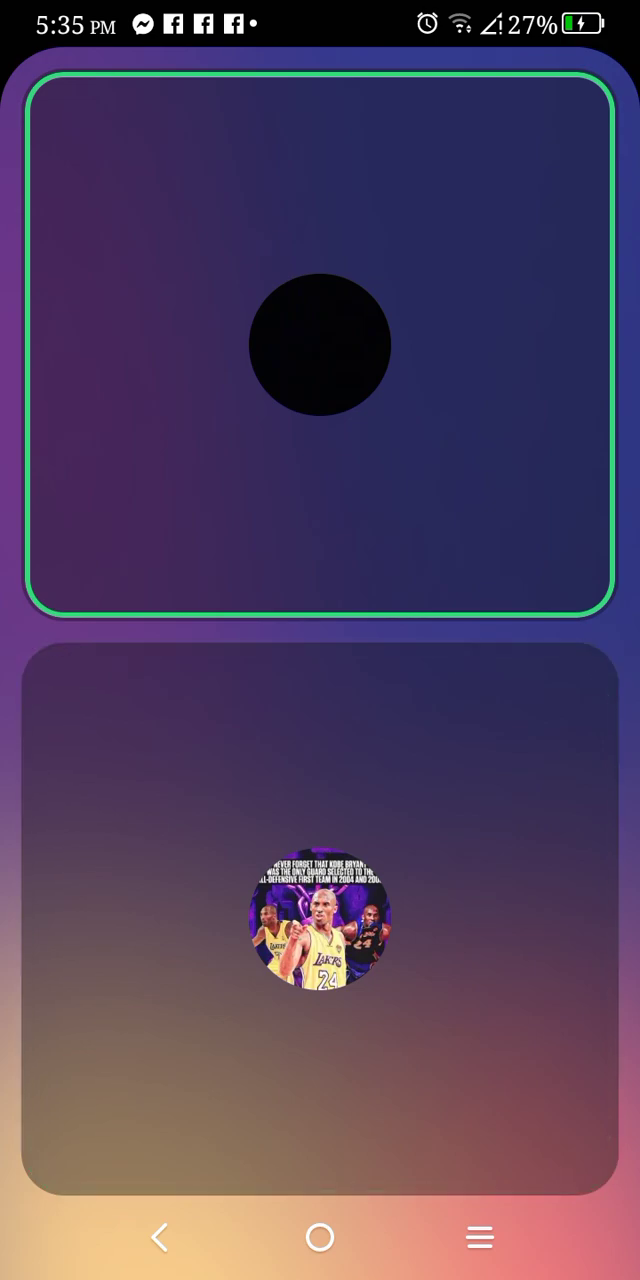
click(318, 916)
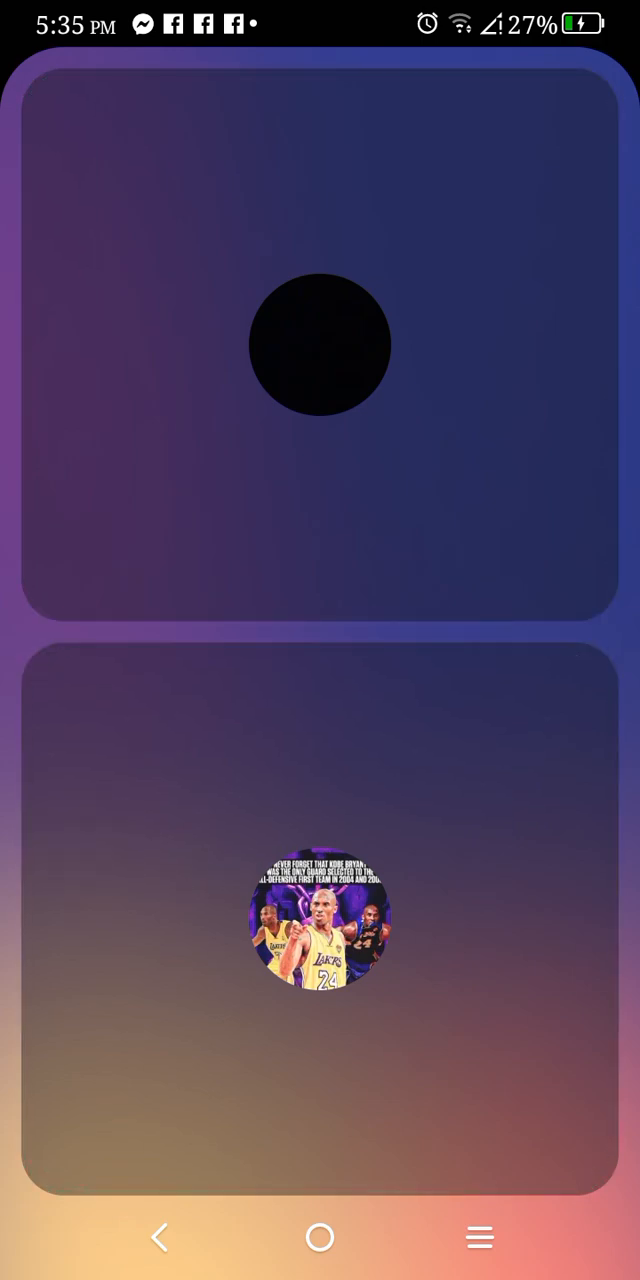
click(320, 920)
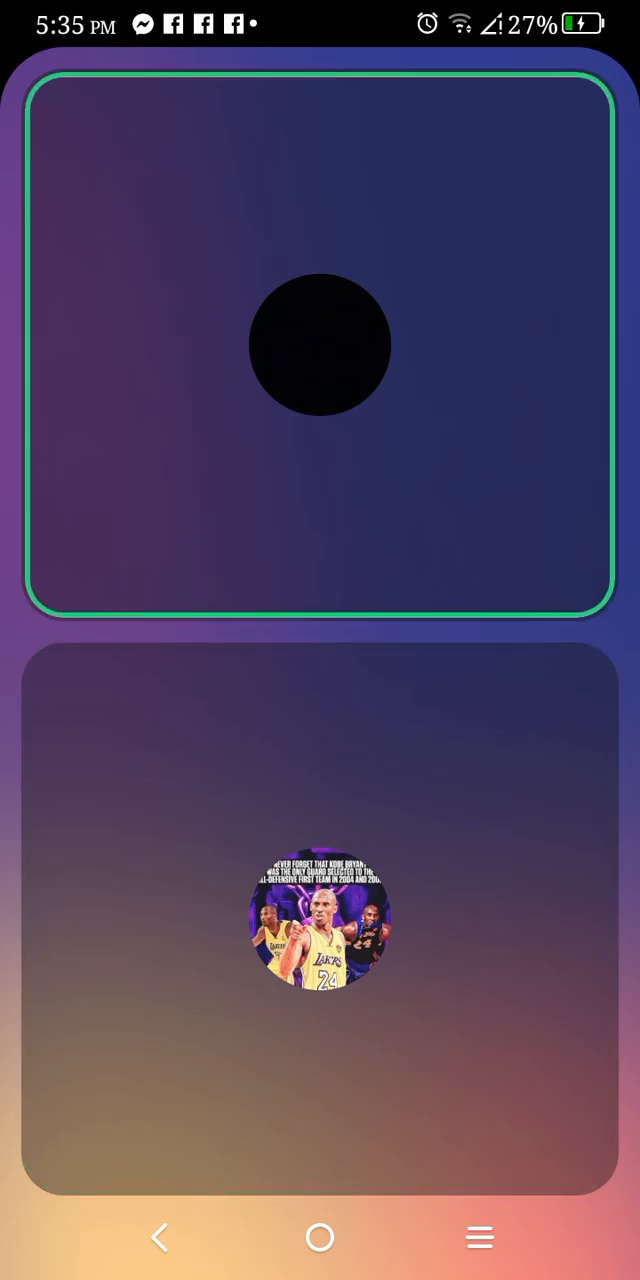
click(320, 910)
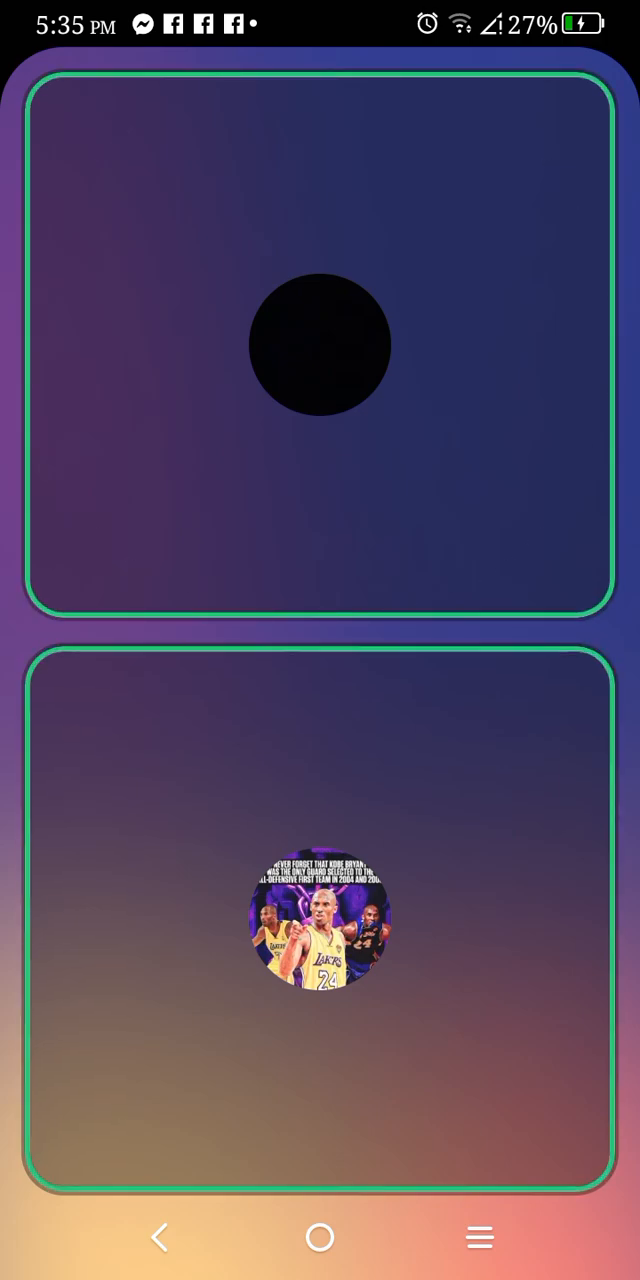
click(320, 910)
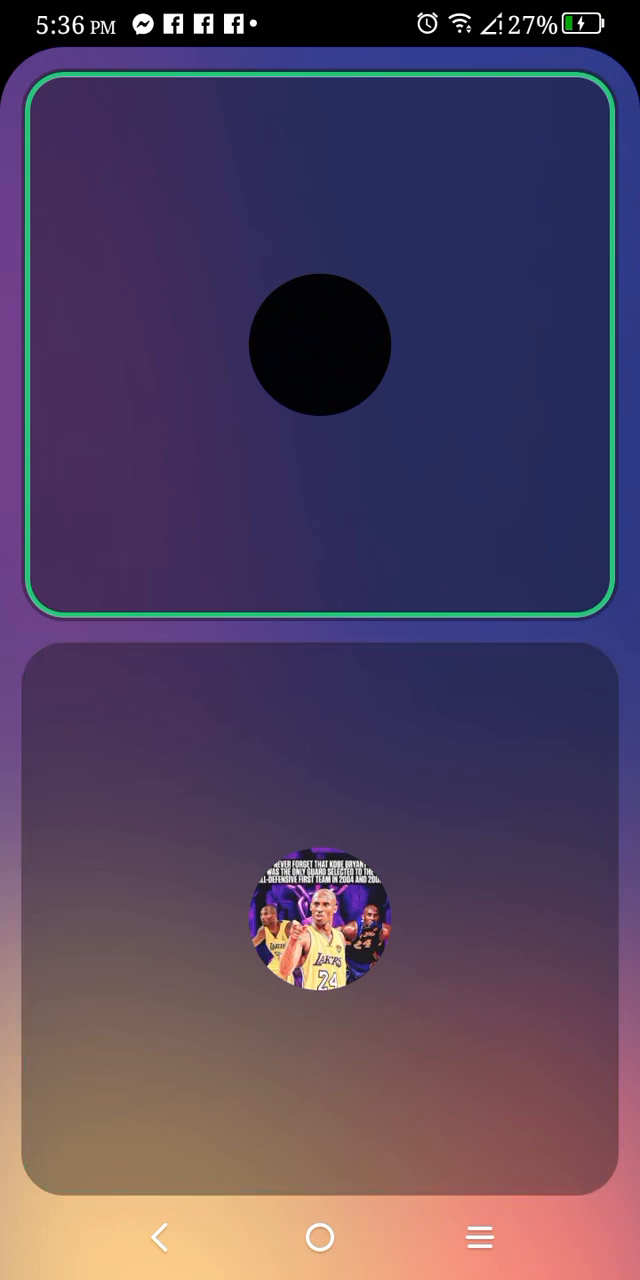
click(320, 920)
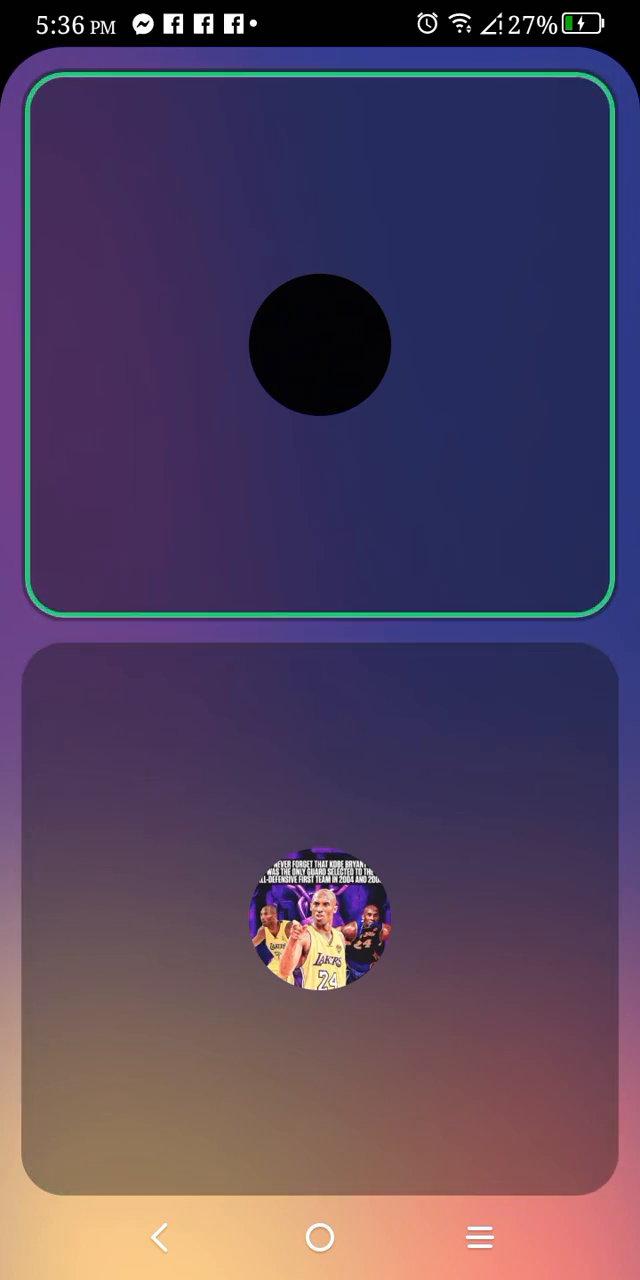
click(320, 920)
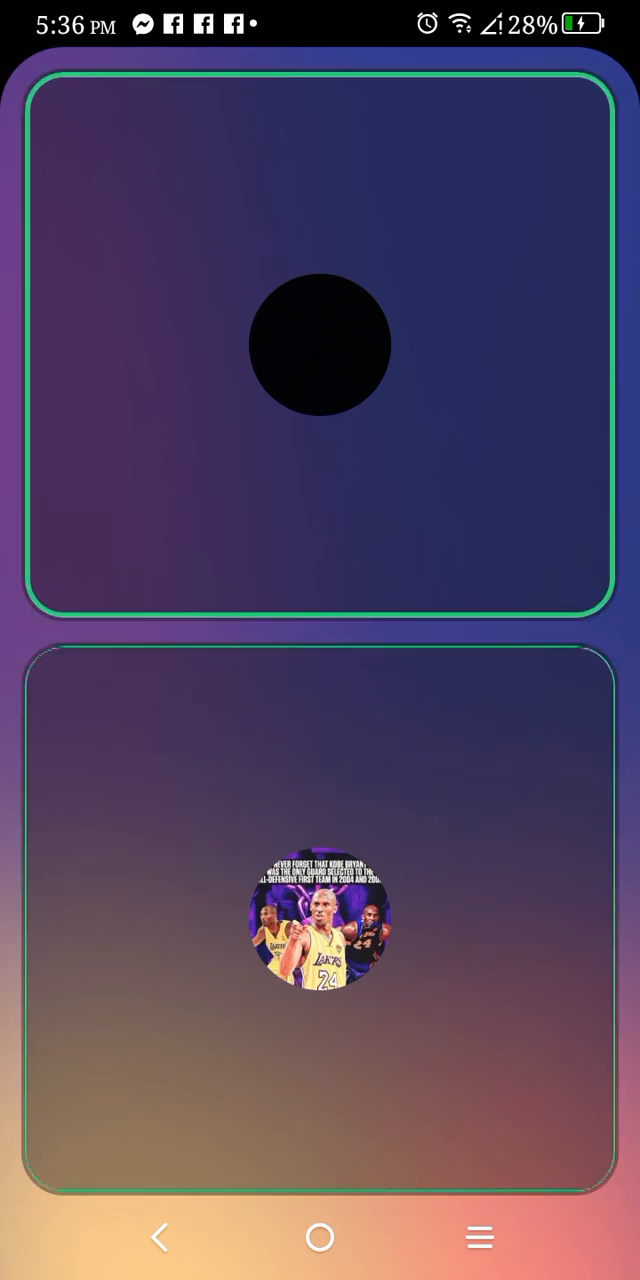
click(320, 920)
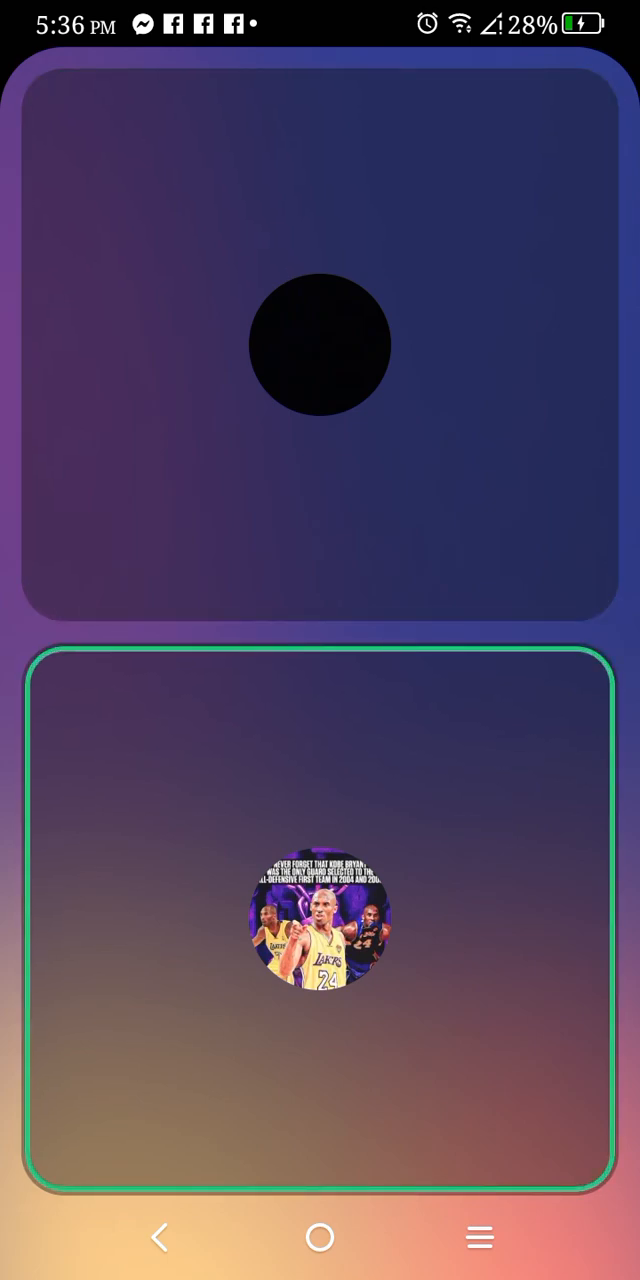
click(320, 344)
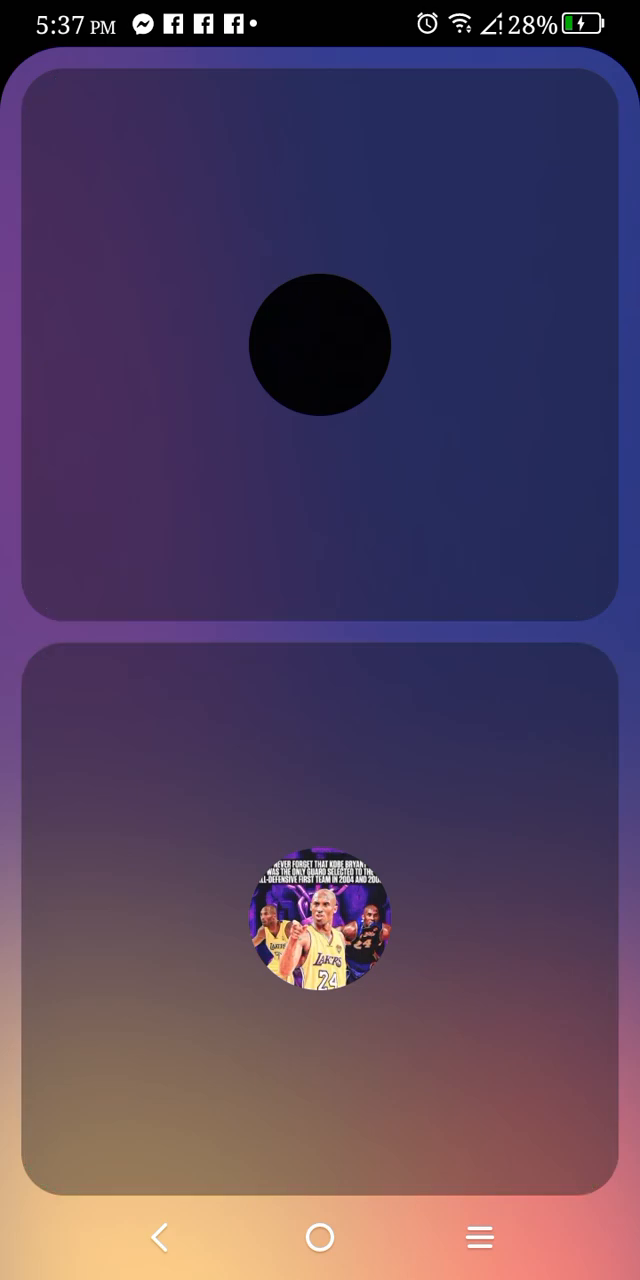
click(318, 344)
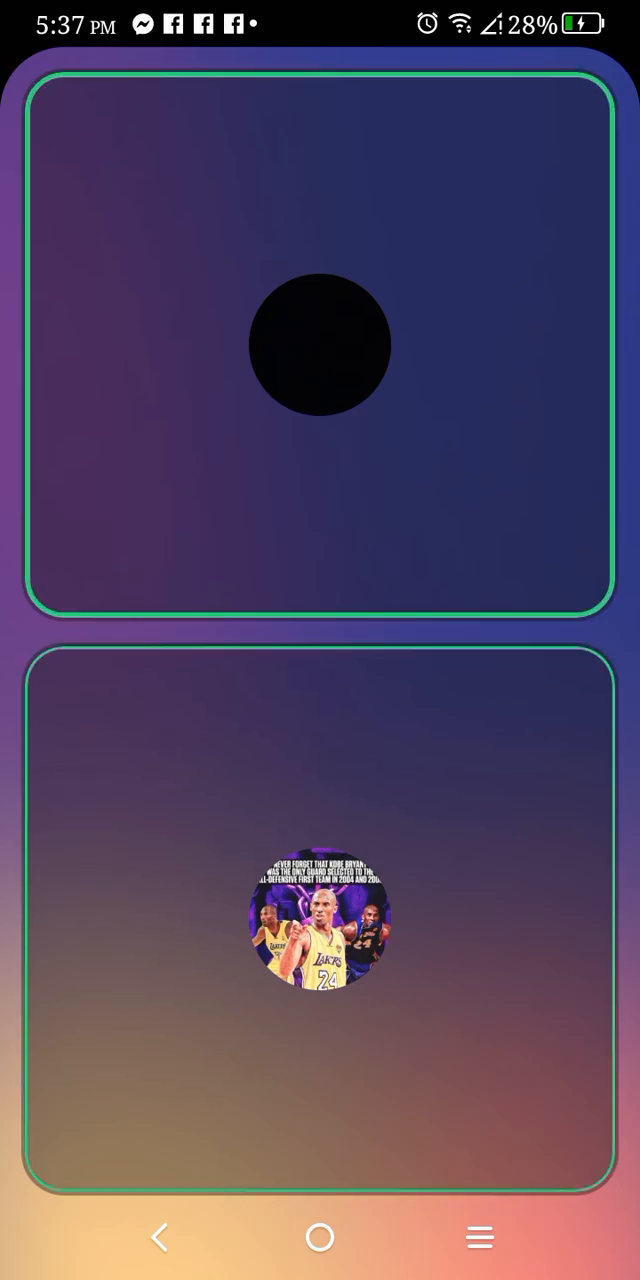
click(320, 916)
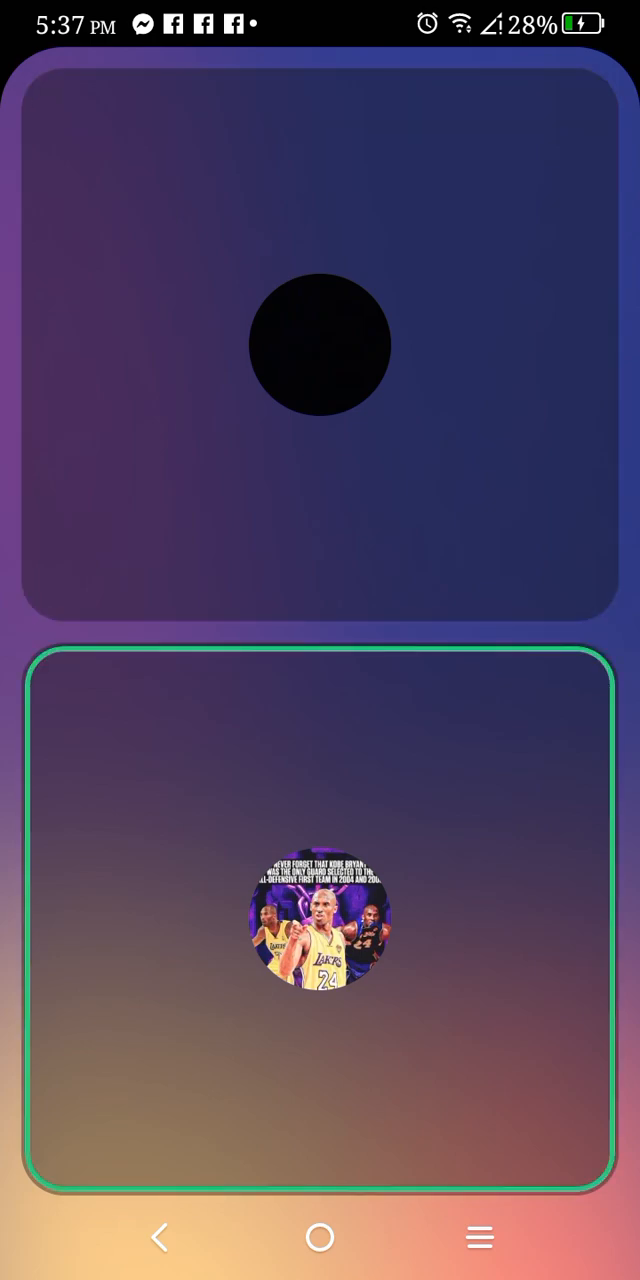
click(320, 344)
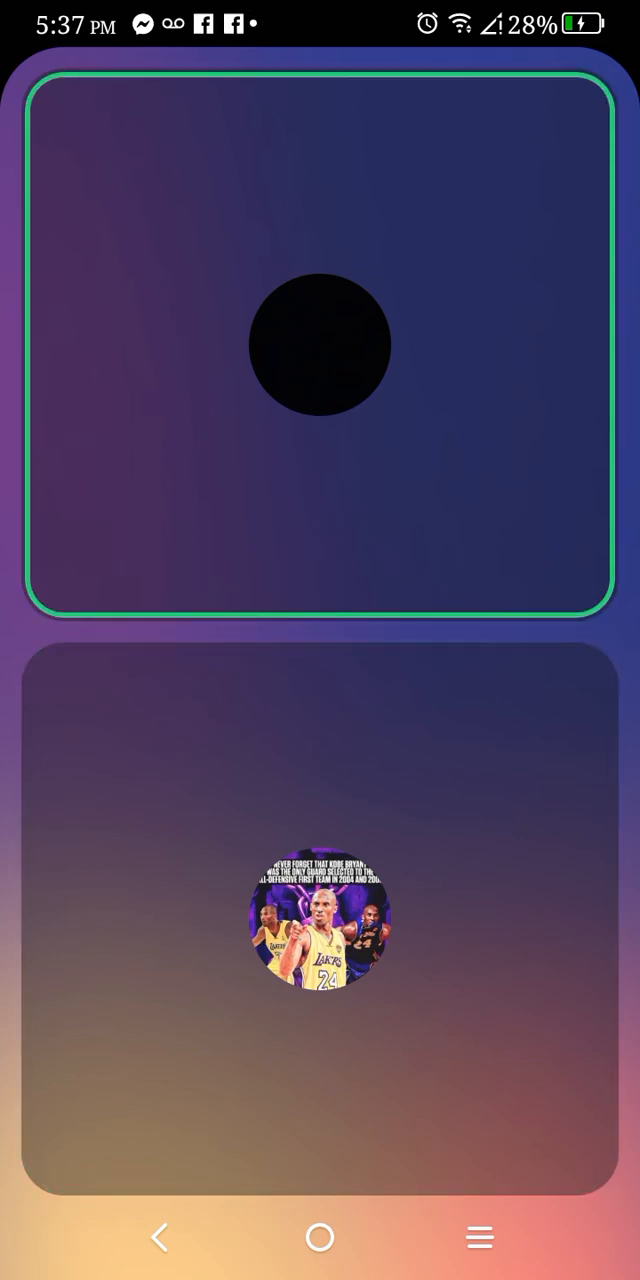
click(320, 910)
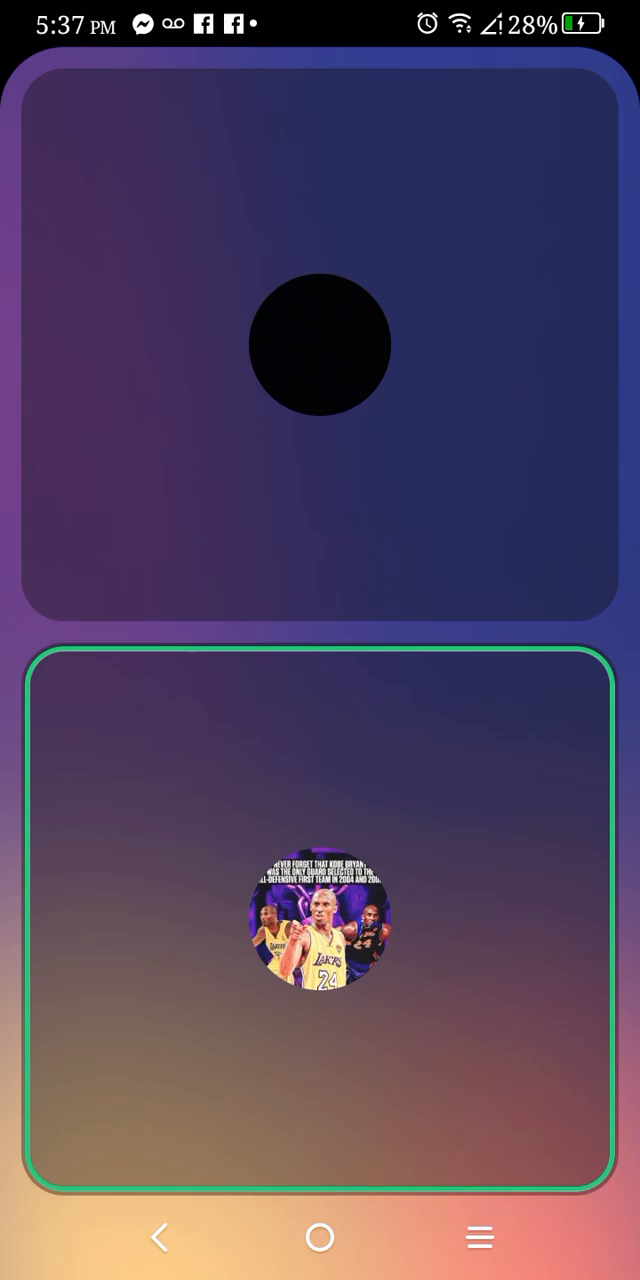
click(320, 344)
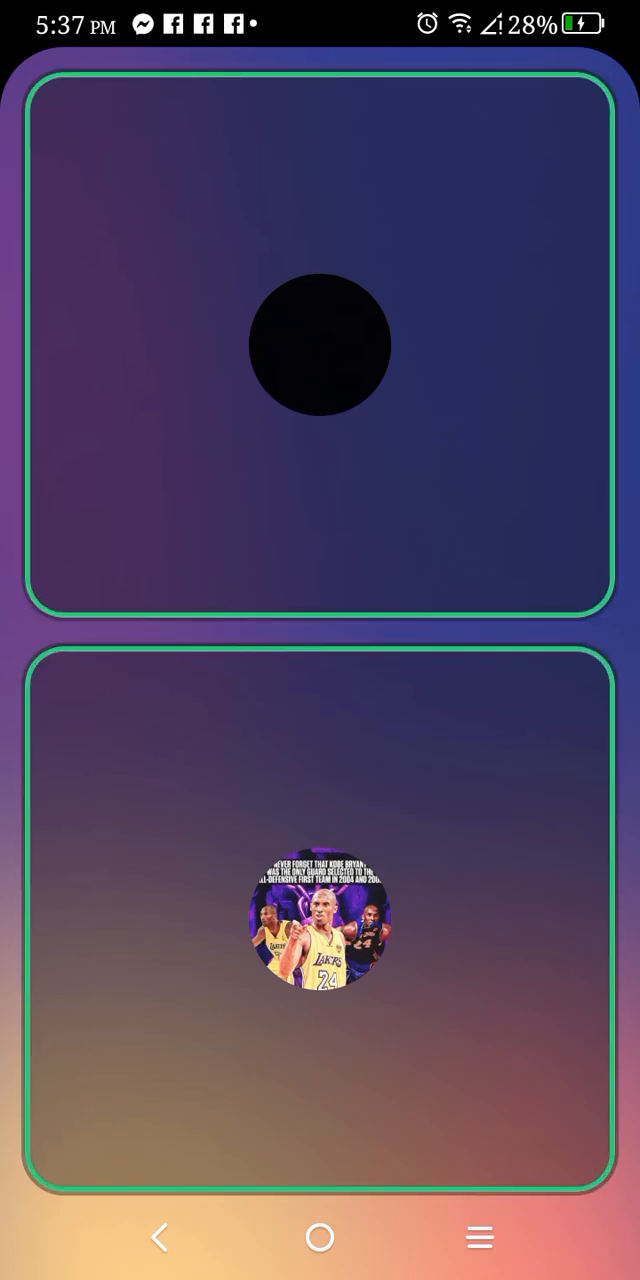
click(320, 912)
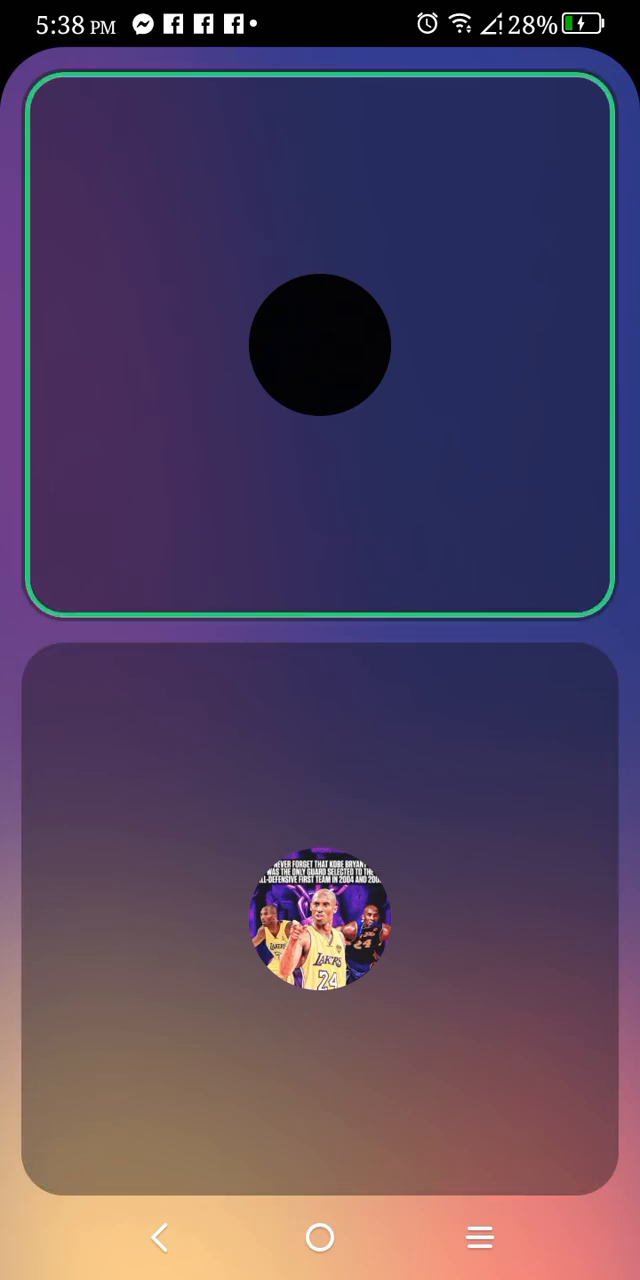
click(320, 920)
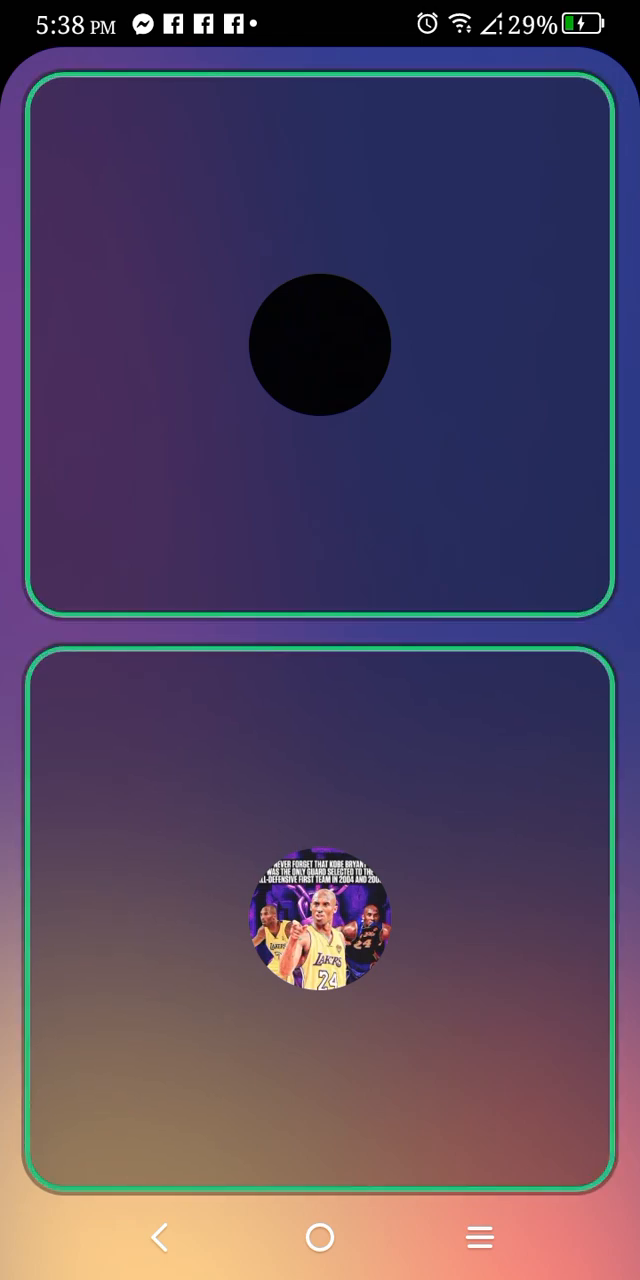
click(320, 910)
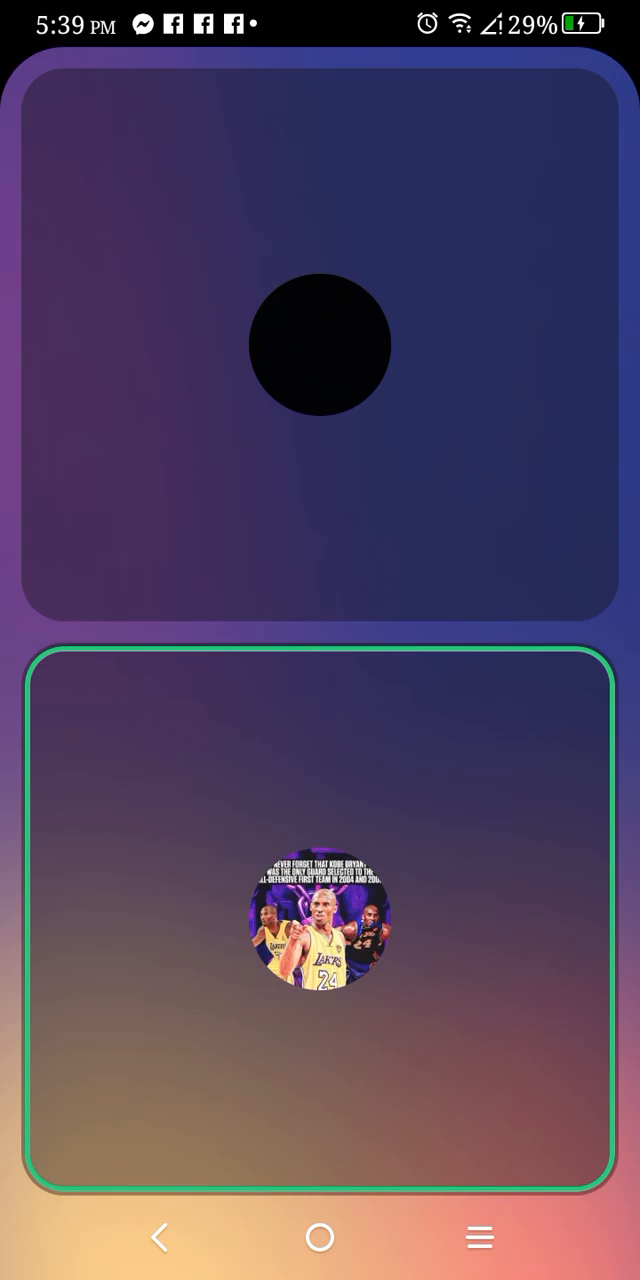
click(320, 344)
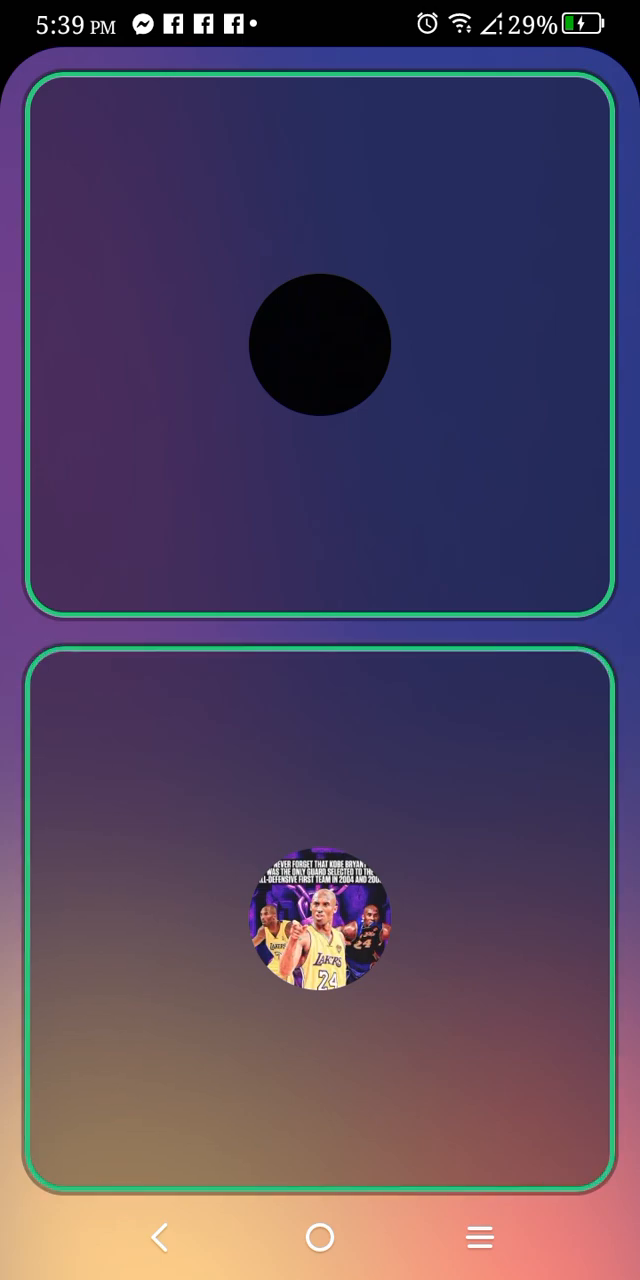
click(320, 920)
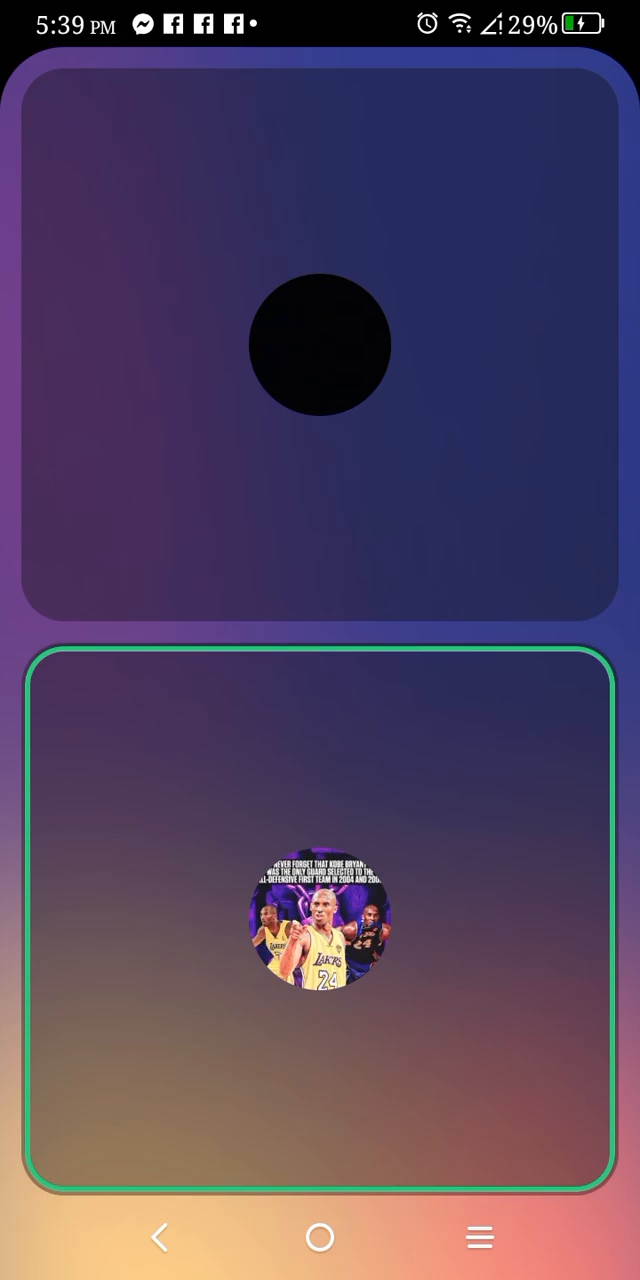
click(320, 344)
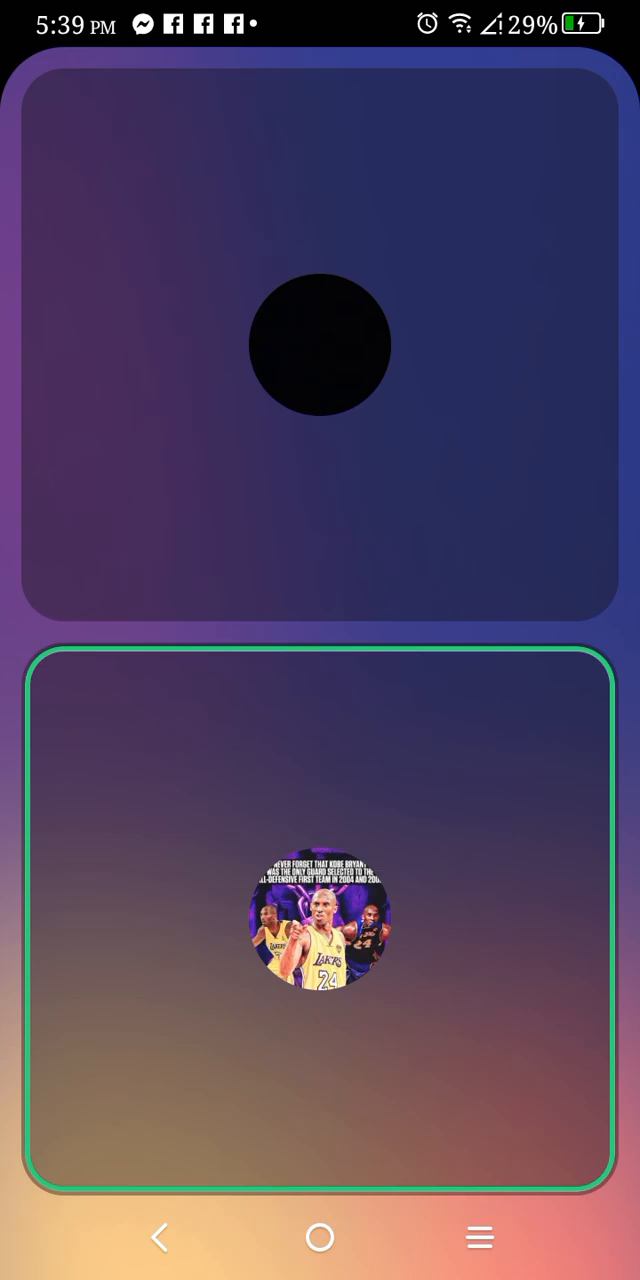
click(320, 920)
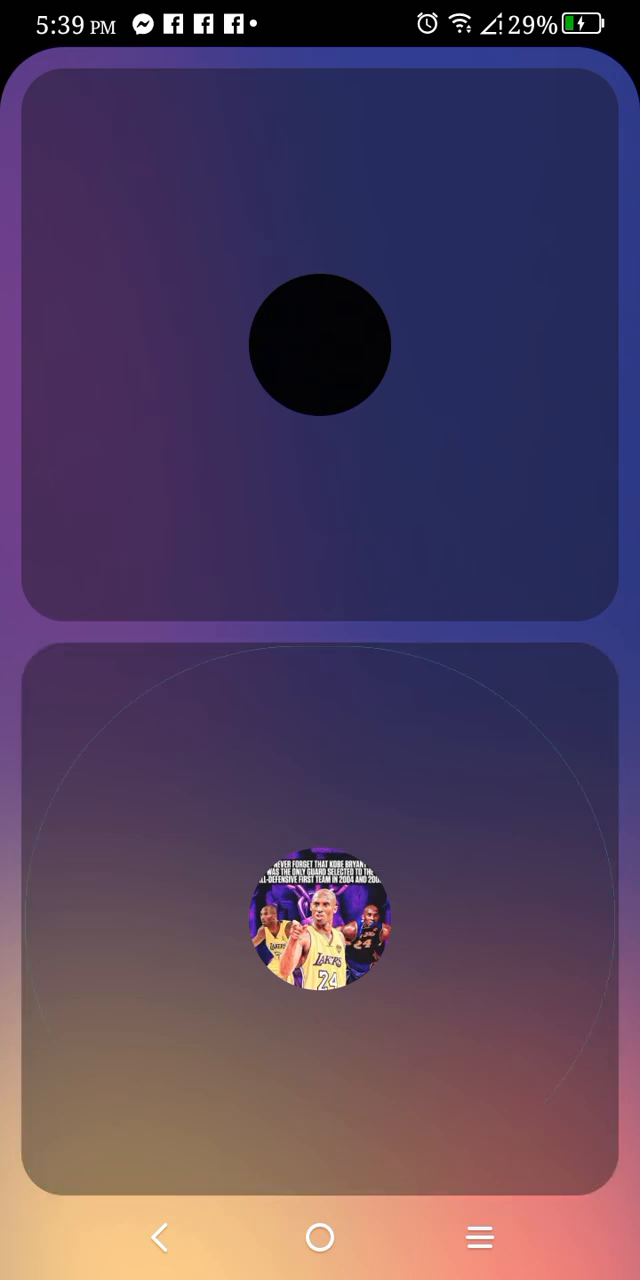
click(318, 344)
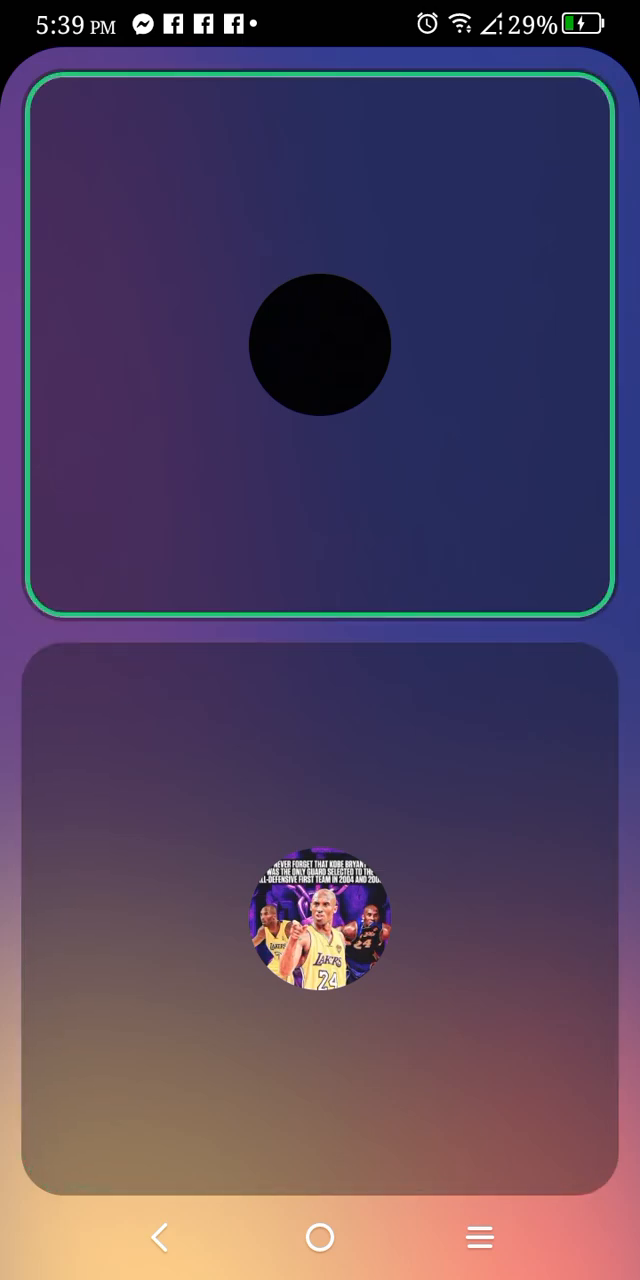
click(320, 910)
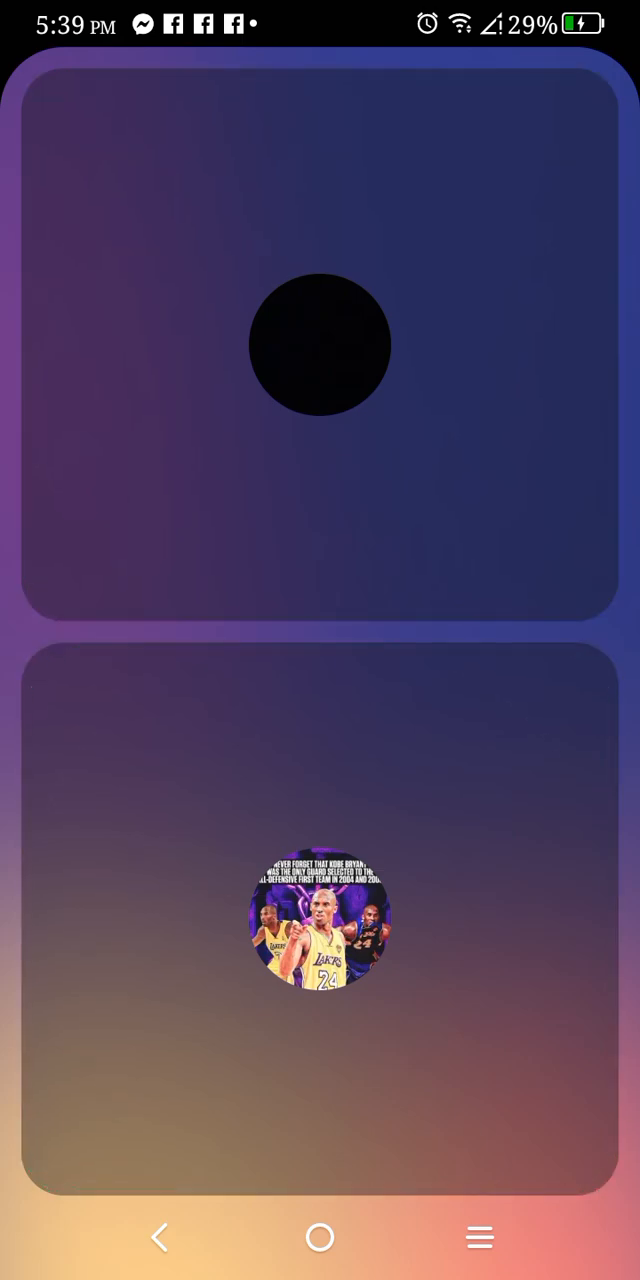
click(318, 344)
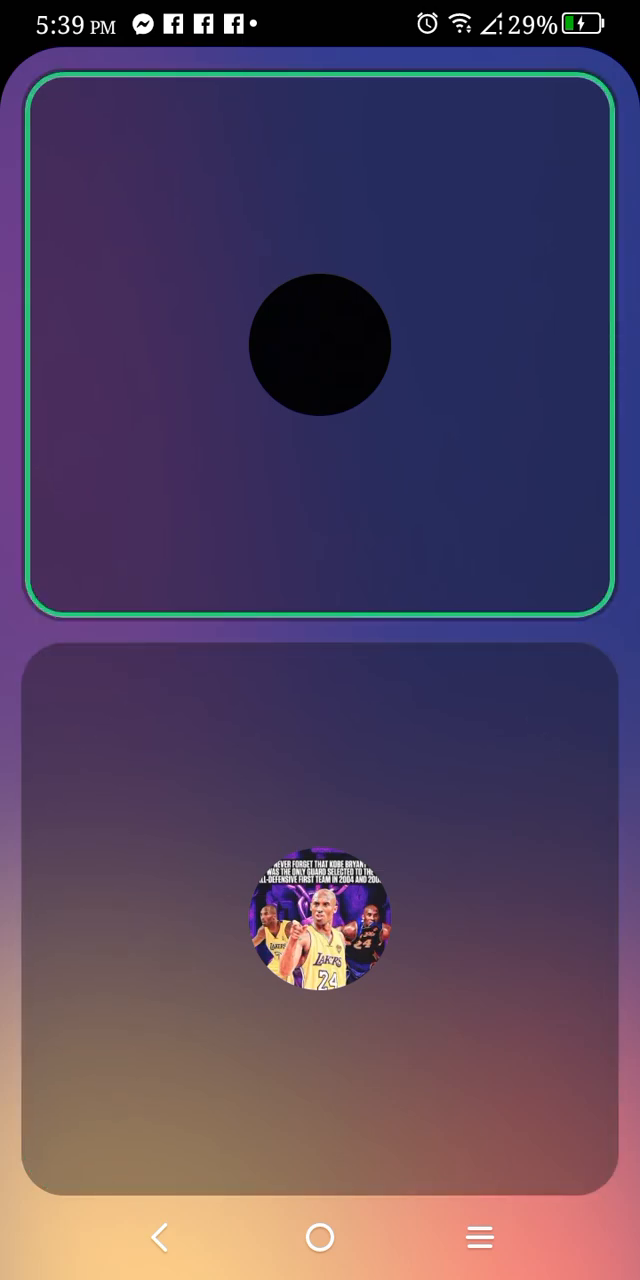
click(320, 920)
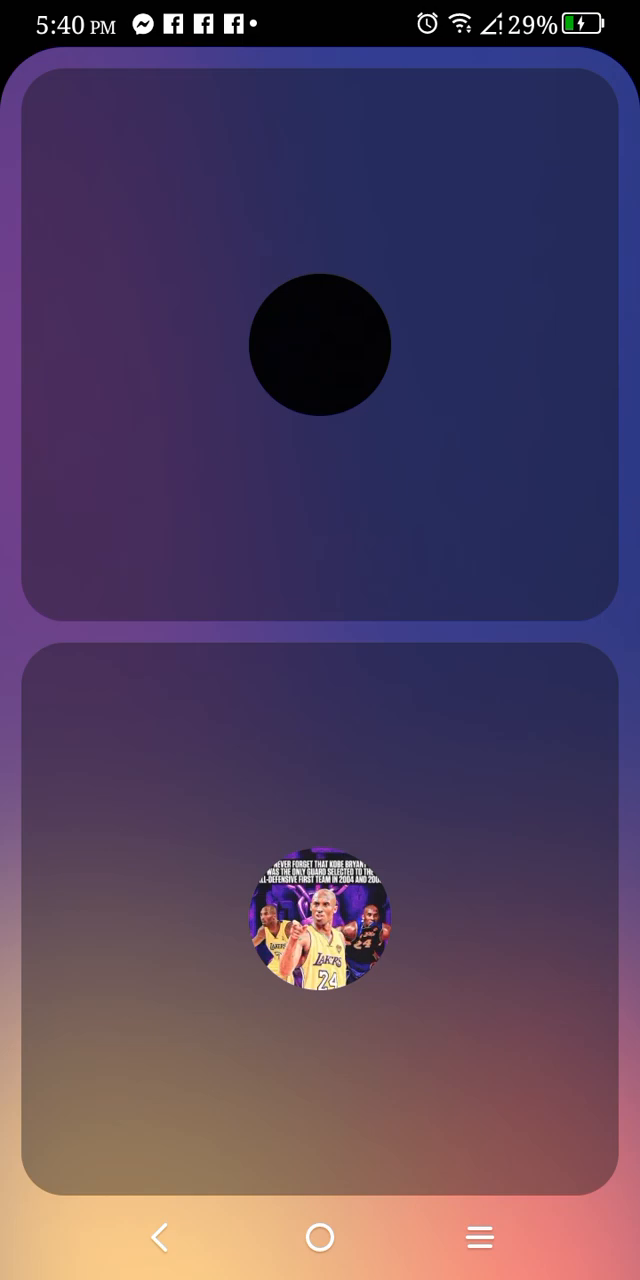
click(320, 916)
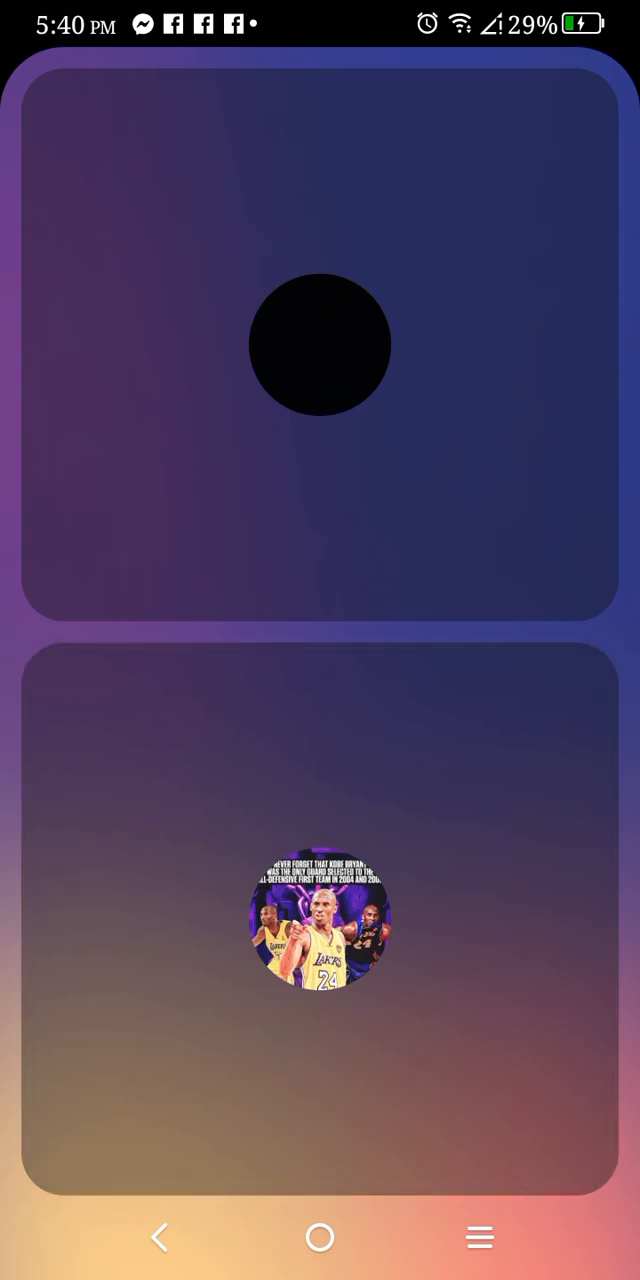
click(318, 344)
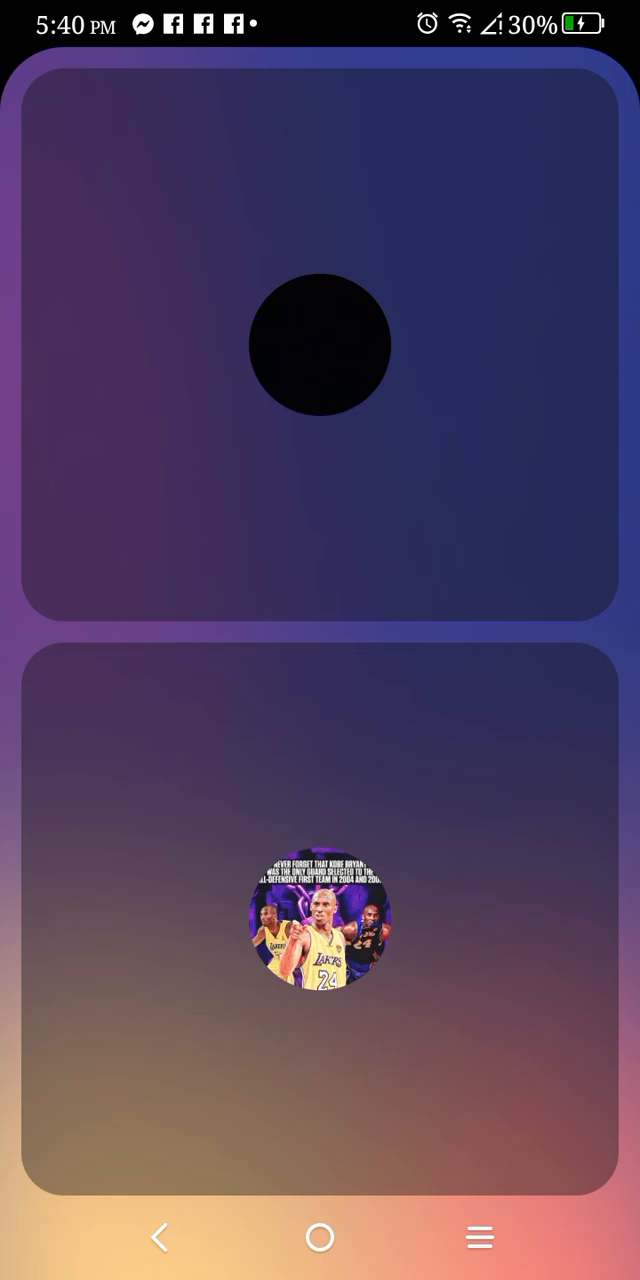
click(320, 920)
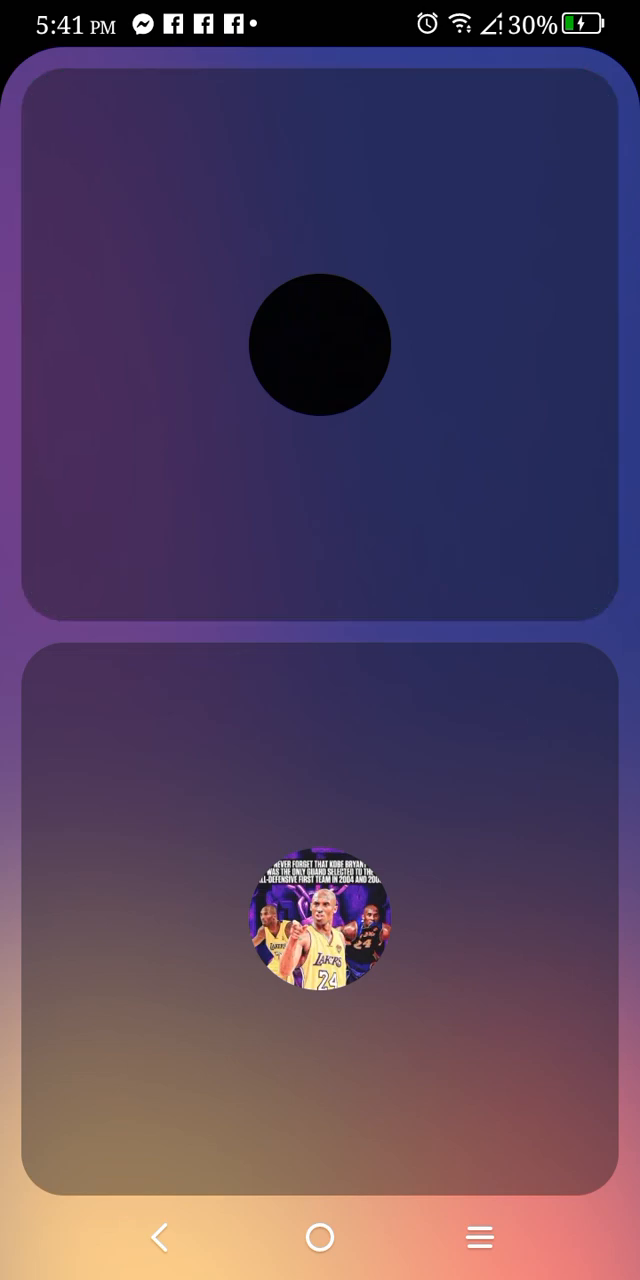
click(320, 920)
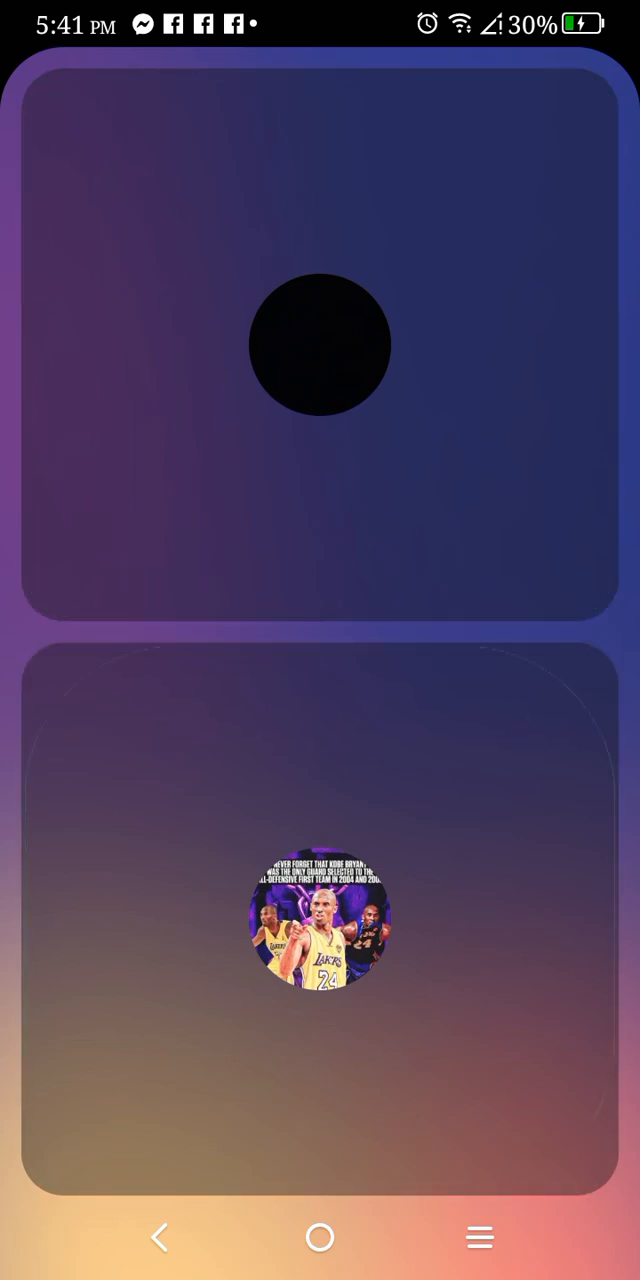
click(320, 916)
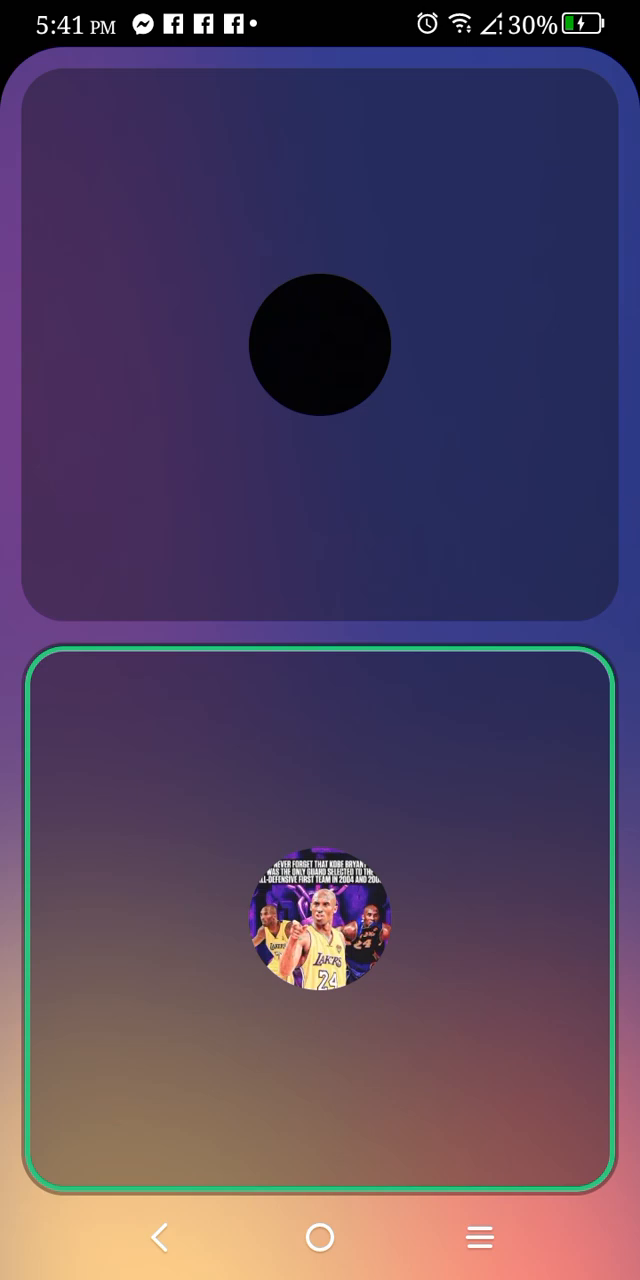
click(320, 344)
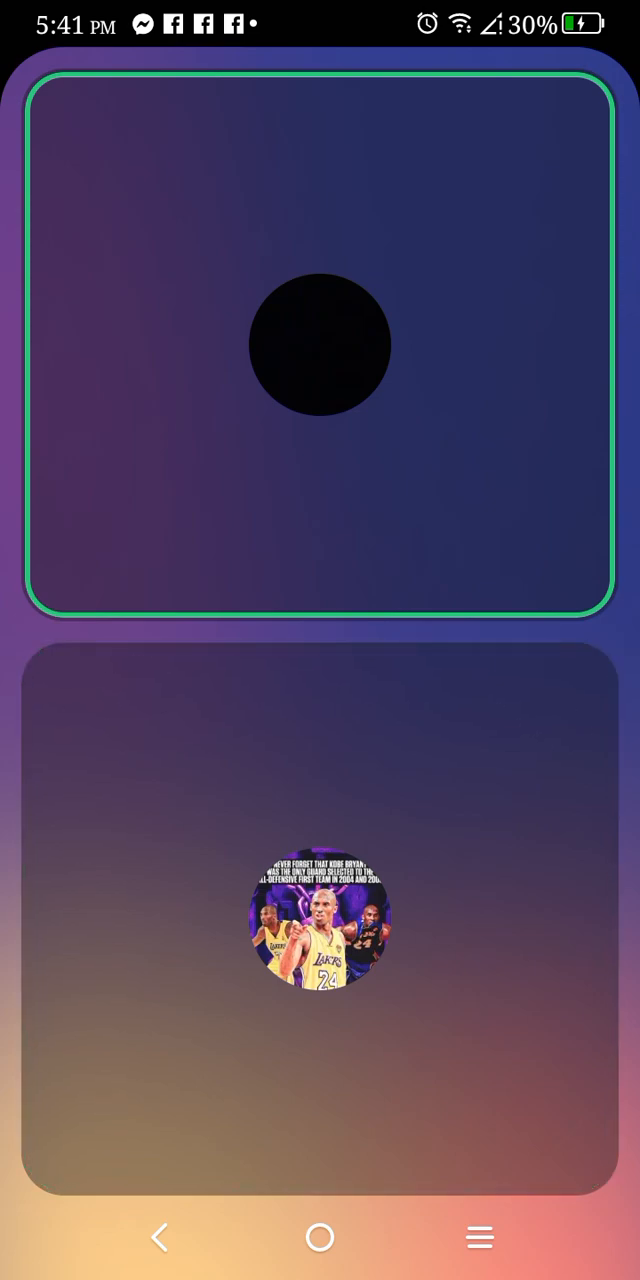
- Minimize the ongoing call back to the DM chat and dismiss the floating call preview
click(320, 920)
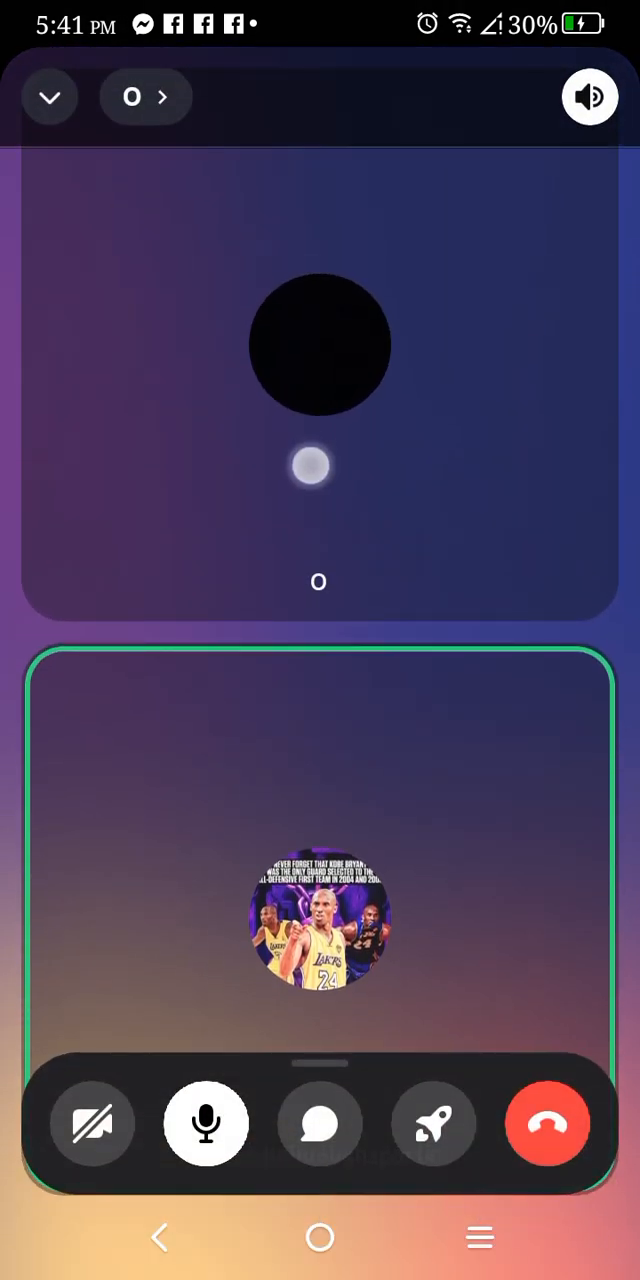
click(50, 96)
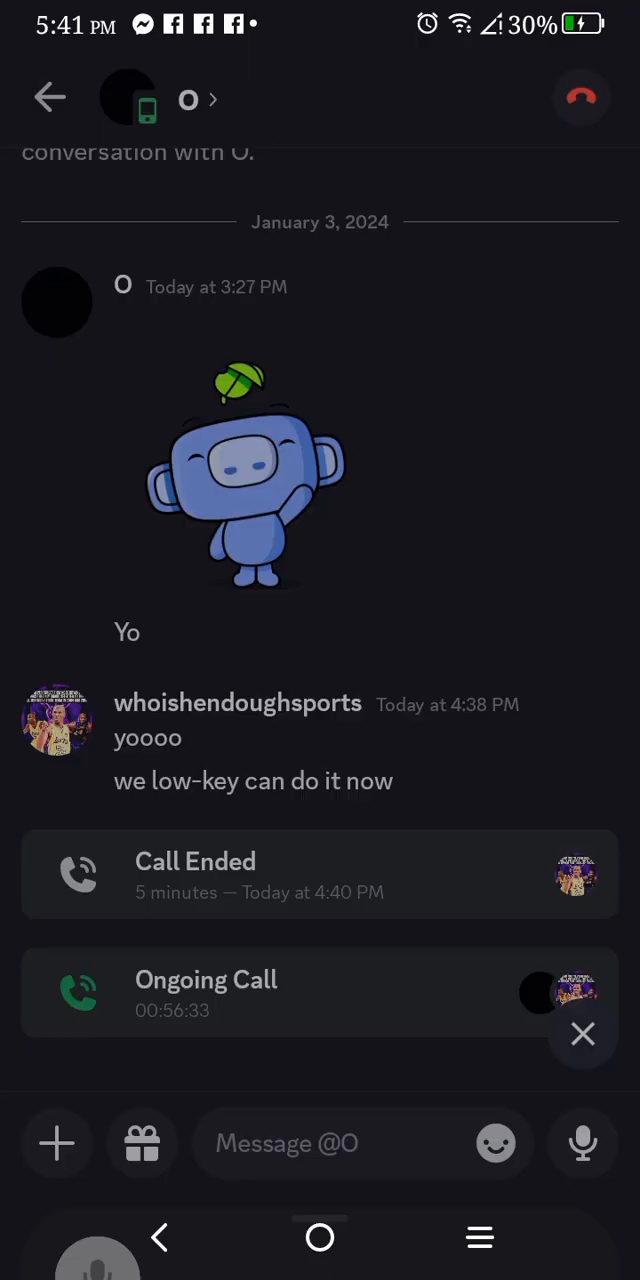
click(584, 1036)
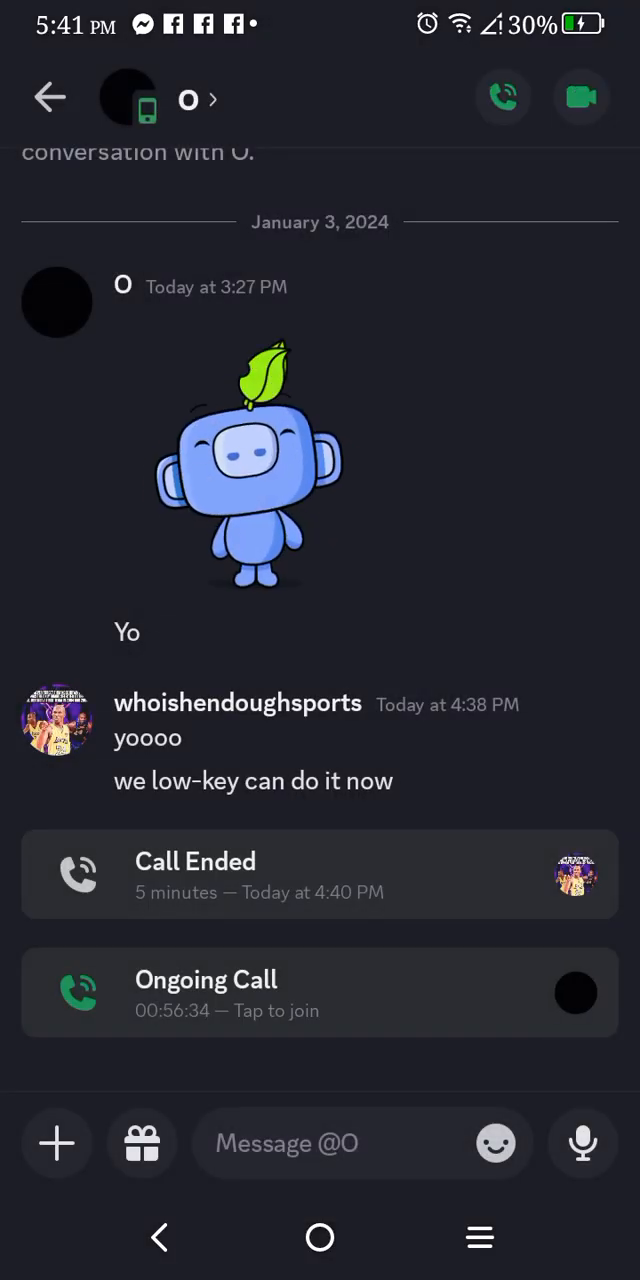